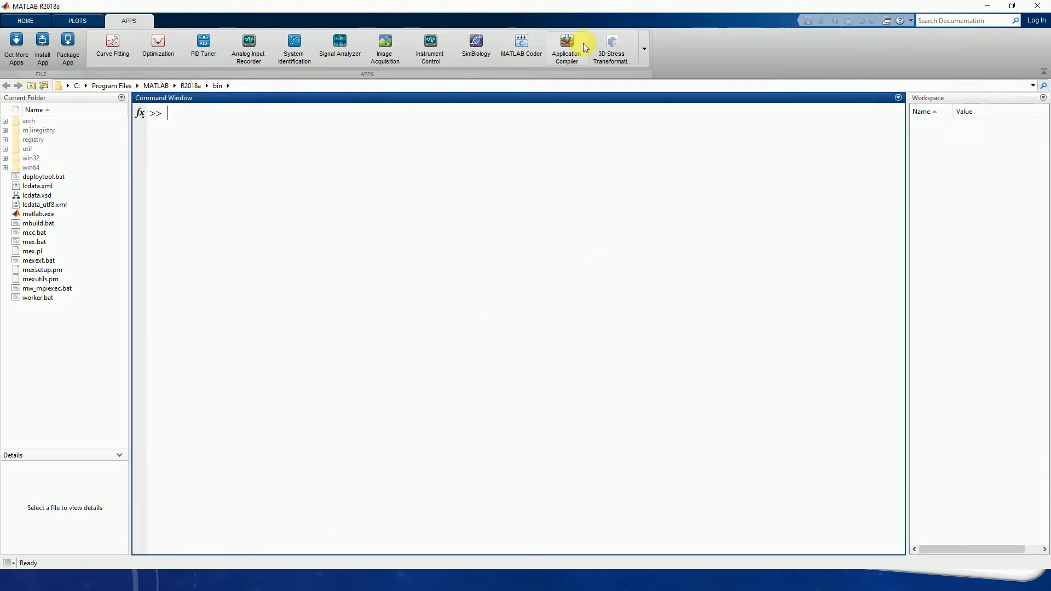
Launch the stress transformation app from the APPS toolbar
{"action": "left_click", "coordinate": [644, 49]}
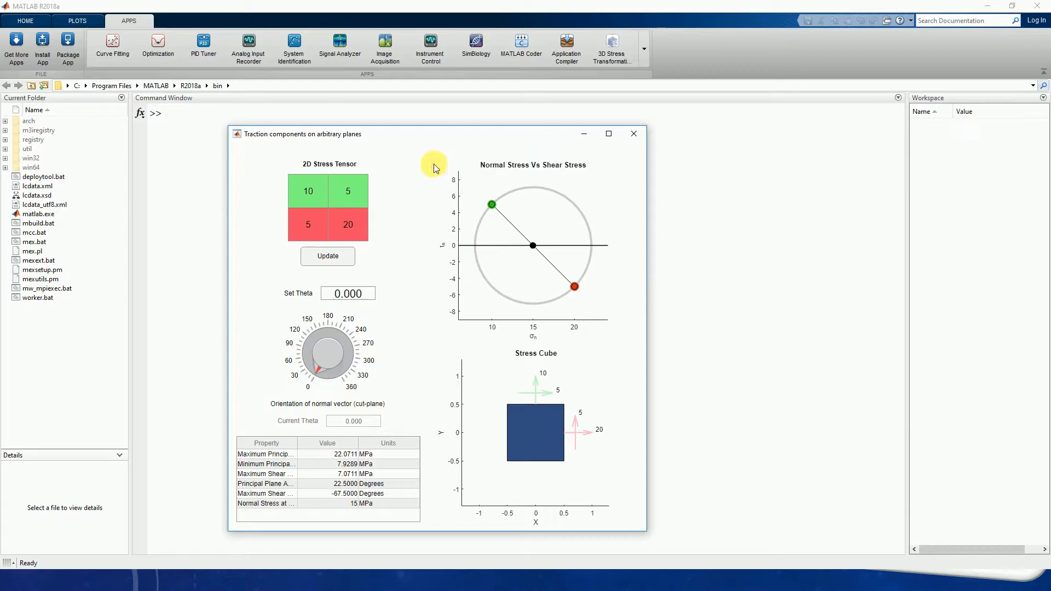
{"action": "mouse_move", "coordinate": [418, 238]}
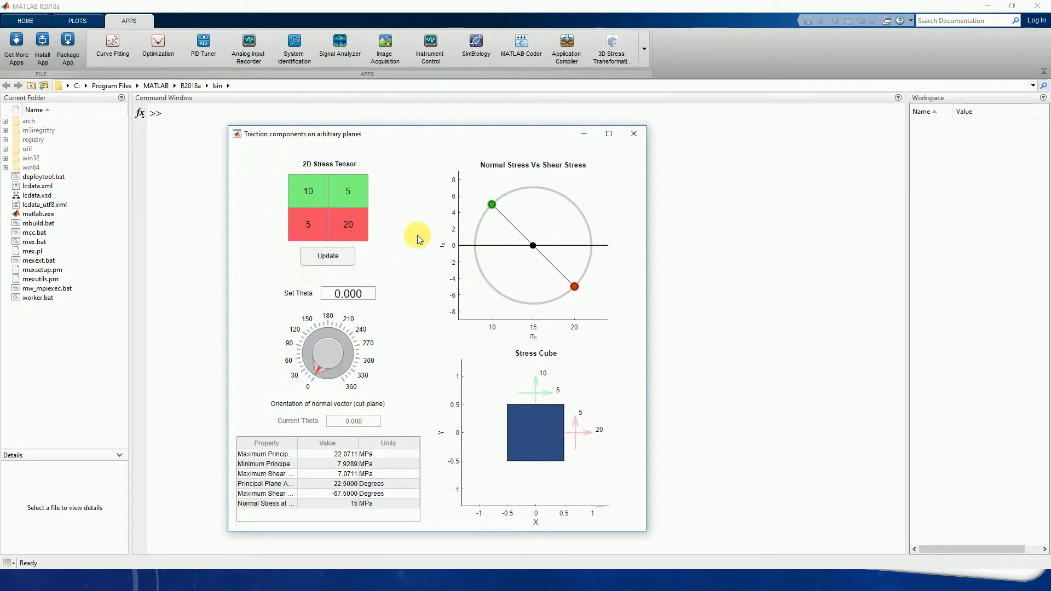
{"action": "mouse_move", "coordinate": [428, 206]}
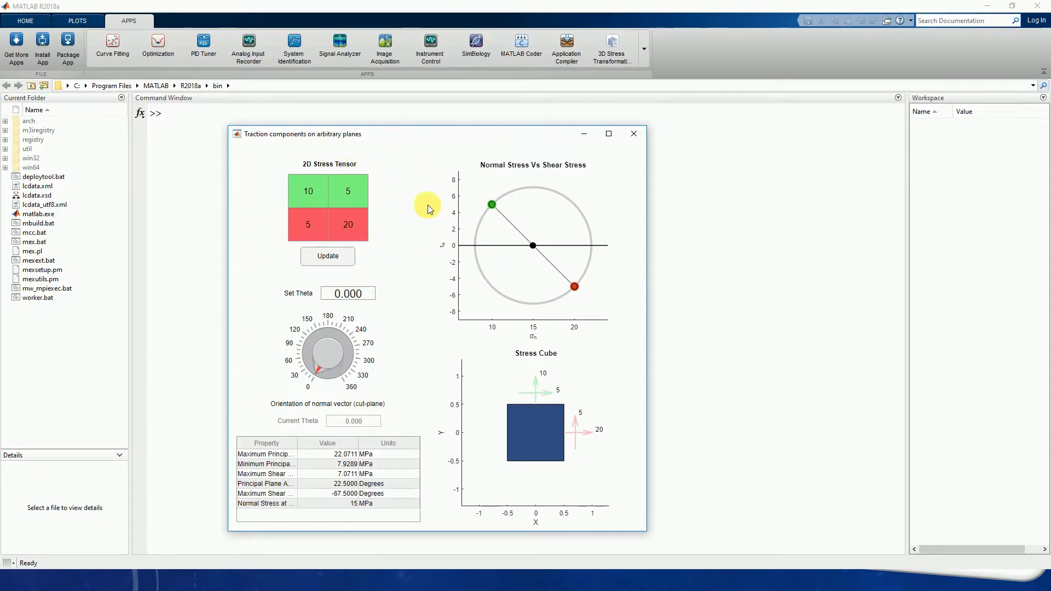
{"action": "mouse_move", "coordinate": [514, 499]}
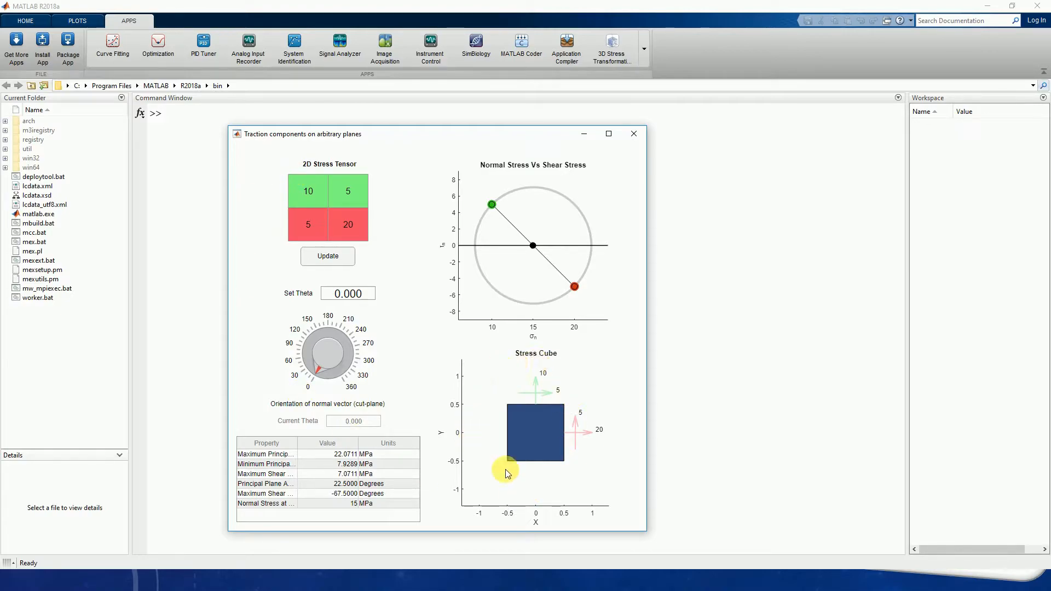
{"action": "mouse_move", "coordinate": [419, 296]}
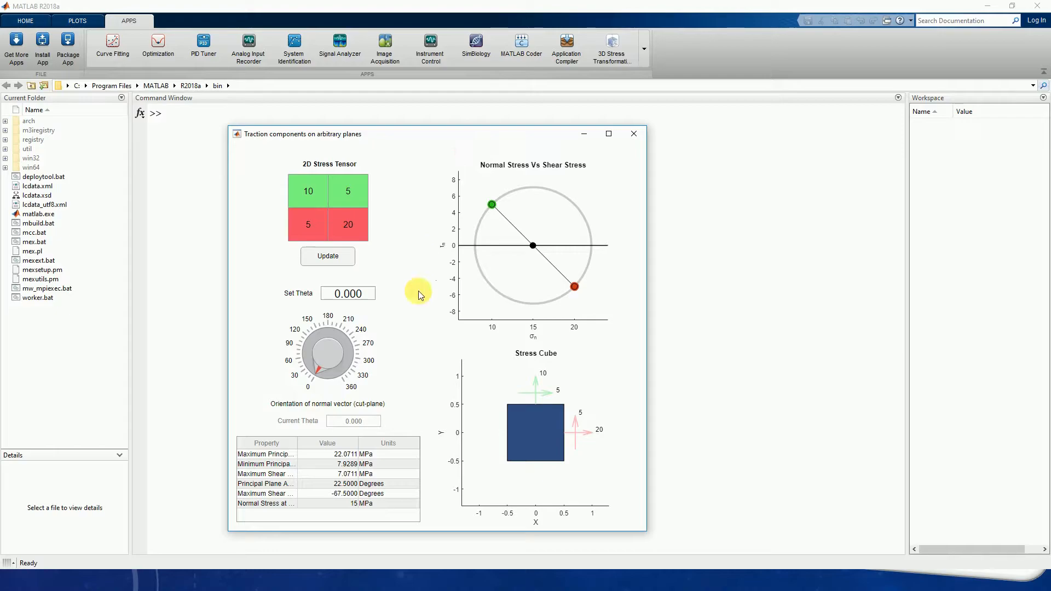
{"action": "mouse_move", "coordinate": [449, 208]}
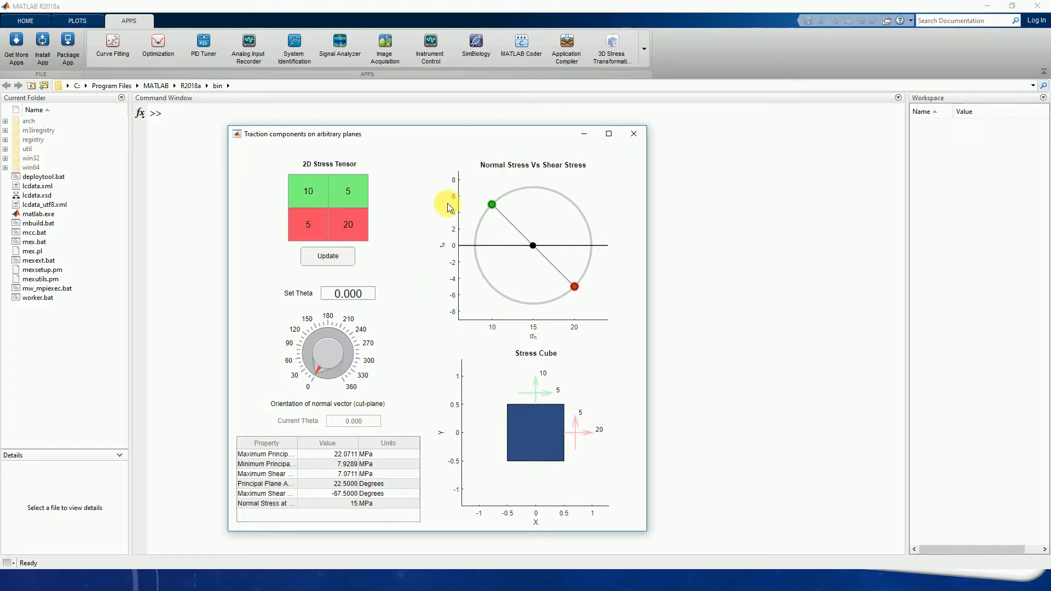
{"action": "mouse_move", "coordinate": [336, 148]}
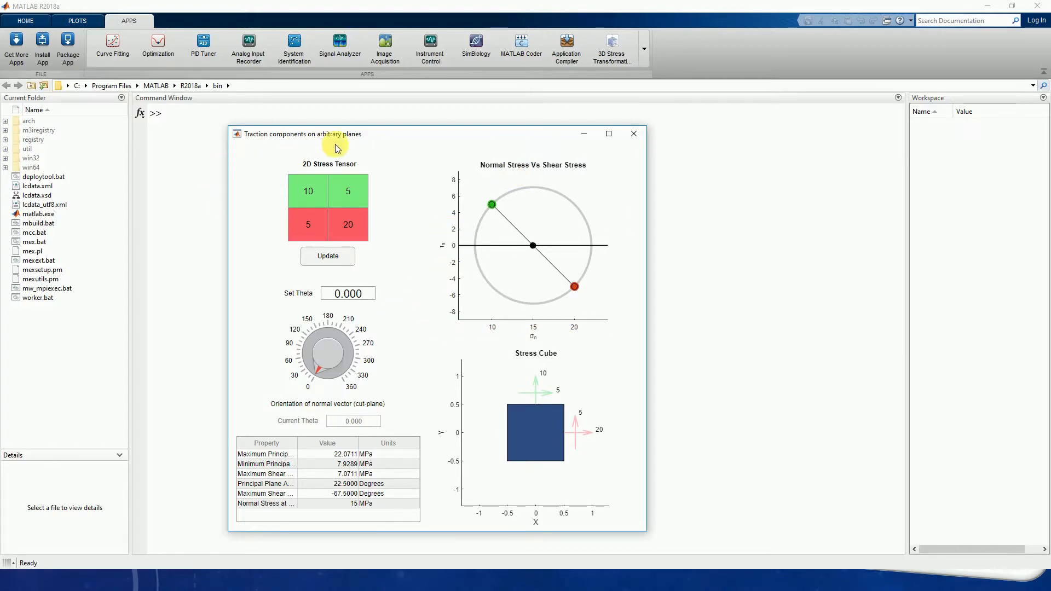
{"action": "mouse_move", "coordinate": [374, 149]}
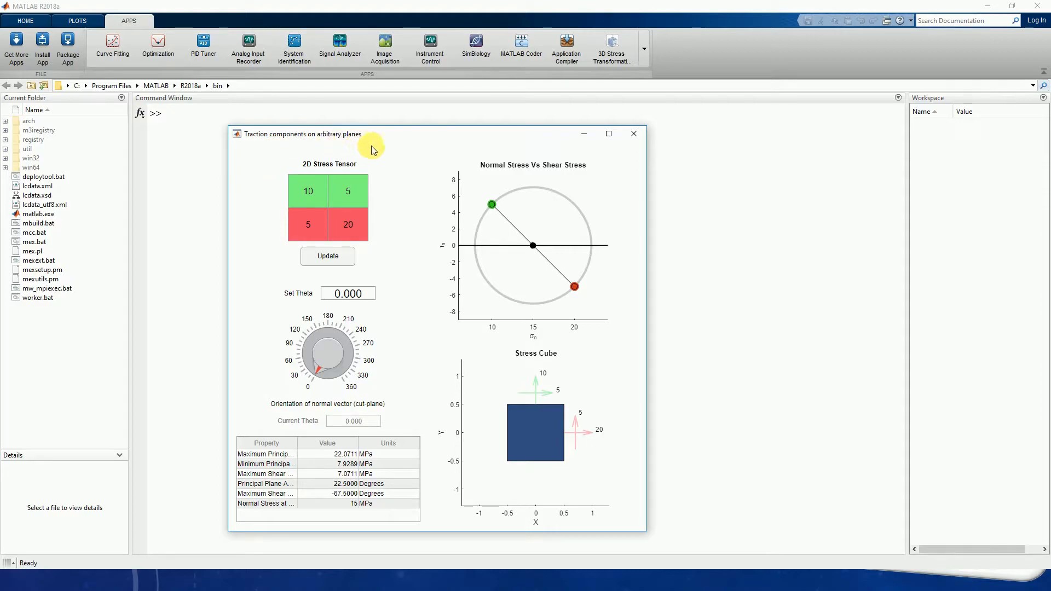
{"action": "mouse_move", "coordinate": [598, 216]}
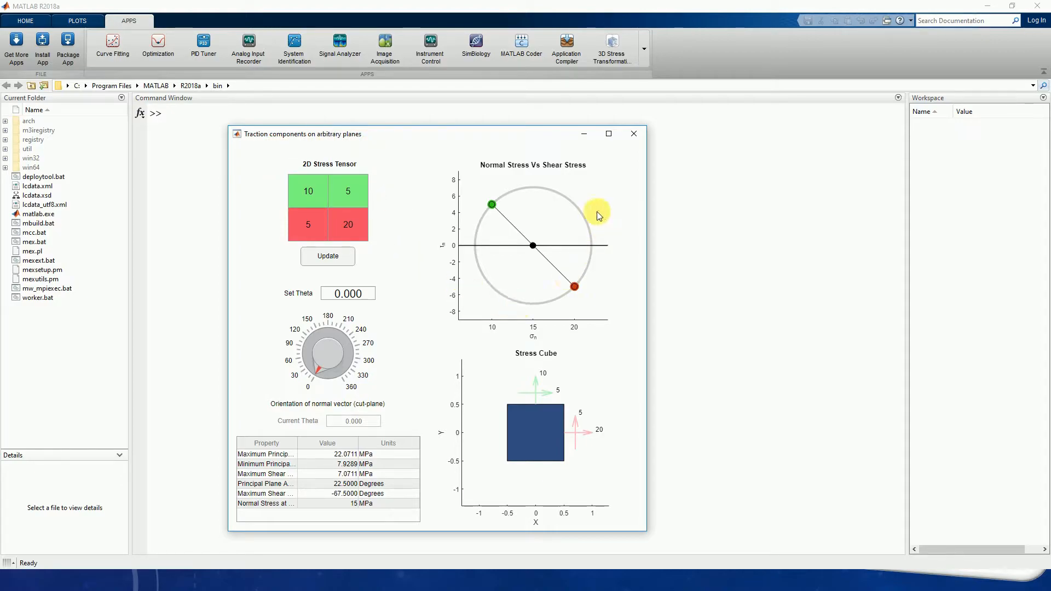
{"action": "mouse_move", "coordinate": [588, 195]}
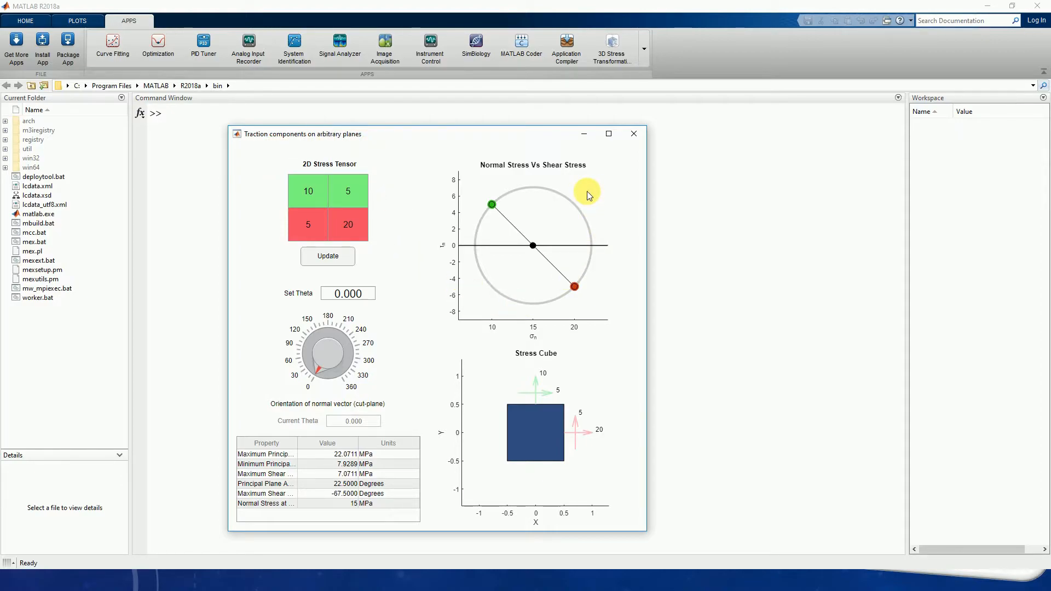
{"action": "mouse_move", "coordinate": [605, 377]}
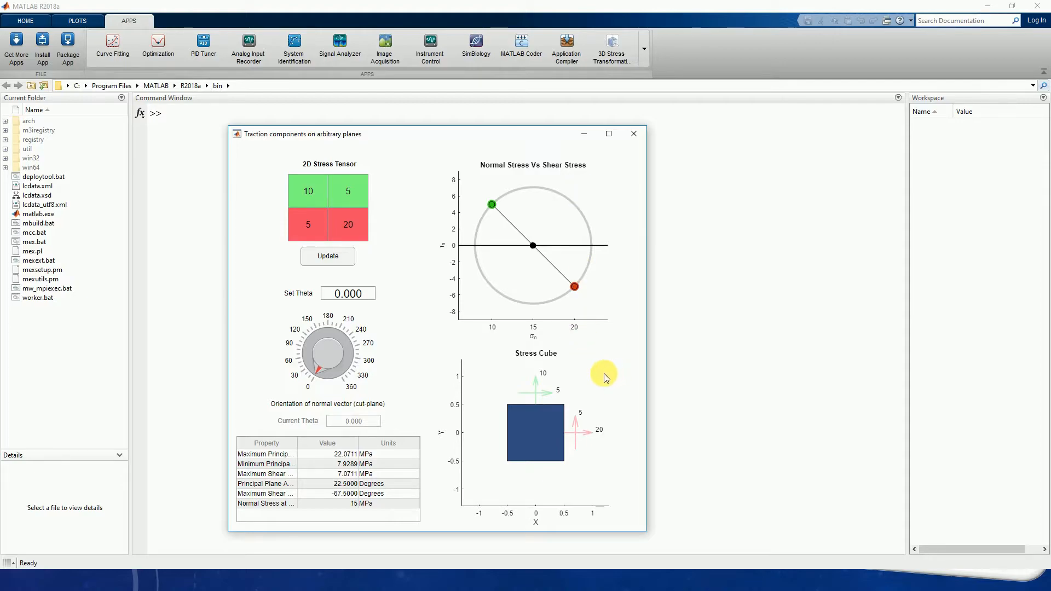
{"action": "mouse_move", "coordinate": [532, 487]}
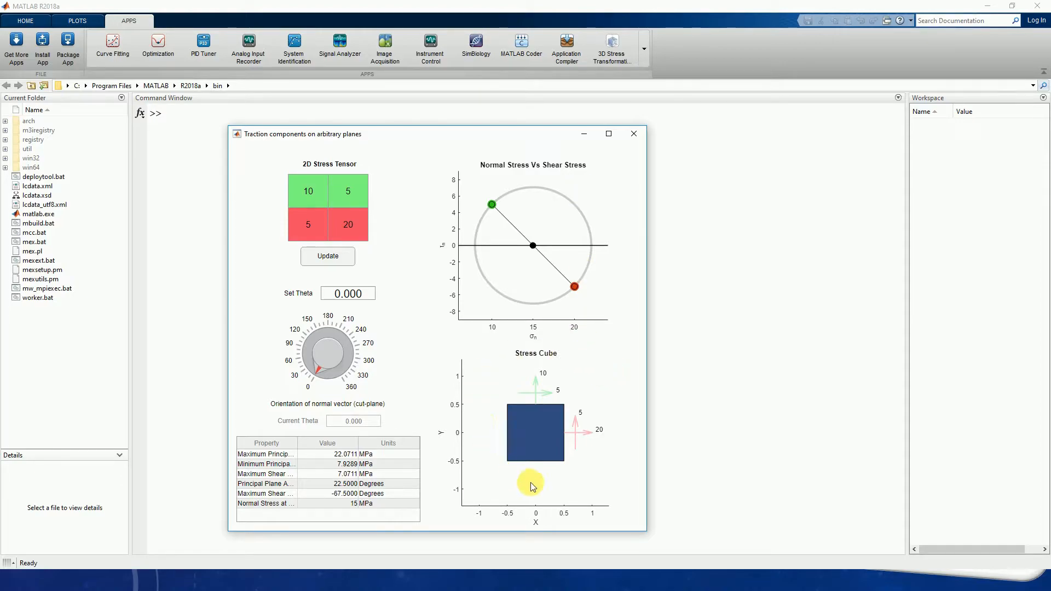
{"action": "mouse_move", "coordinate": [565, 365]}
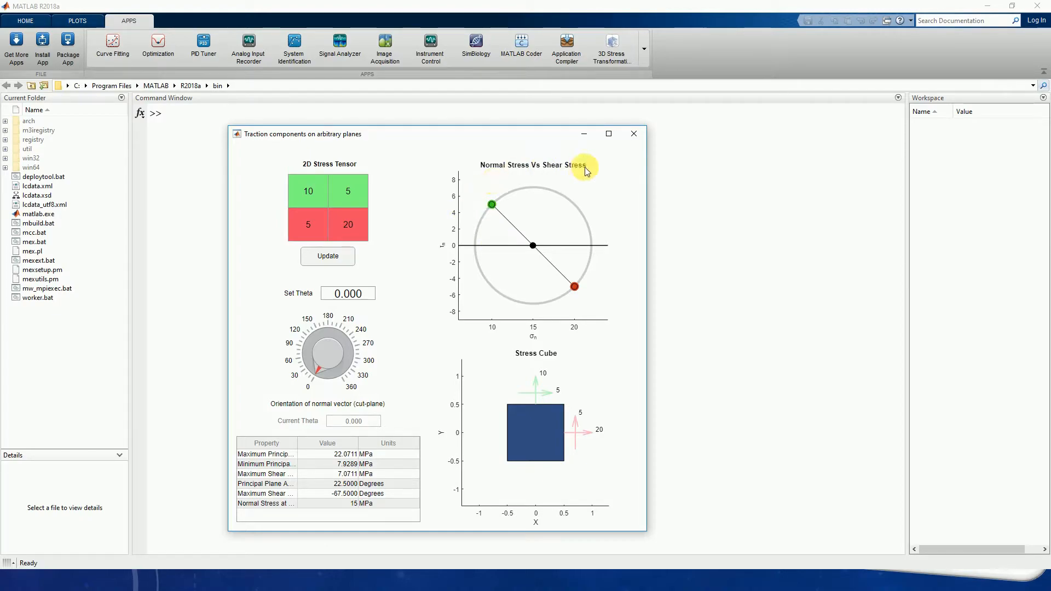
{"action": "mouse_move", "coordinate": [569, 373]}
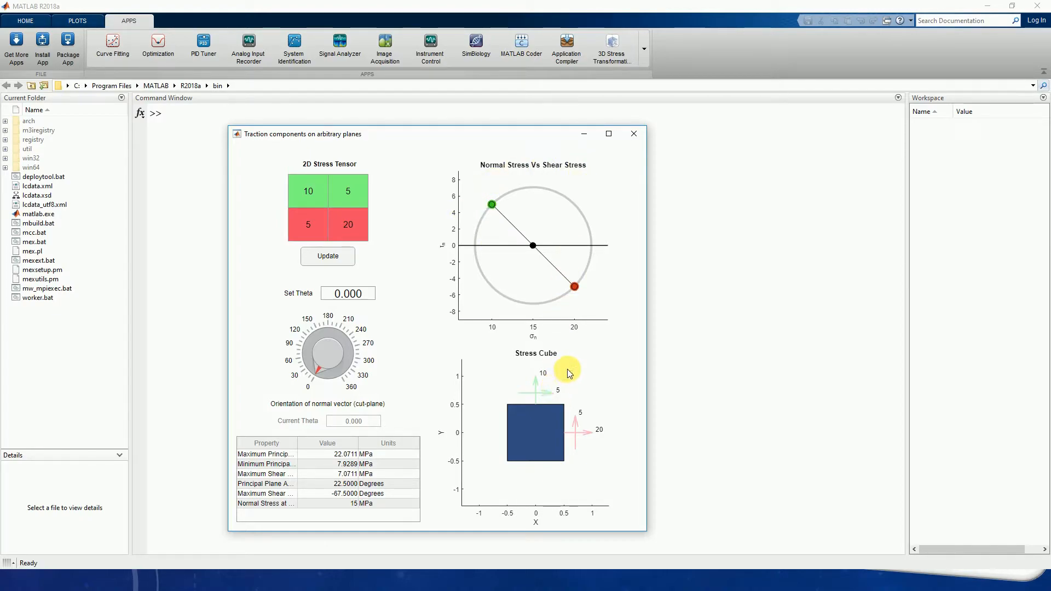
{"action": "mouse_move", "coordinate": [543, 375]}
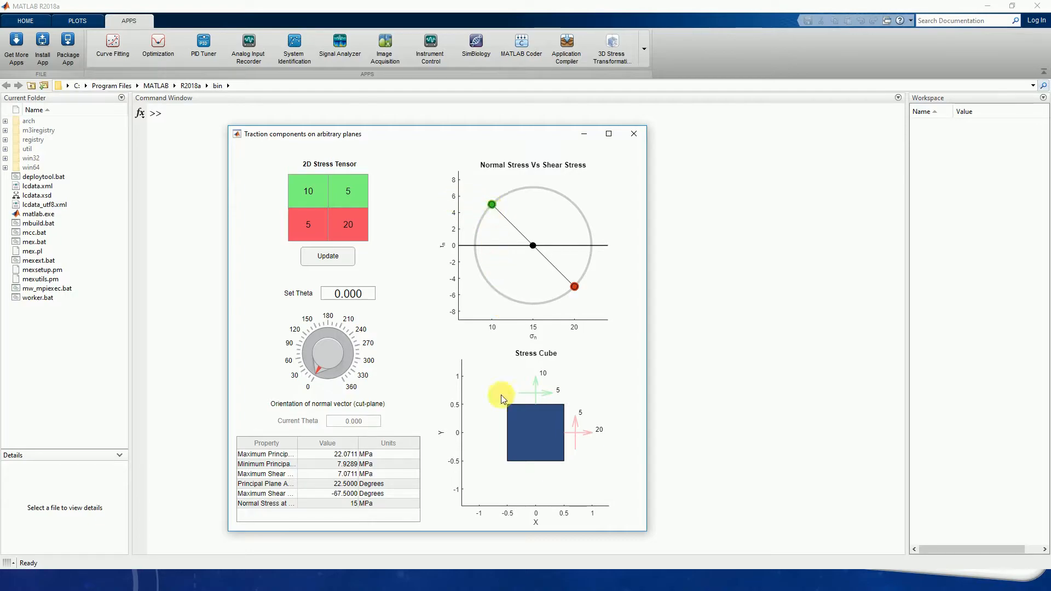
{"action": "mouse_move", "coordinate": [529, 314]}
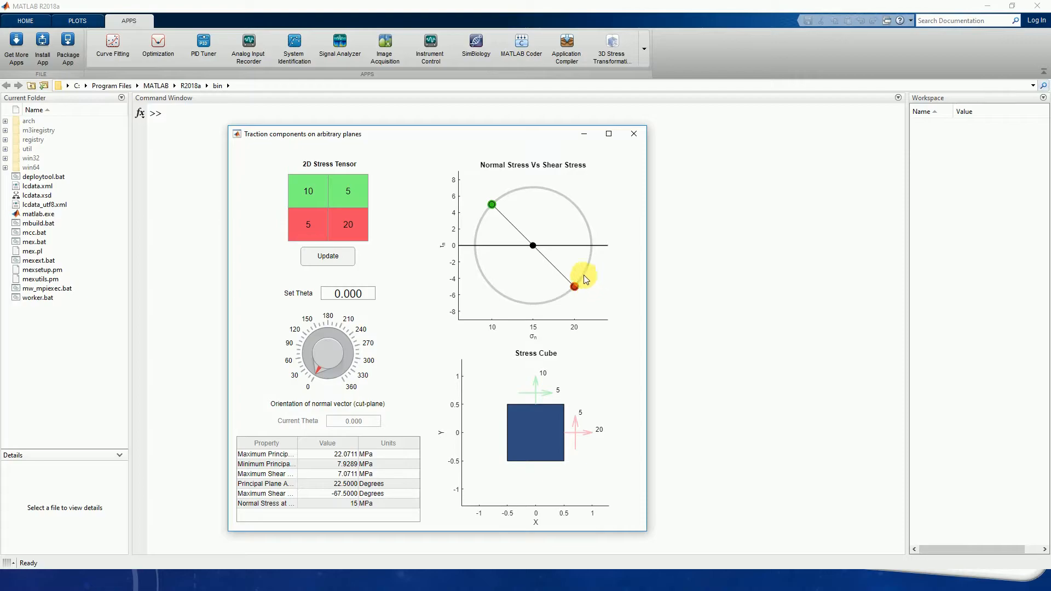
{"action": "mouse_move", "coordinate": [592, 296]}
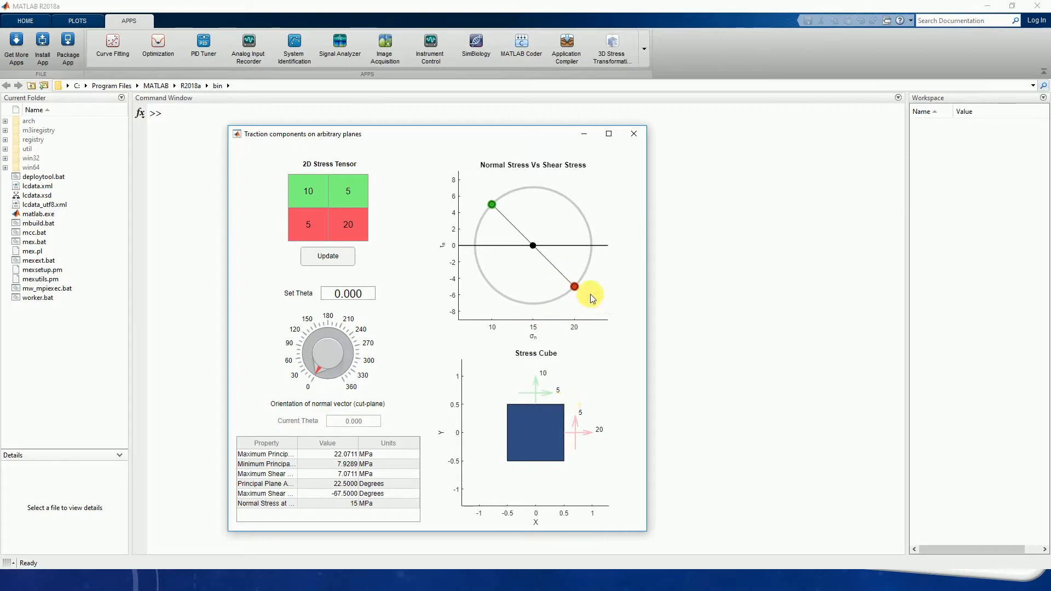
{"action": "mouse_move", "coordinate": [619, 384]}
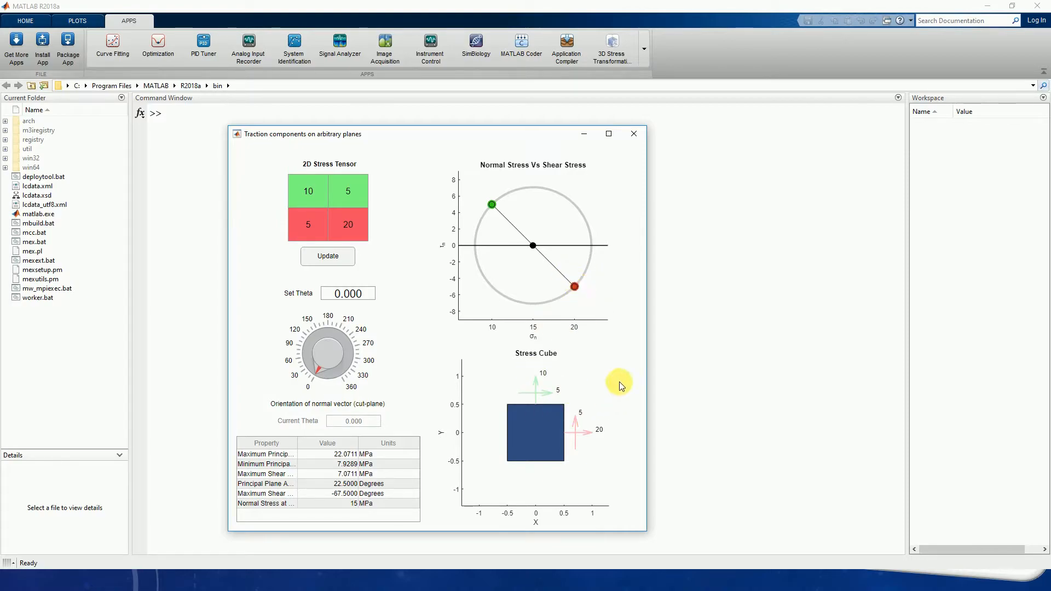
{"action": "mouse_move", "coordinate": [521, 226]}
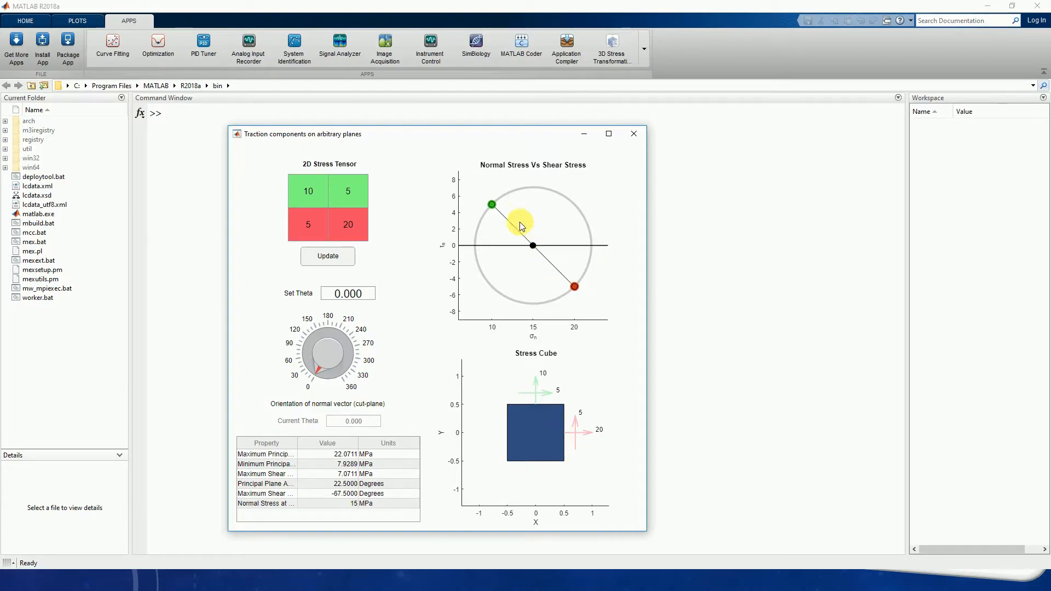
{"action": "mouse_move", "coordinate": [586, 384]}
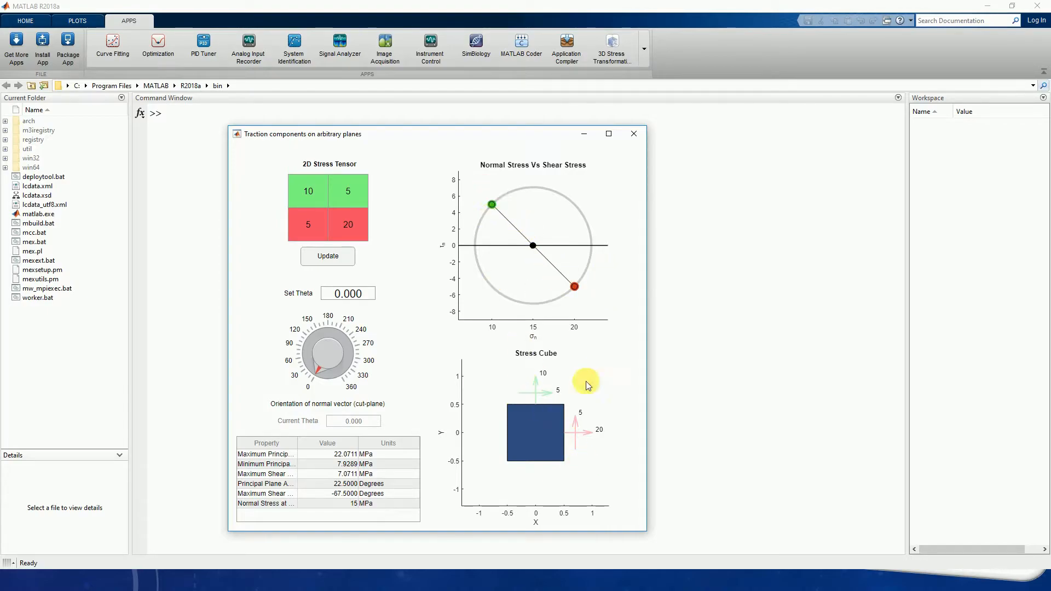
{"action": "mouse_move", "coordinate": [292, 211]}
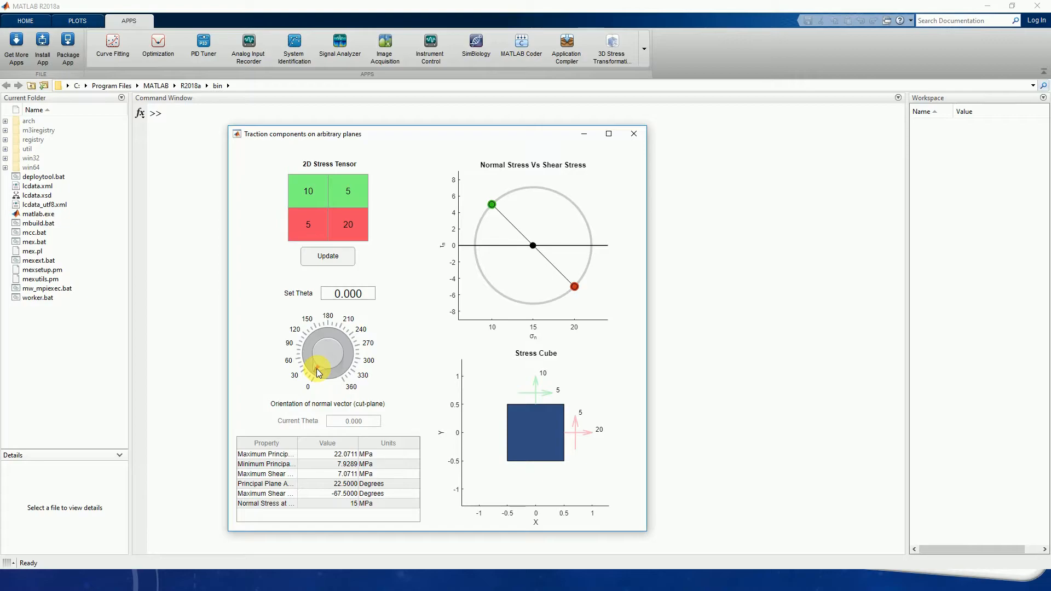
Turn the orientation knob through about 8, 15 and 19 degrees to roughly 22 degrees
{"action": "left_click_drag", "start_coordinate": [320, 372], "coordinate": [319, 362]}
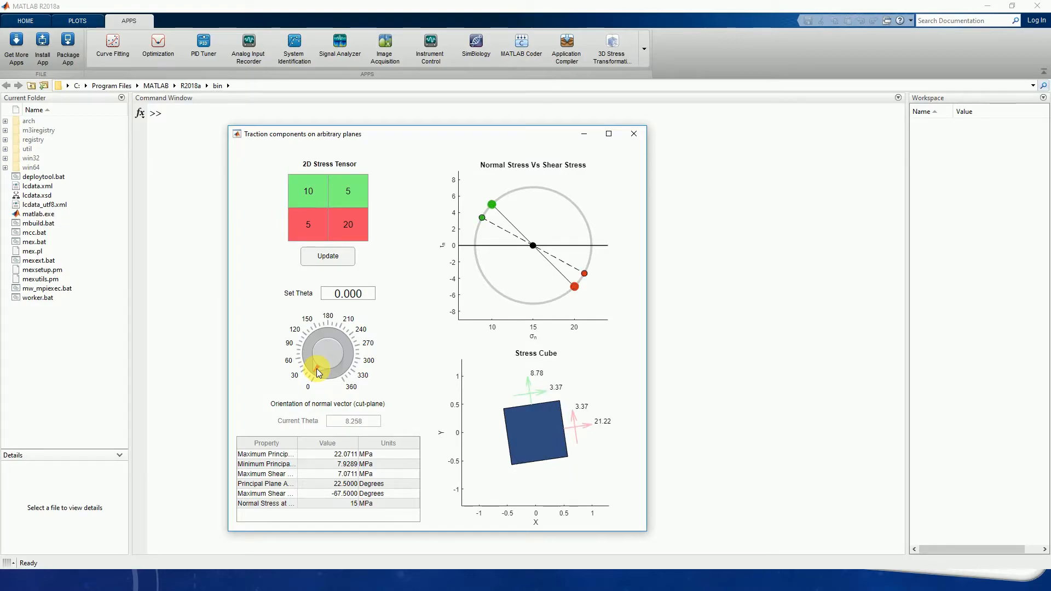
{"action": "left_click_drag", "start_coordinate": [319, 372], "coordinate": [316, 372]}
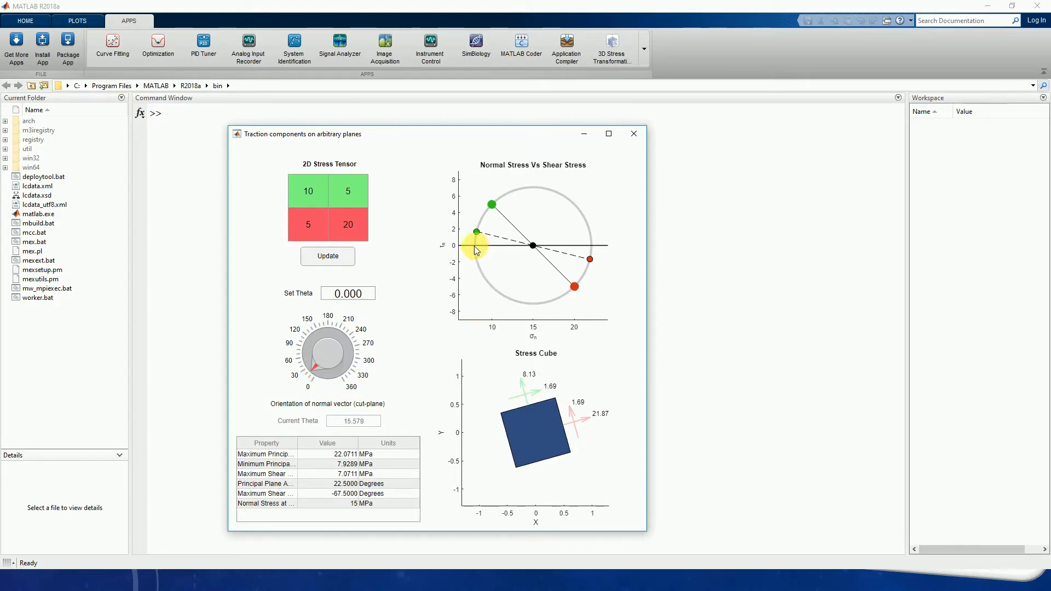
{"action": "left_click_drag", "start_coordinate": [476, 231], "coordinate": [590, 250]}
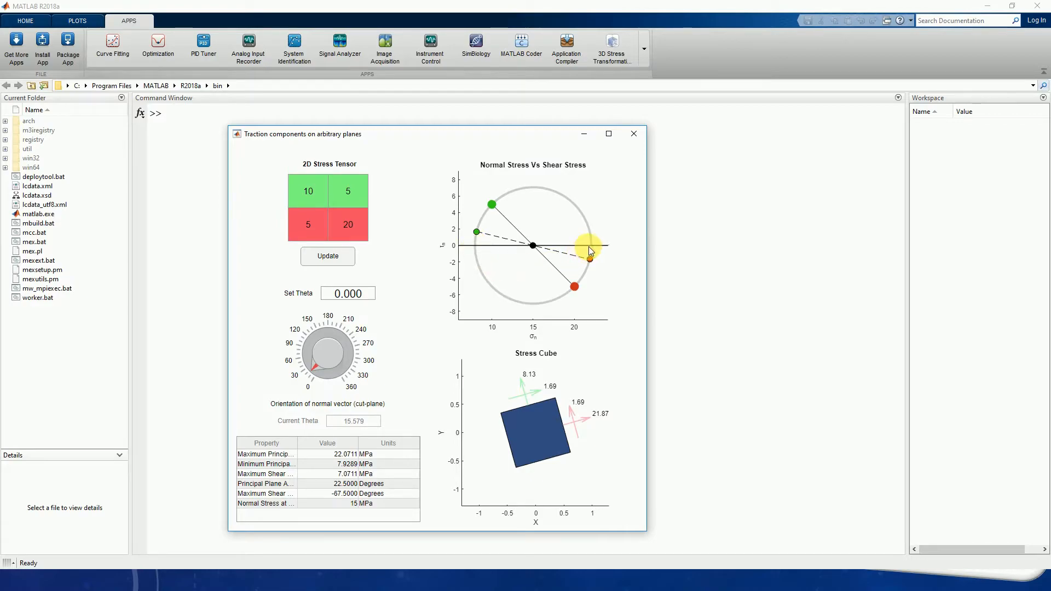
{"action": "left_click_drag", "start_coordinate": [589, 245], "coordinate": [551, 243]}
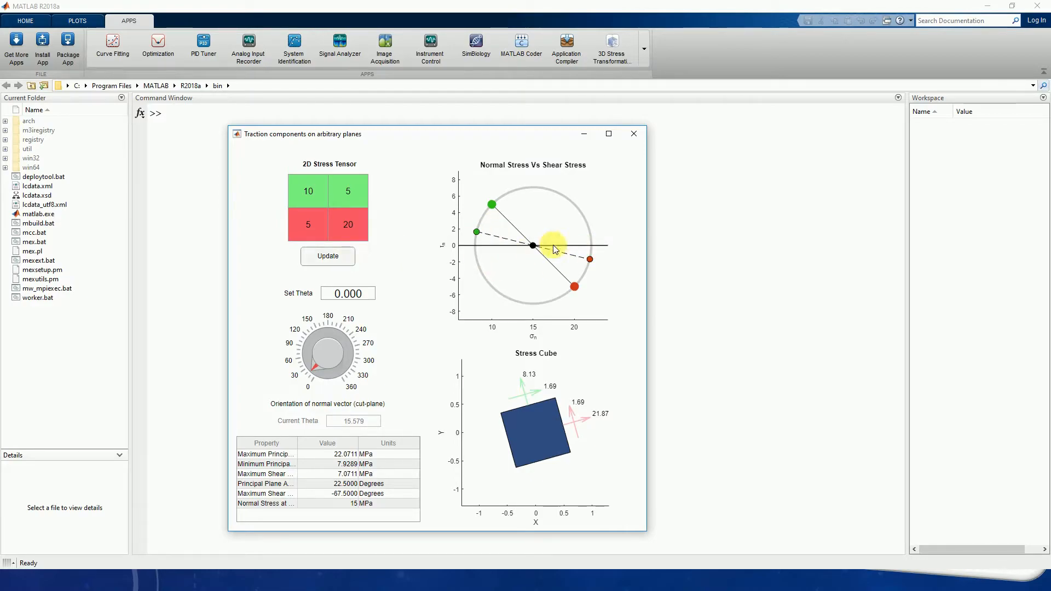
{"action": "mouse_move", "coordinate": [396, 346]}
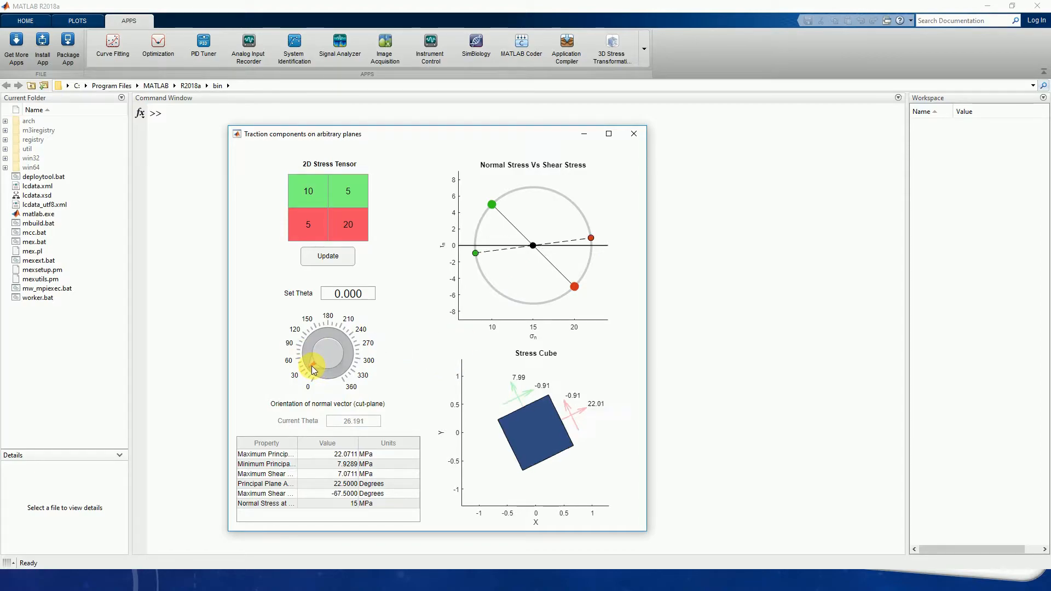
{"action": "left_click_drag", "start_coordinate": [316, 370], "coordinate": [312, 374]}
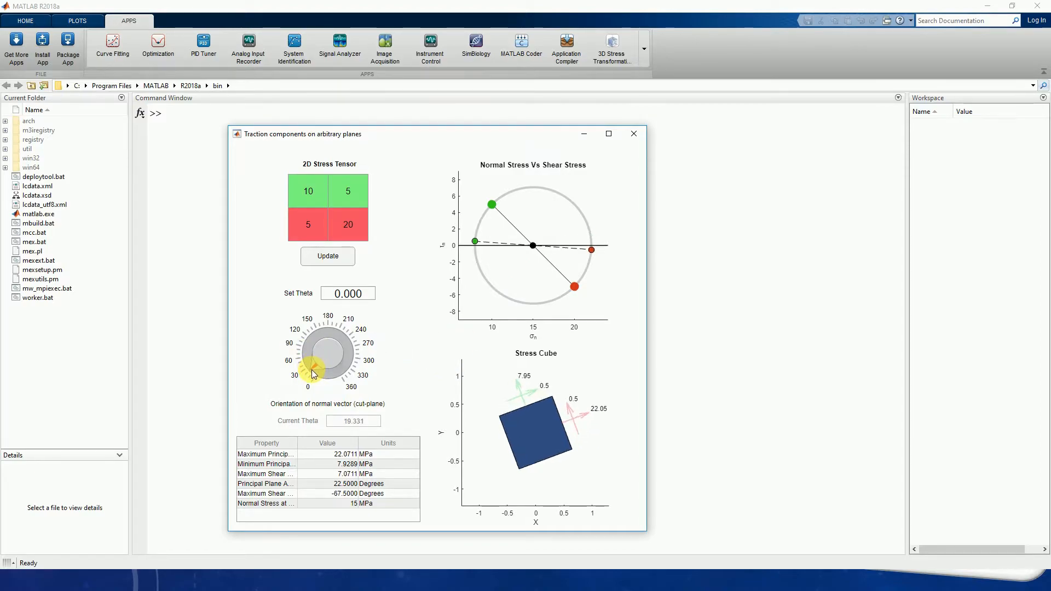
{"action": "left_click_drag", "start_coordinate": [315, 369], "coordinate": [319, 365]}
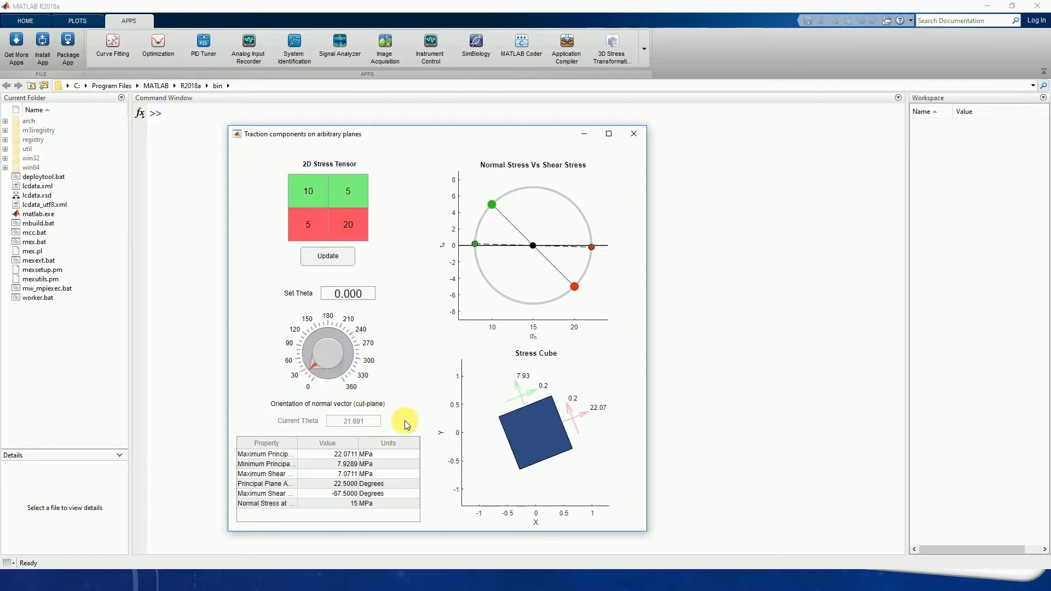
{"action": "mouse_move", "coordinate": [539, 388]}
{"action": "type", "text": "22.5"}
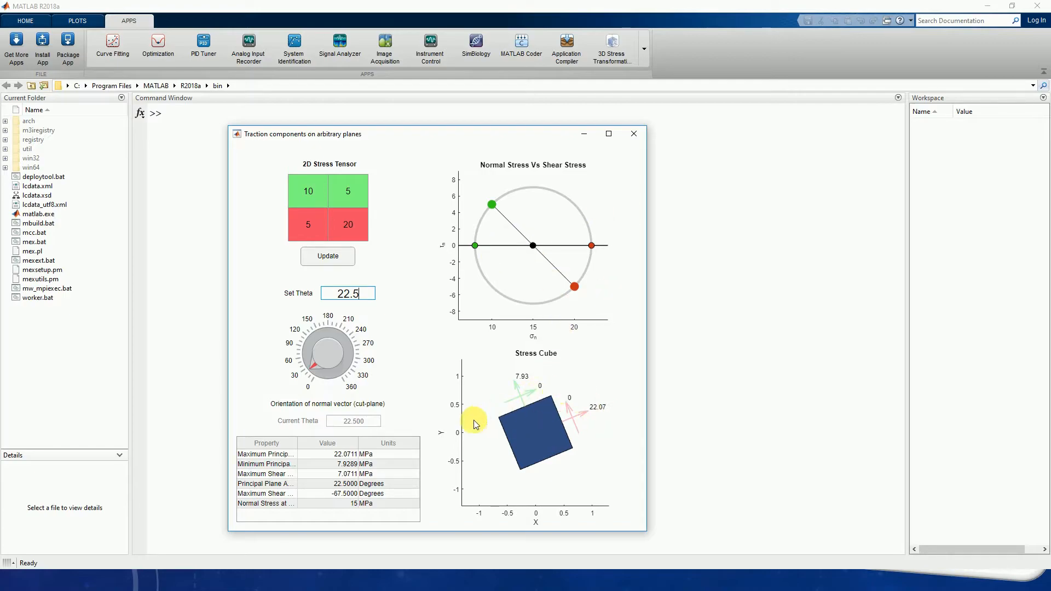
{"action": "mouse_move", "coordinate": [529, 375]}
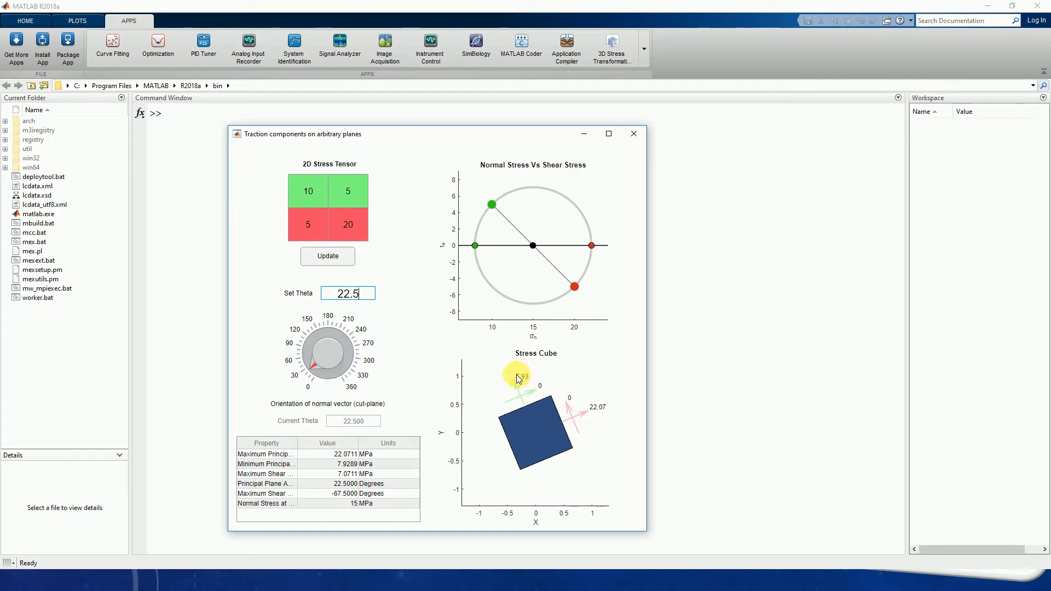
{"action": "mouse_move", "coordinate": [530, 395]}
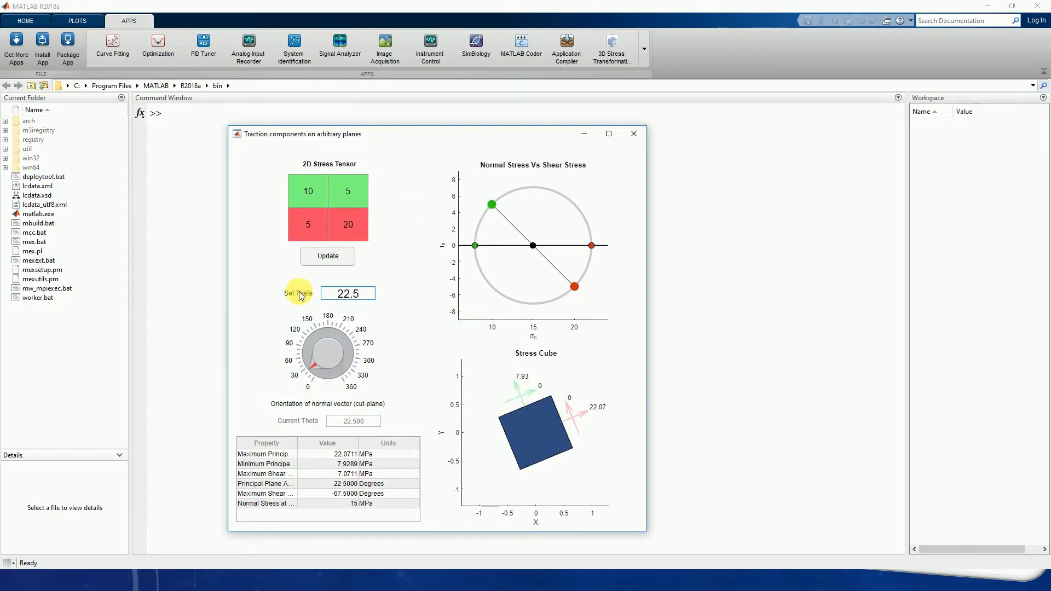
Spin the knob through about 75 and 118 degrees, then enter -67.5 as the set theta
{"action": "left_click_drag", "start_coordinate": [315, 366], "coordinate": [310, 369]}
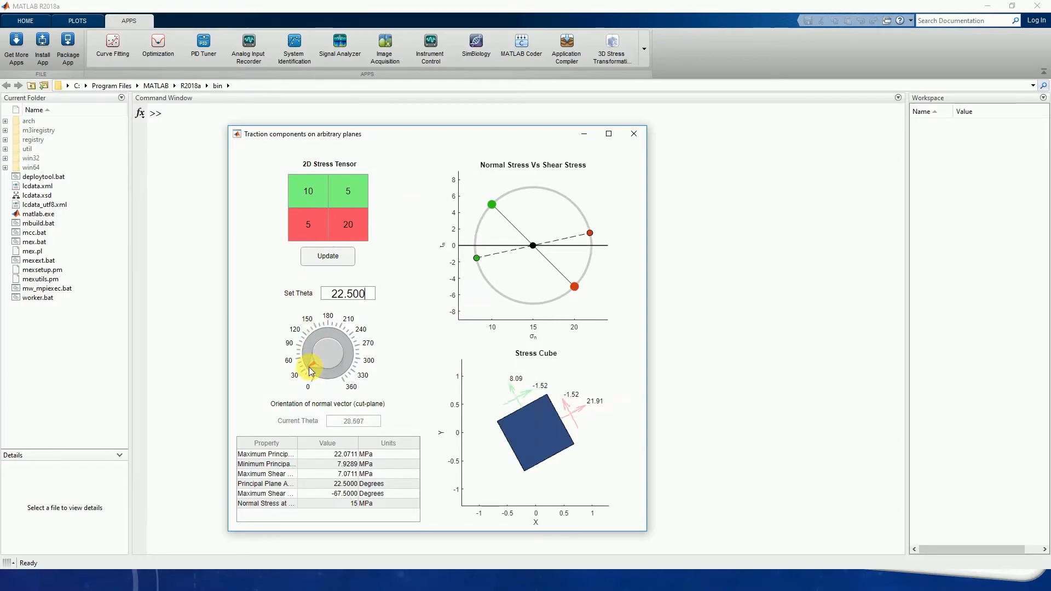
{"action": "left_click_drag", "start_coordinate": [310, 372], "coordinate": [314, 351]}
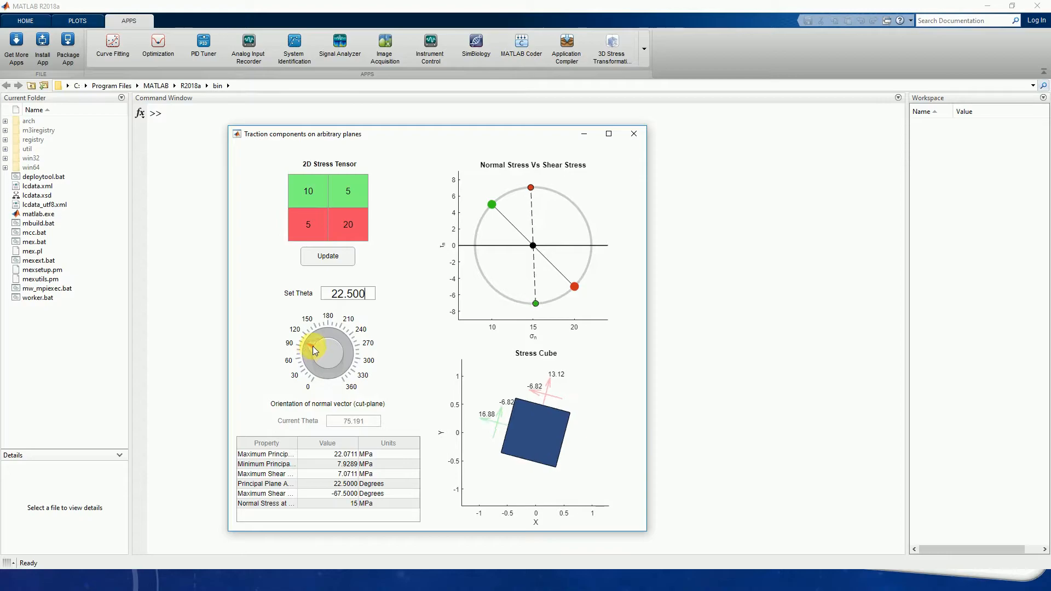
{"action": "left_click_drag", "start_coordinate": [313, 349], "coordinate": [316, 342]}
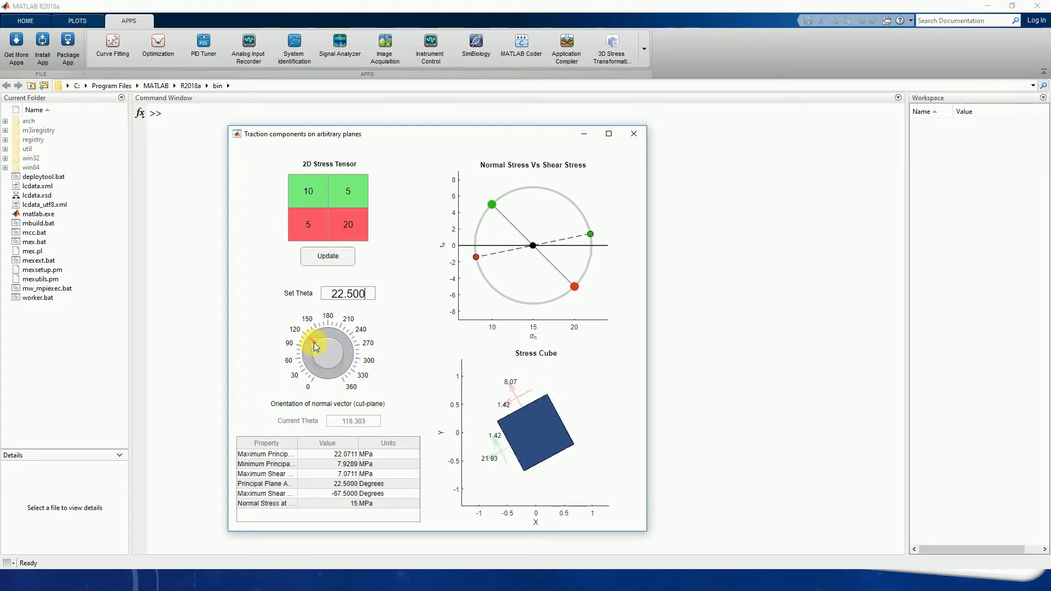
{"action": "left_click_drag", "start_coordinate": [319, 345], "coordinate": [315, 348]}
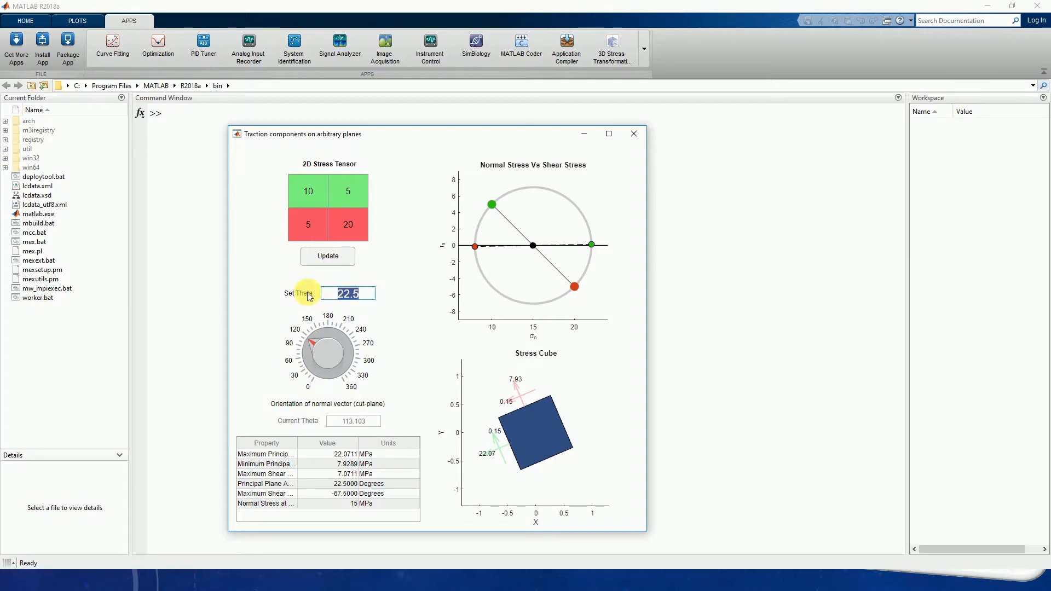
{"action": "type", "text": "-67"}
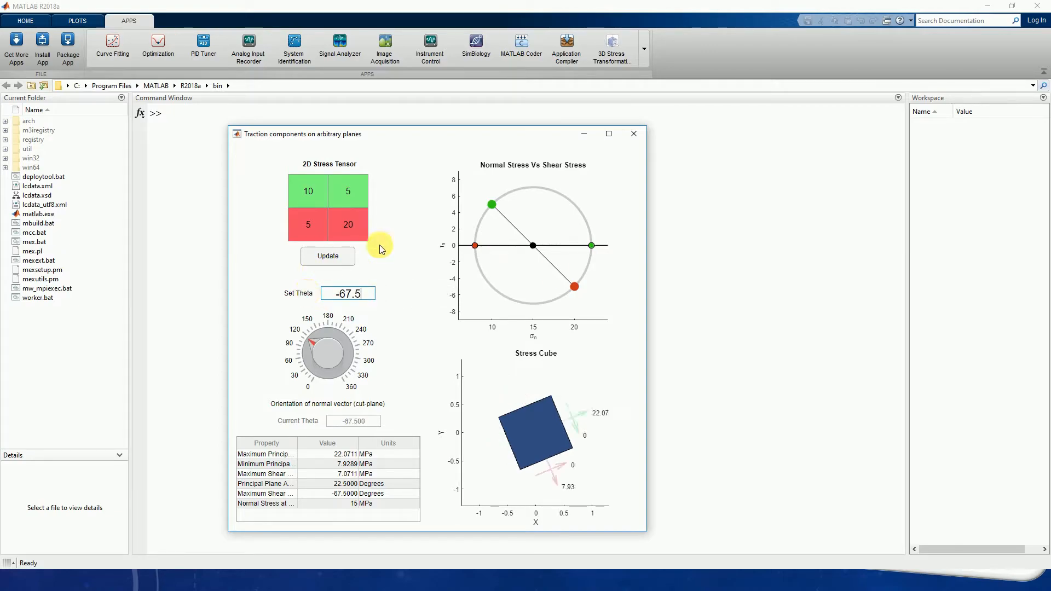
{"action": "mouse_move", "coordinate": [574, 274]}
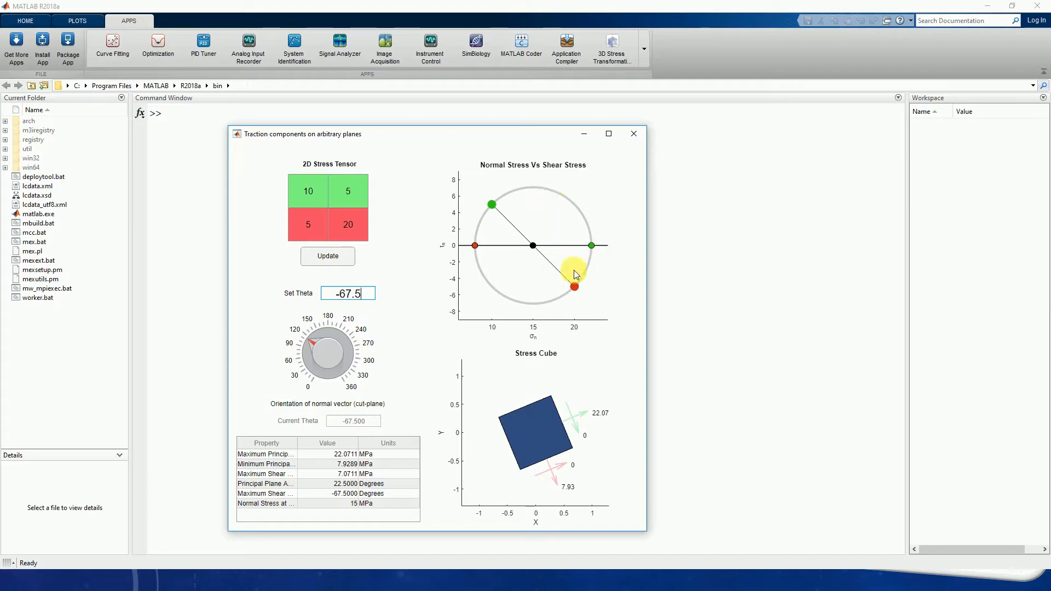
{"action": "mouse_move", "coordinate": [531, 400]}
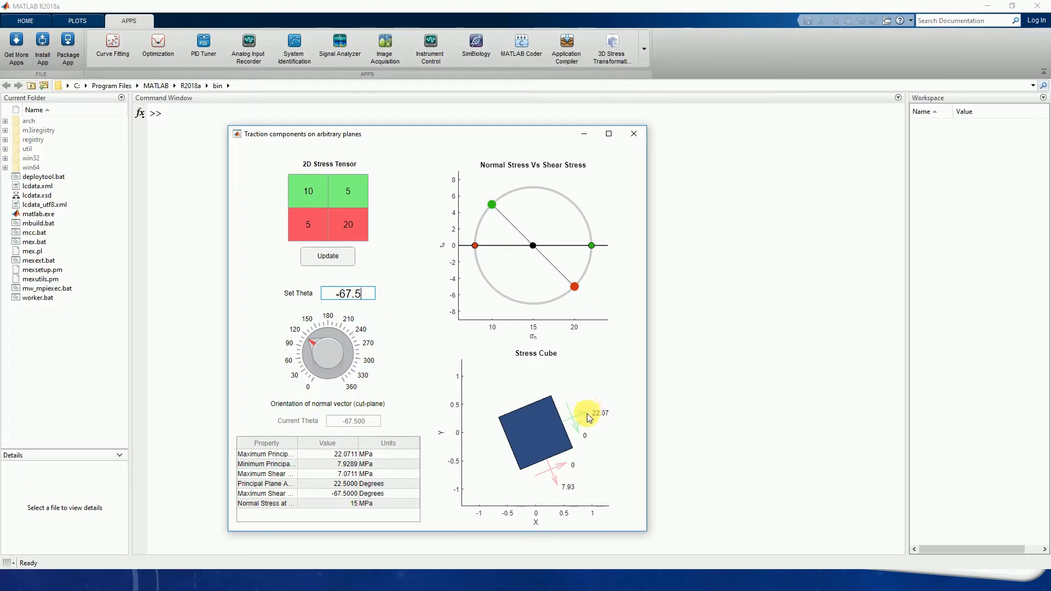
{"action": "mouse_move", "coordinate": [601, 414]}
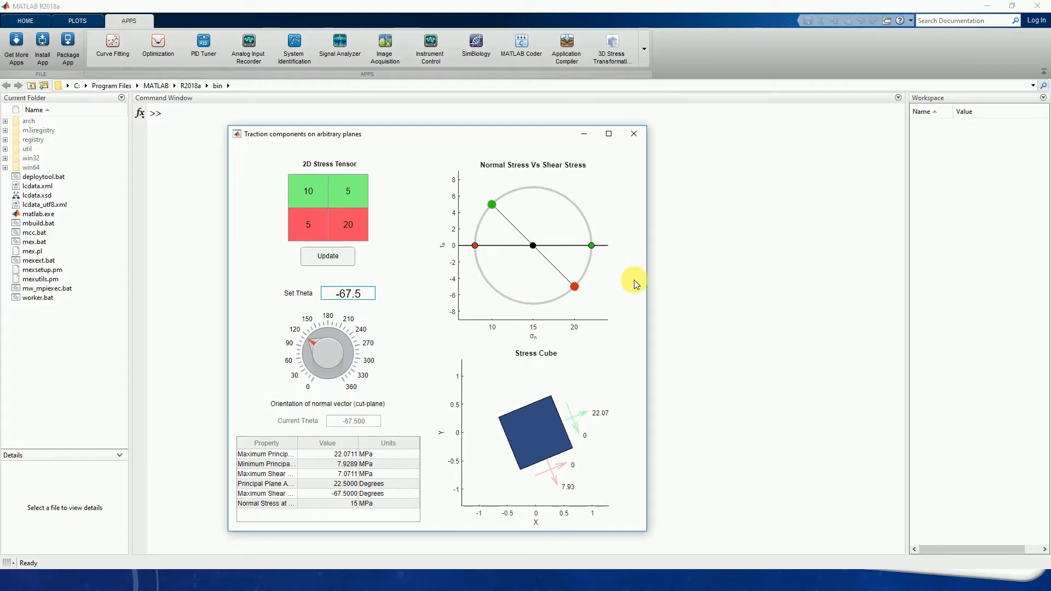
{"action": "mouse_move", "coordinate": [362, 252]}
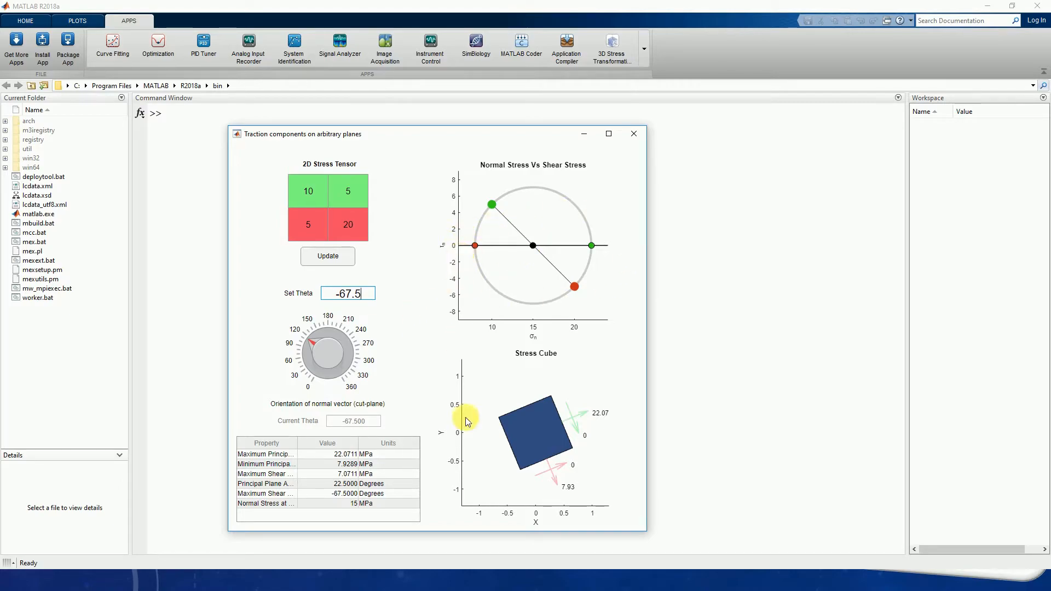
{"action": "mouse_move", "coordinate": [555, 273]}
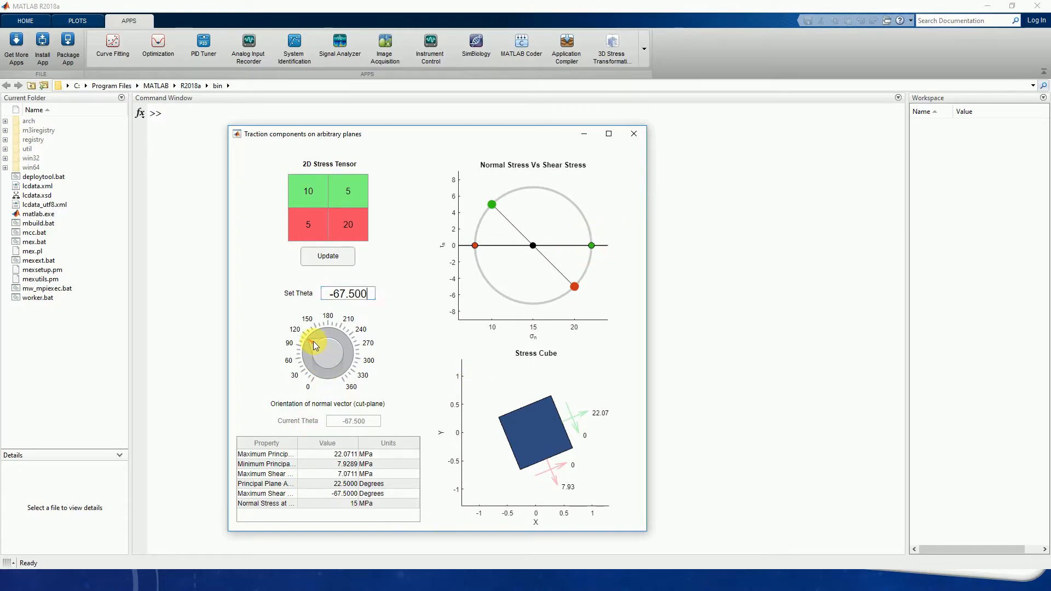
Turn the cut-plane normal around between about 172 and 264 degrees, settling near 241
{"action": "left_click_drag", "start_coordinate": [315, 345], "coordinate": [345, 348]}
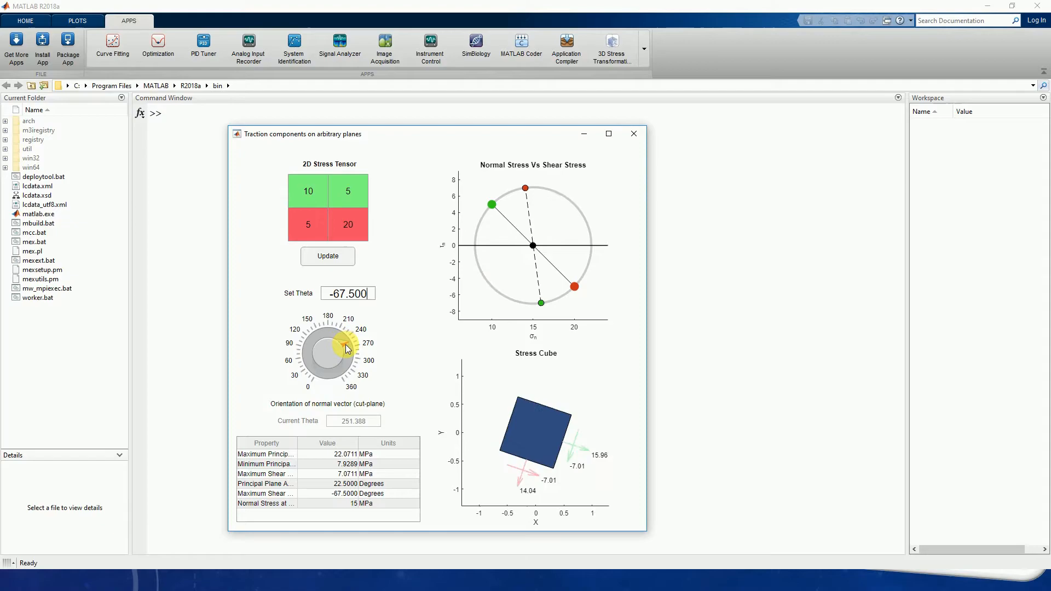
{"action": "left_click_drag", "start_coordinate": [335, 349], "coordinate": [345, 374]}
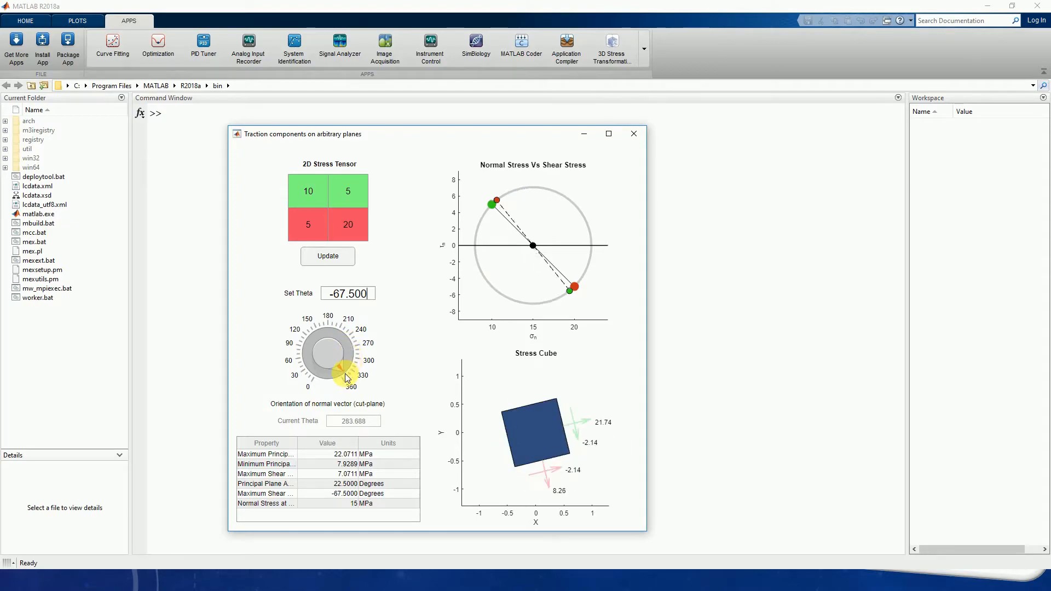
{"action": "left_click_drag", "start_coordinate": [345, 376], "coordinate": [322, 342]}
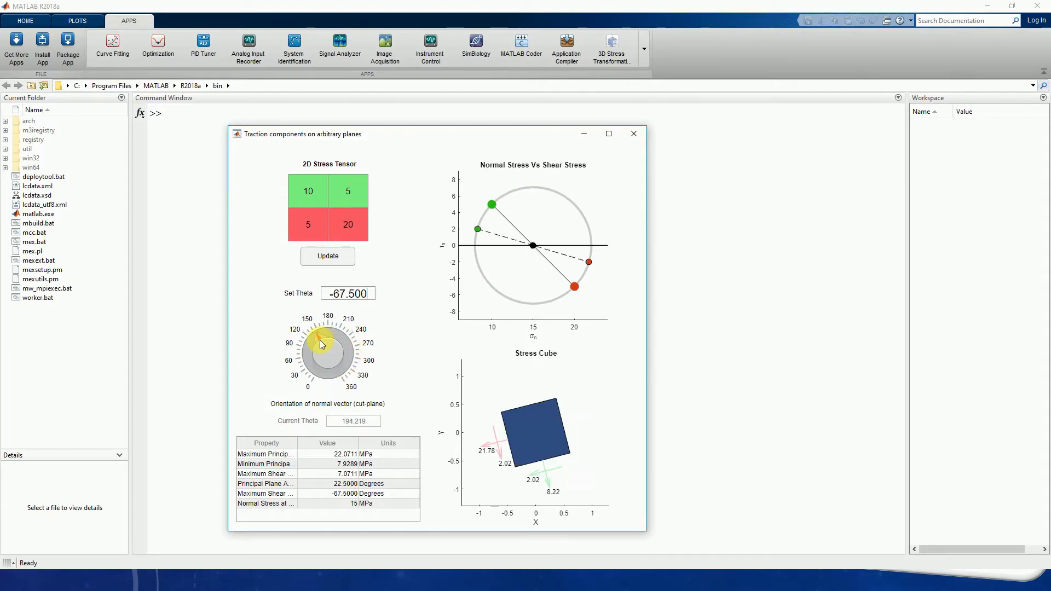
{"action": "left_click_drag", "start_coordinate": [321, 344], "coordinate": [331, 342]}
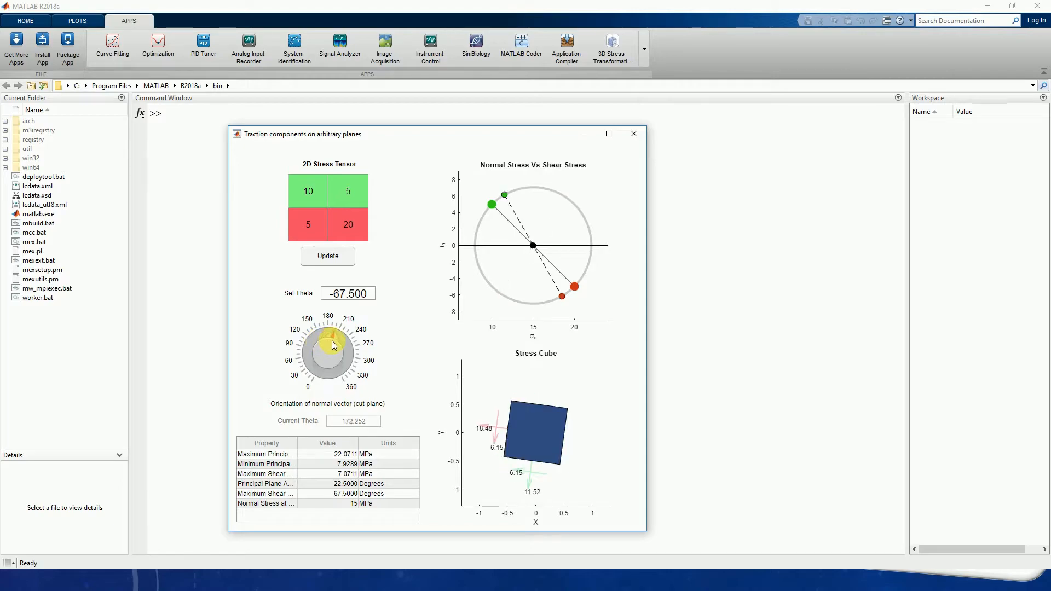
{"action": "left_click_drag", "start_coordinate": [332, 344], "coordinate": [338, 343]}
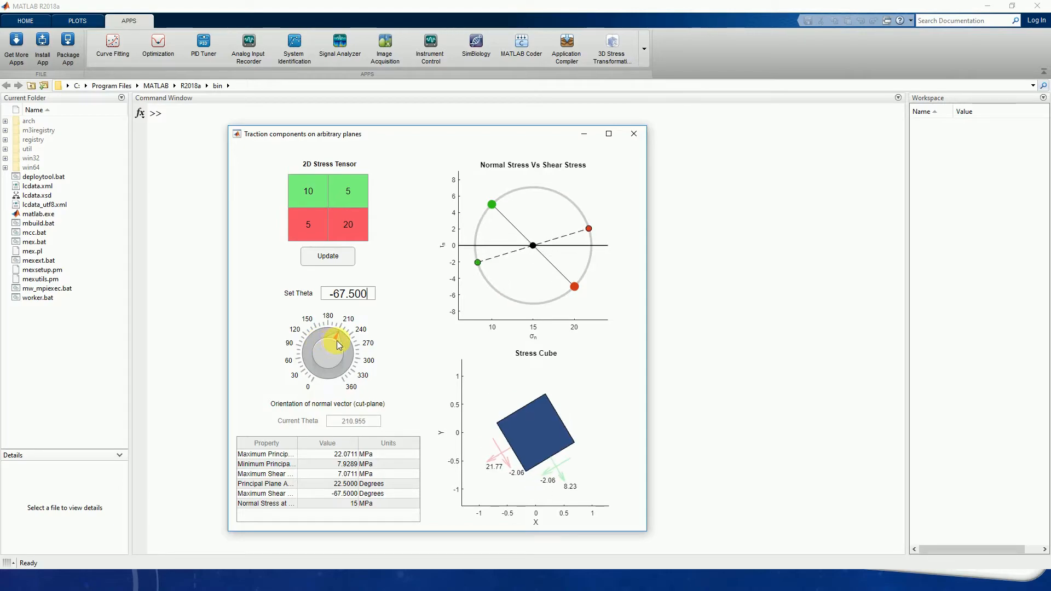
{"action": "left_click_drag", "start_coordinate": [335, 344], "coordinate": [347, 344]}
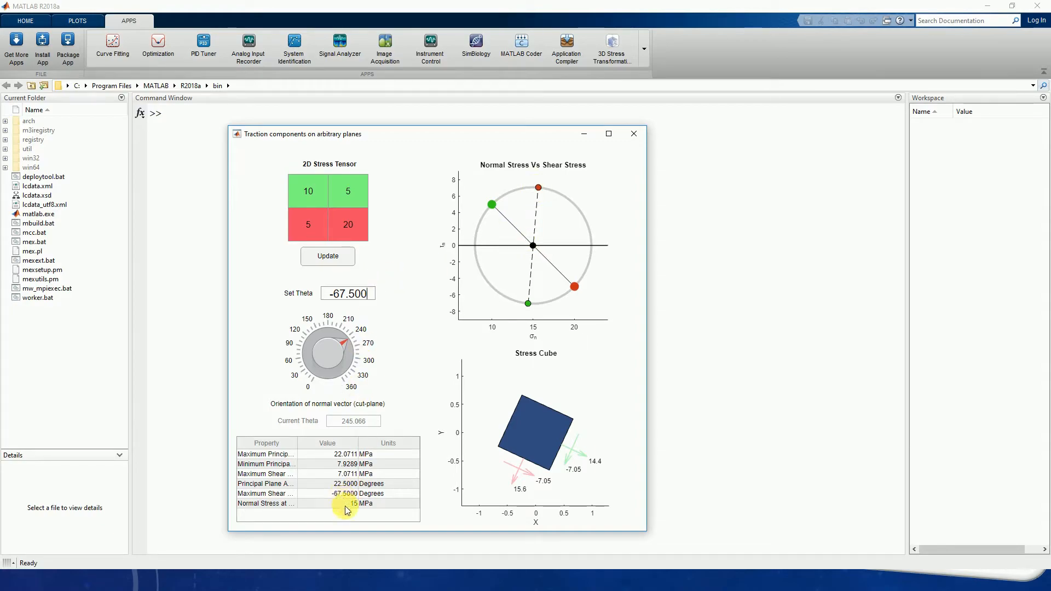
{"action": "mouse_move", "coordinate": [418, 263]}
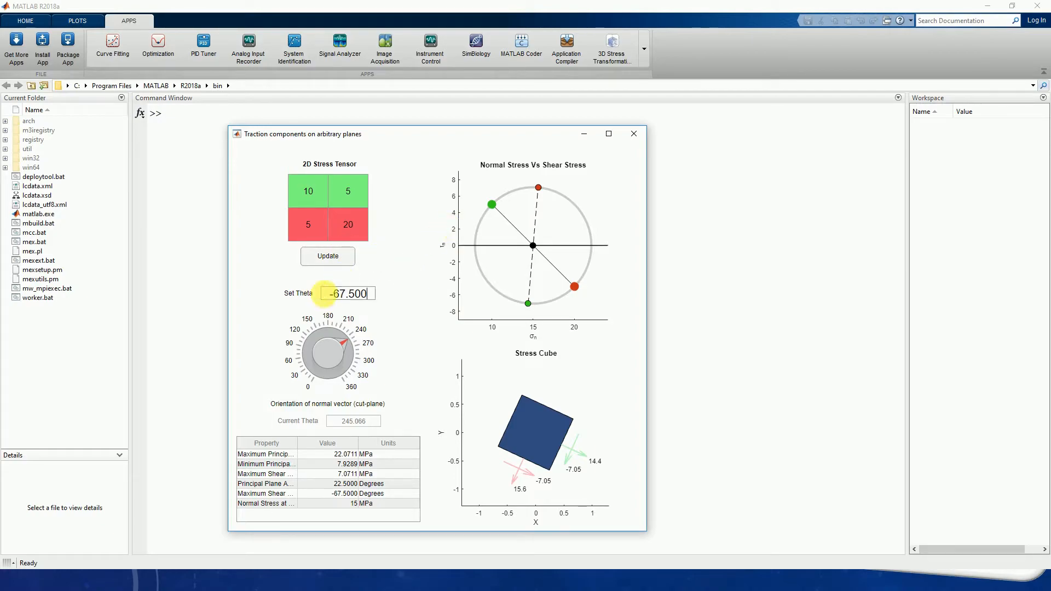
{"action": "left_click_drag", "start_coordinate": [325, 335], "coordinate": [342, 347]}
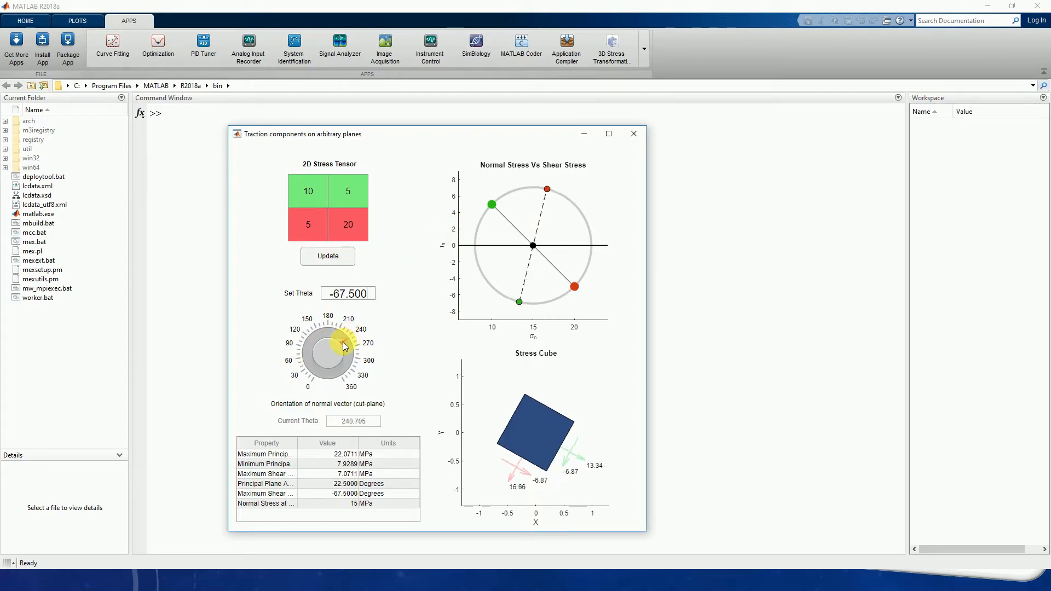
Nudge the knob between about 221 and 269 degrees until current theta reads about 248.8
{"action": "left_click_drag", "start_coordinate": [344, 345], "coordinate": [338, 348]}
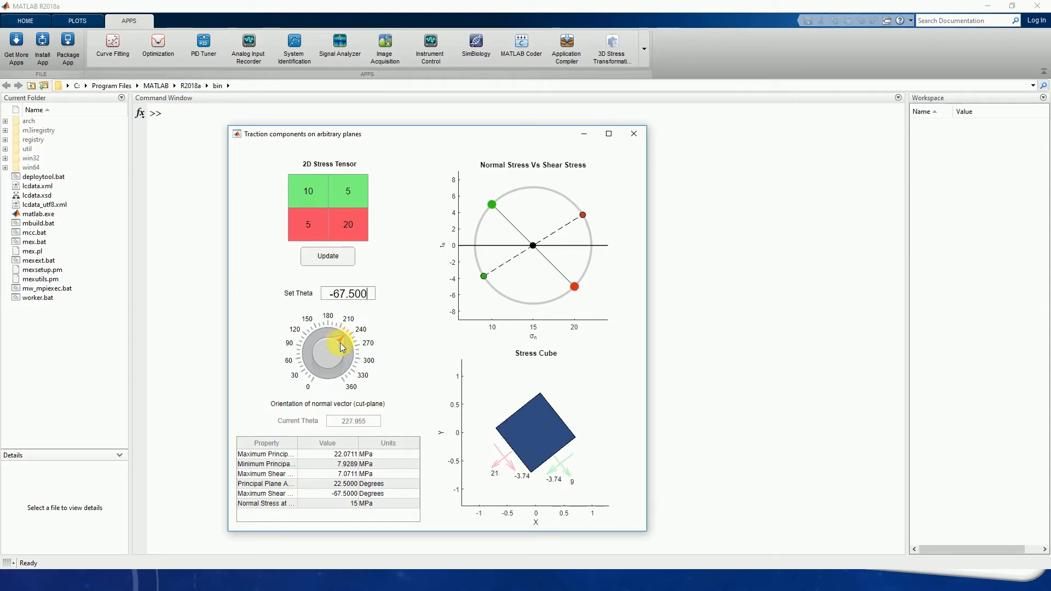
{"action": "left_click_drag", "start_coordinate": [338, 341], "coordinate": [342, 352]}
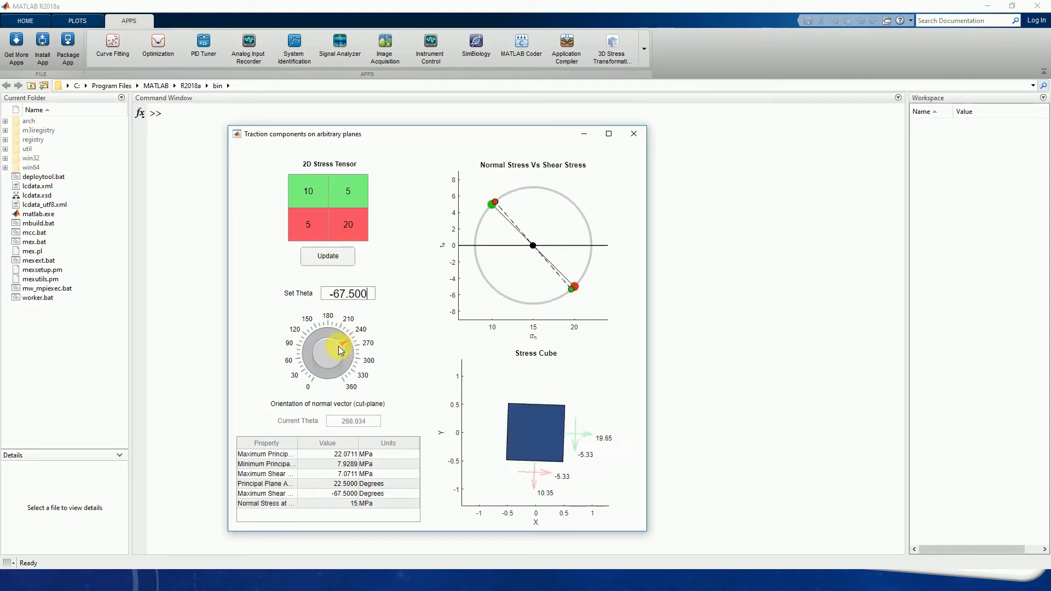
{"action": "left_click_drag", "start_coordinate": [342, 347], "coordinate": [335, 345]}
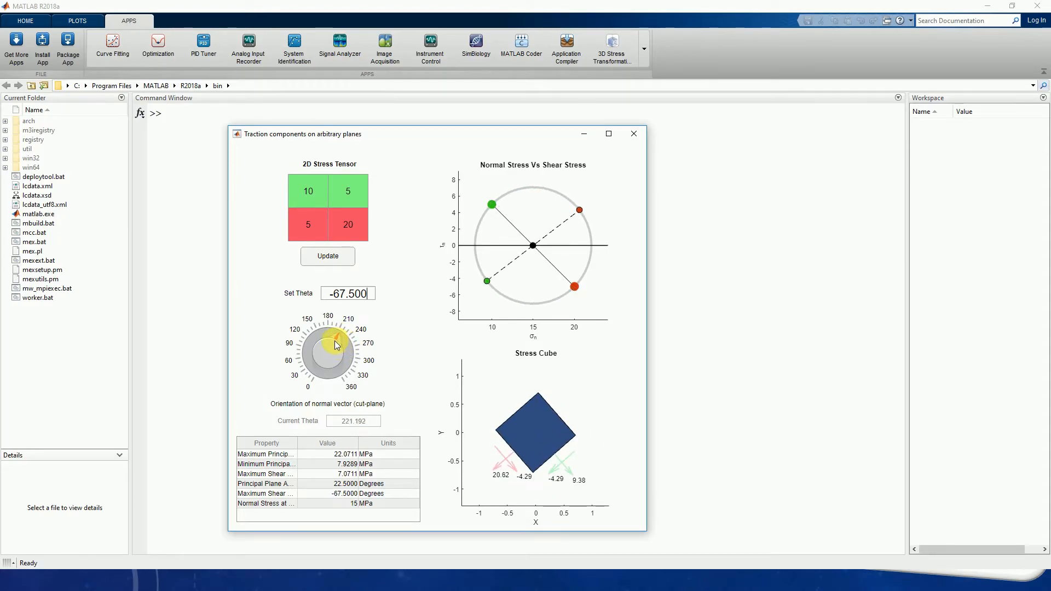
{"action": "left_click_drag", "start_coordinate": [335, 345], "coordinate": [341, 349]}
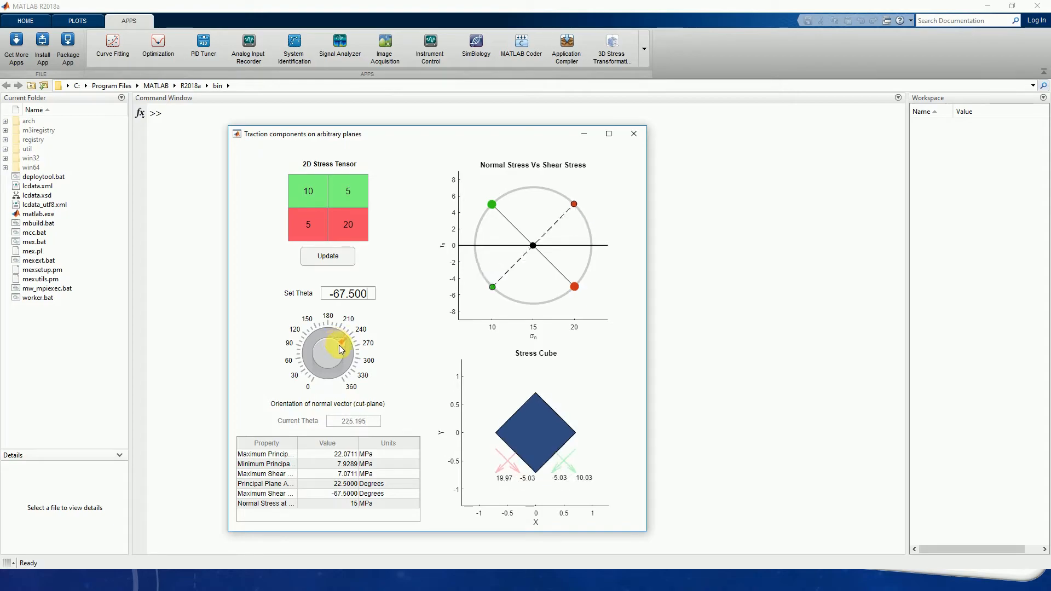
{"action": "left_click_drag", "start_coordinate": [341, 344], "coordinate": [345, 349]}
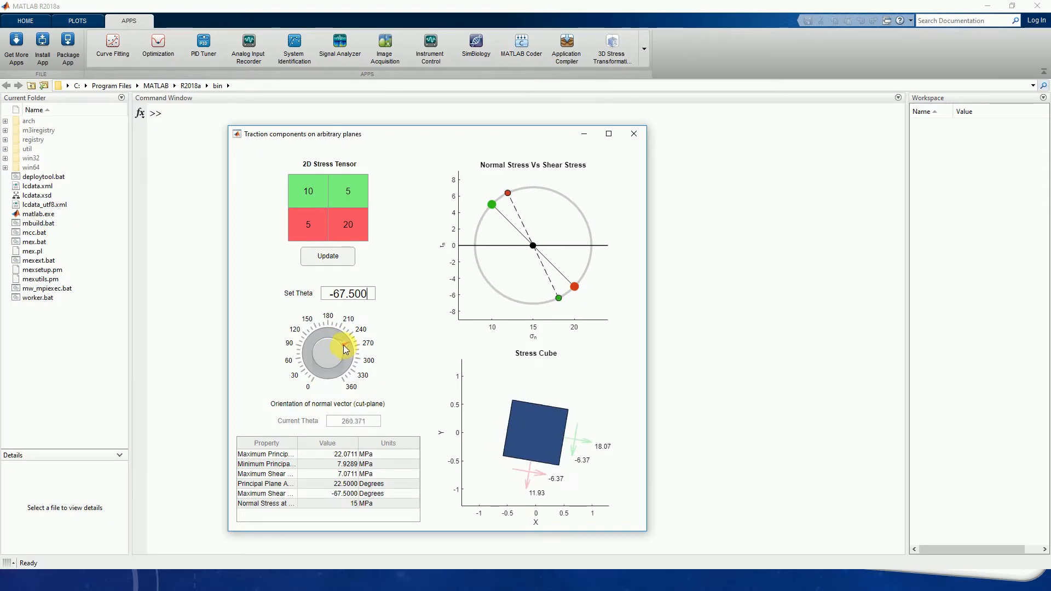
{"action": "left_click_drag", "start_coordinate": [344, 349], "coordinate": [341, 342]}
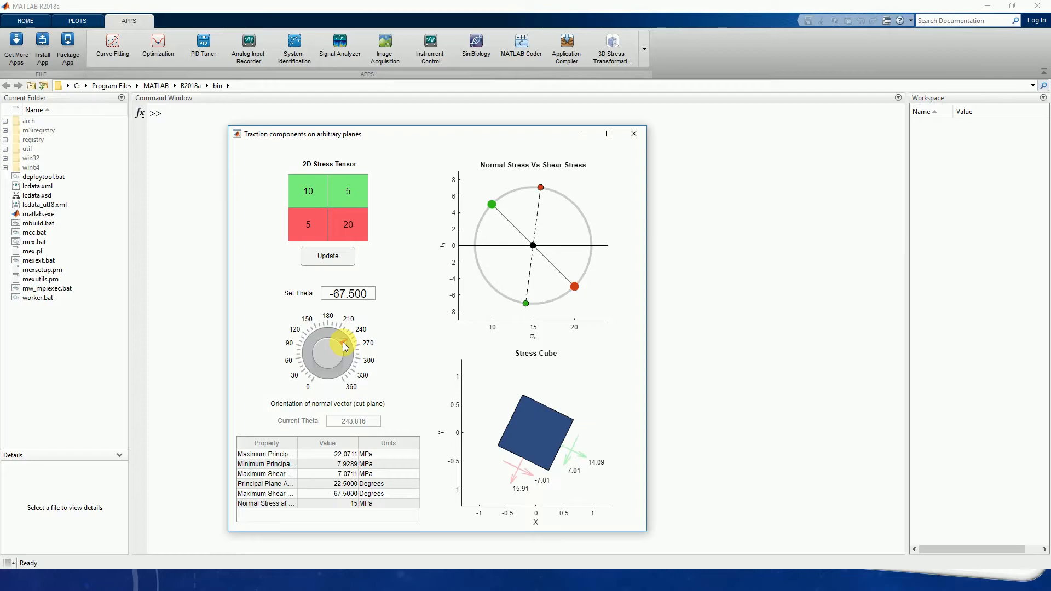
{"action": "left_click_drag", "start_coordinate": [343, 347], "coordinate": [345, 347]}
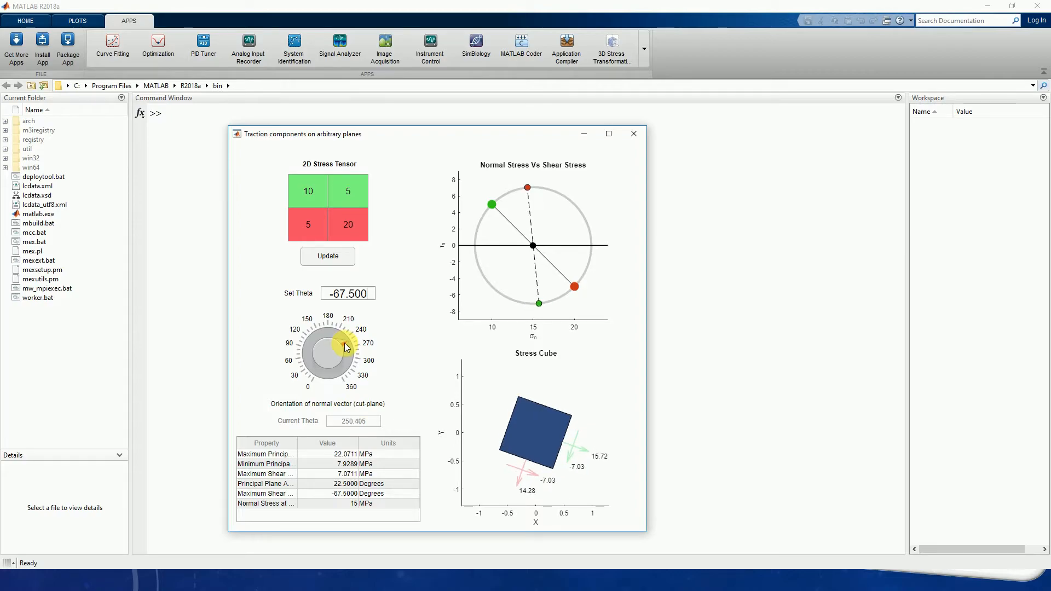
{"action": "left_click_drag", "start_coordinate": [345, 345], "coordinate": [342, 345]}
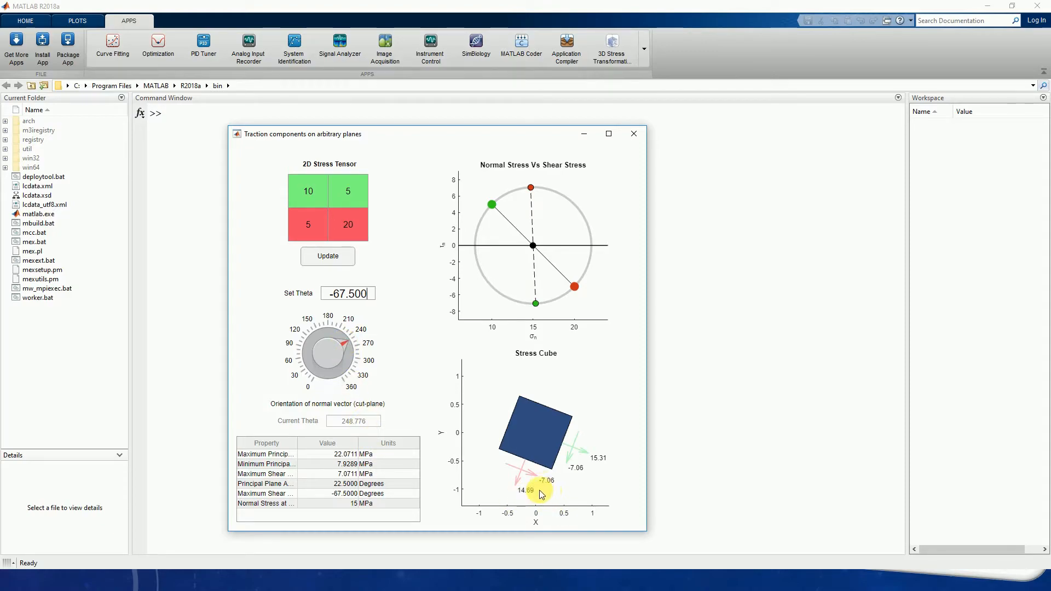
{"action": "mouse_move", "coordinate": [533, 508]}
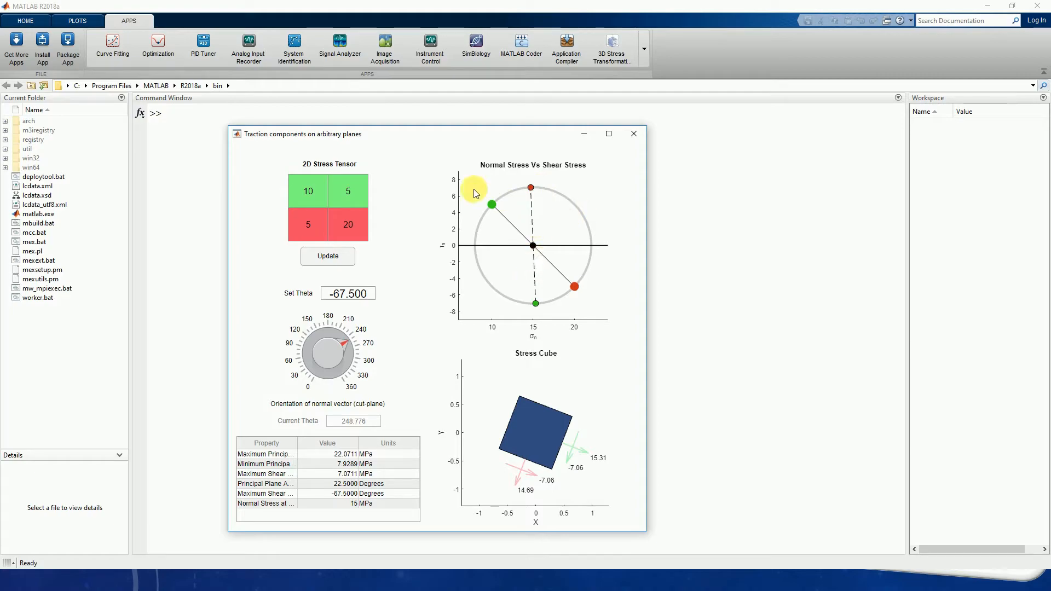
{"action": "mouse_move", "coordinate": [567, 381]}
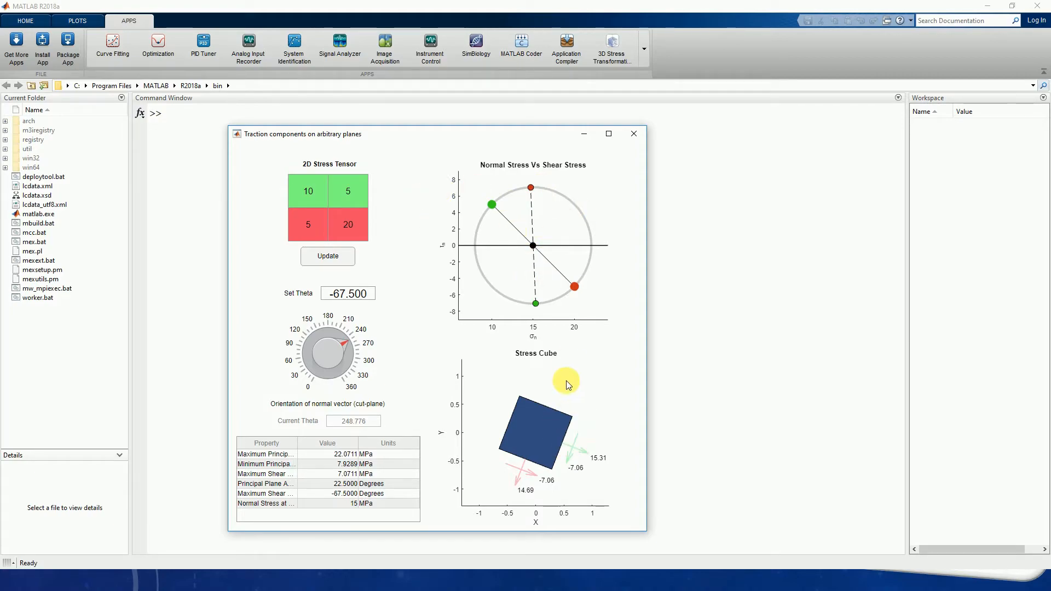
{"action": "mouse_move", "coordinate": [595, 389]}
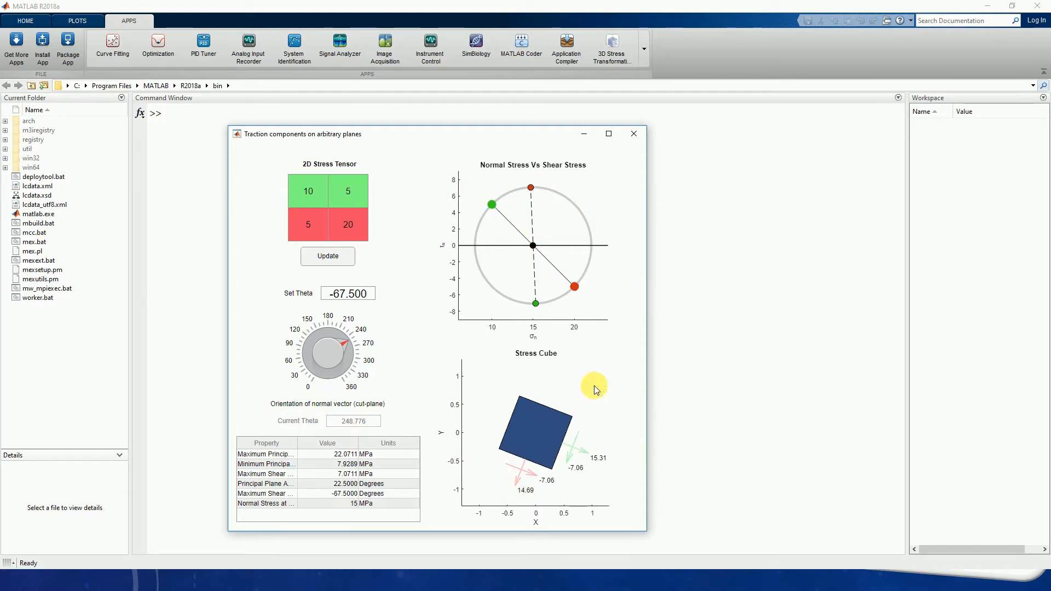
{"action": "mouse_move", "coordinate": [563, 408]}
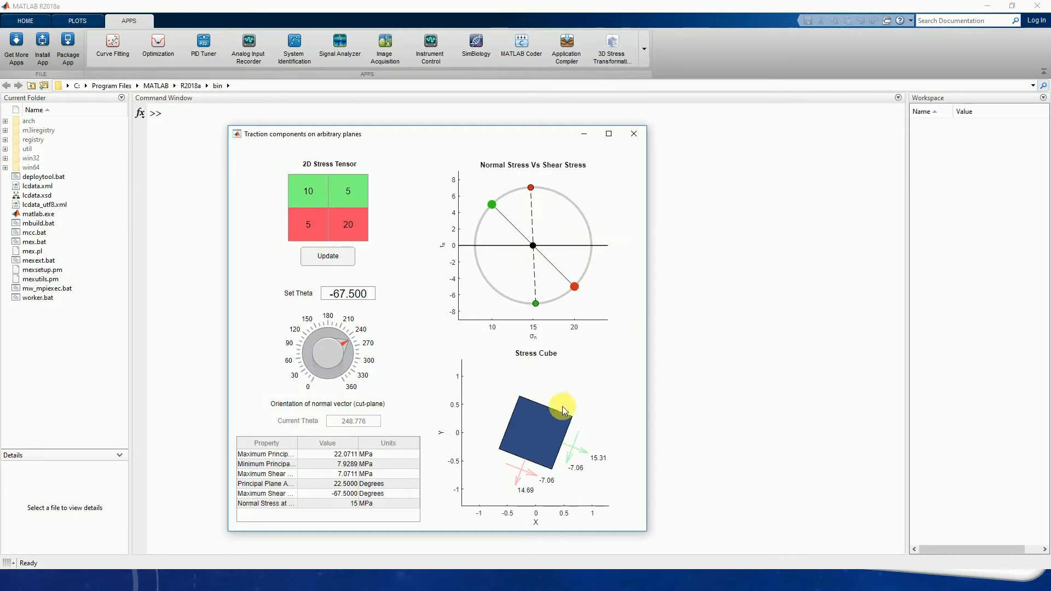
{"action": "mouse_move", "coordinate": [565, 359]}
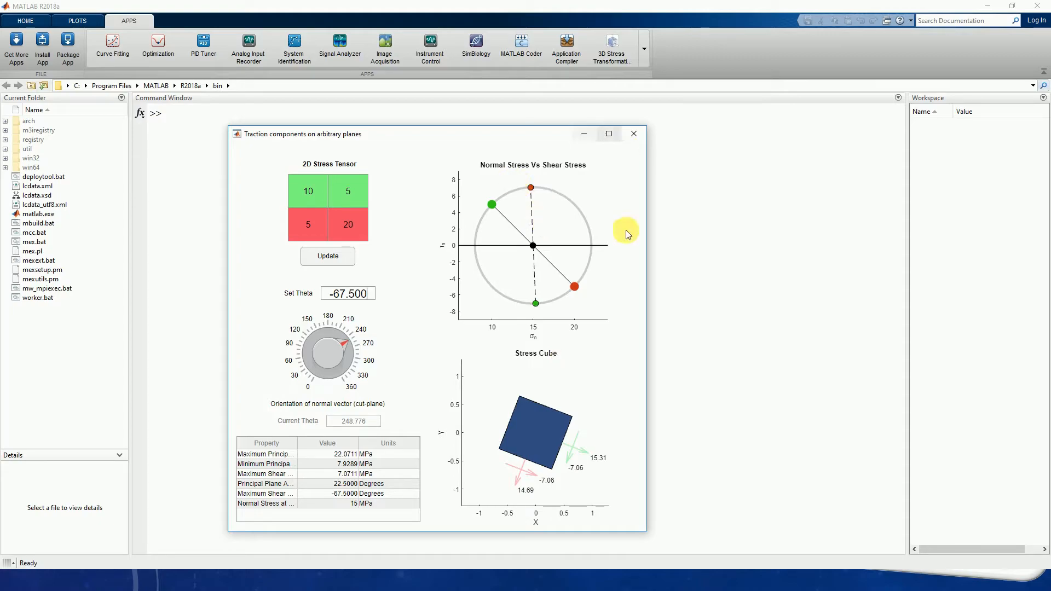
{"action": "mouse_move", "coordinate": [248, 277]}
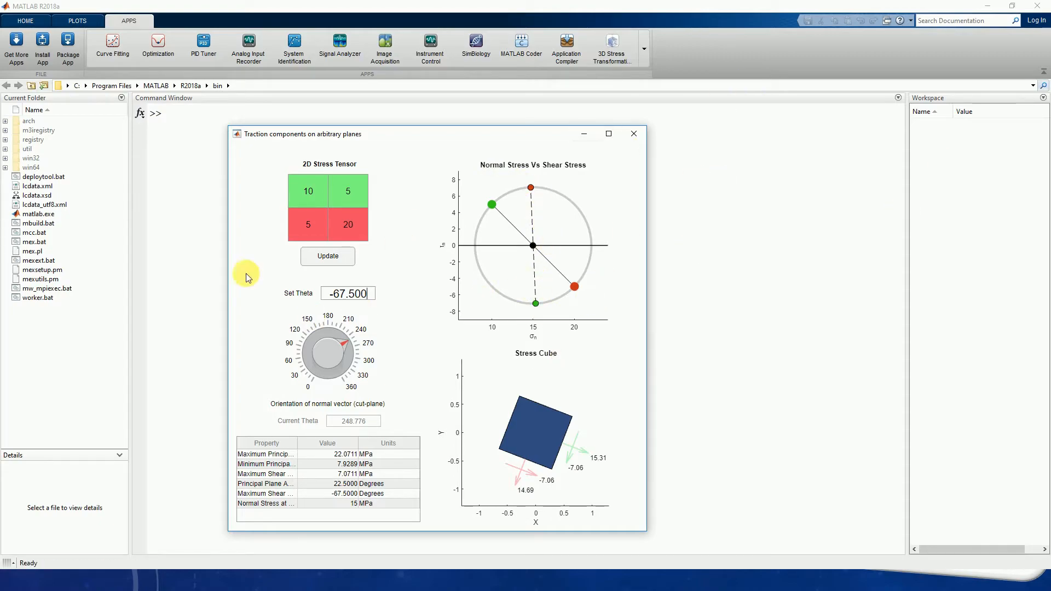
{"action": "mouse_move", "coordinate": [644, 153]}
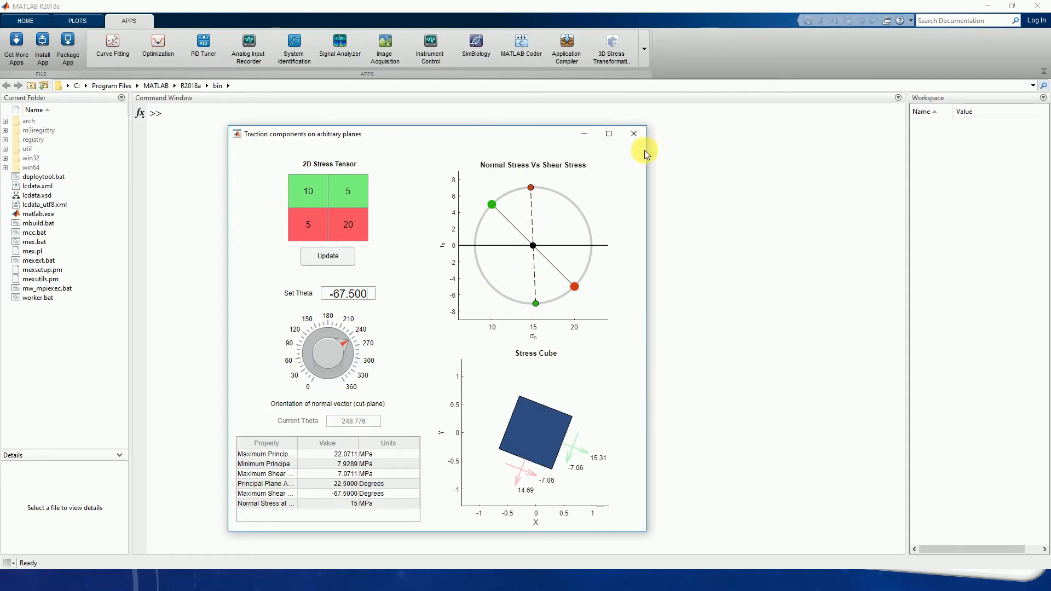
{"action": "mouse_move", "coordinate": [642, 53]}
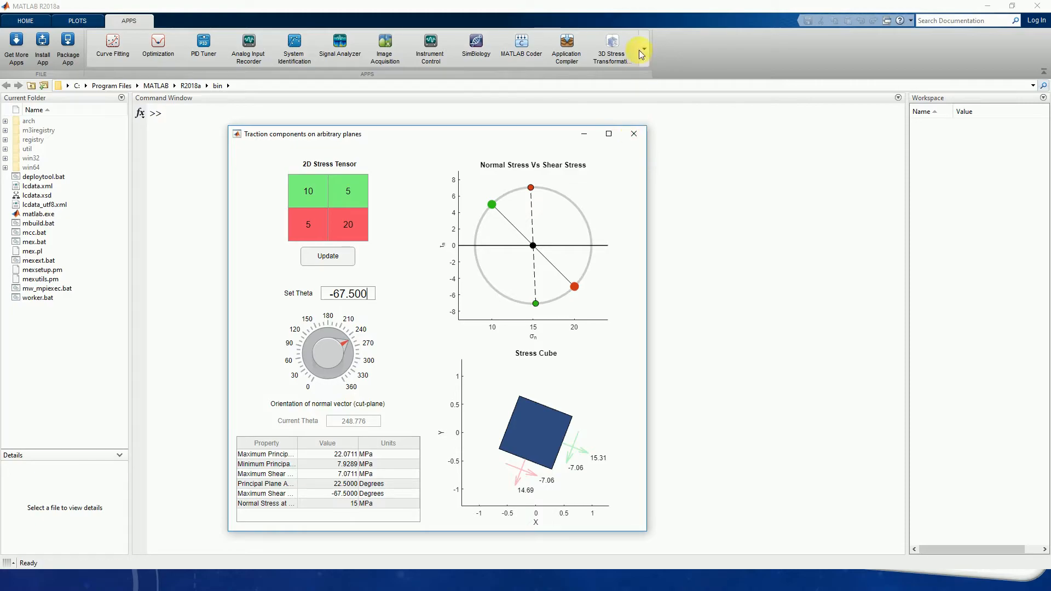
Launch the 3D Stress Transformation app and Update to compute Mohr's circles for the default tensor
{"action": "left_click", "coordinate": [634, 133]}
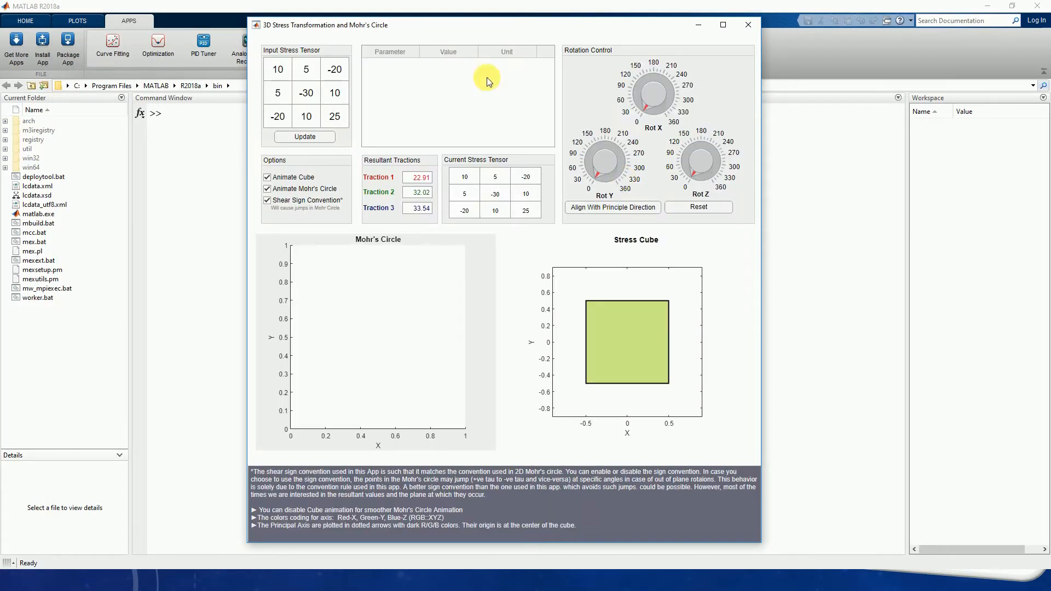
{"action": "left_click", "coordinate": [305, 136]}
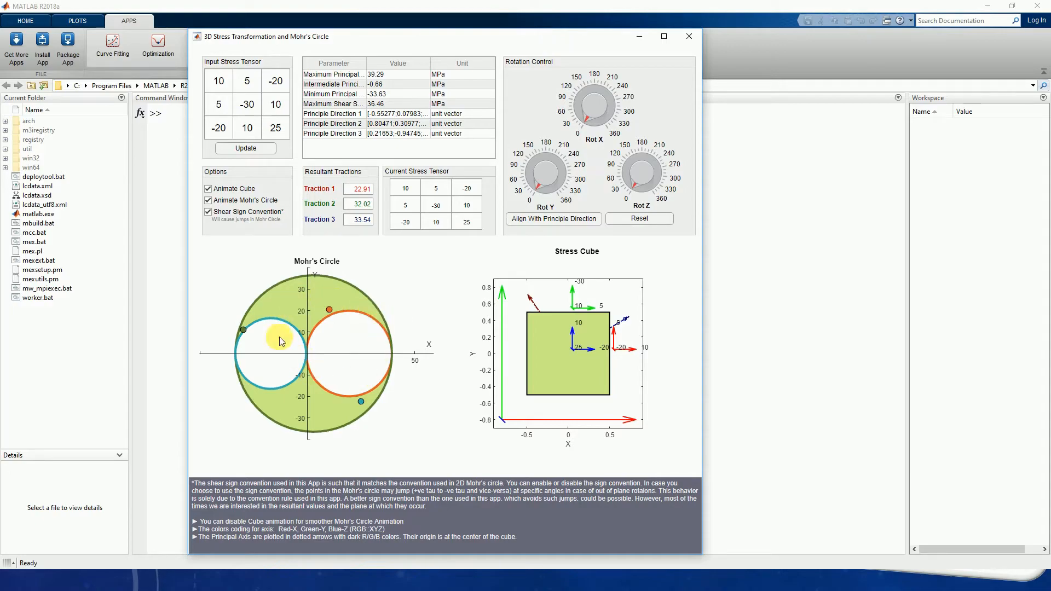
{"action": "mouse_move", "coordinate": [821, 233]}
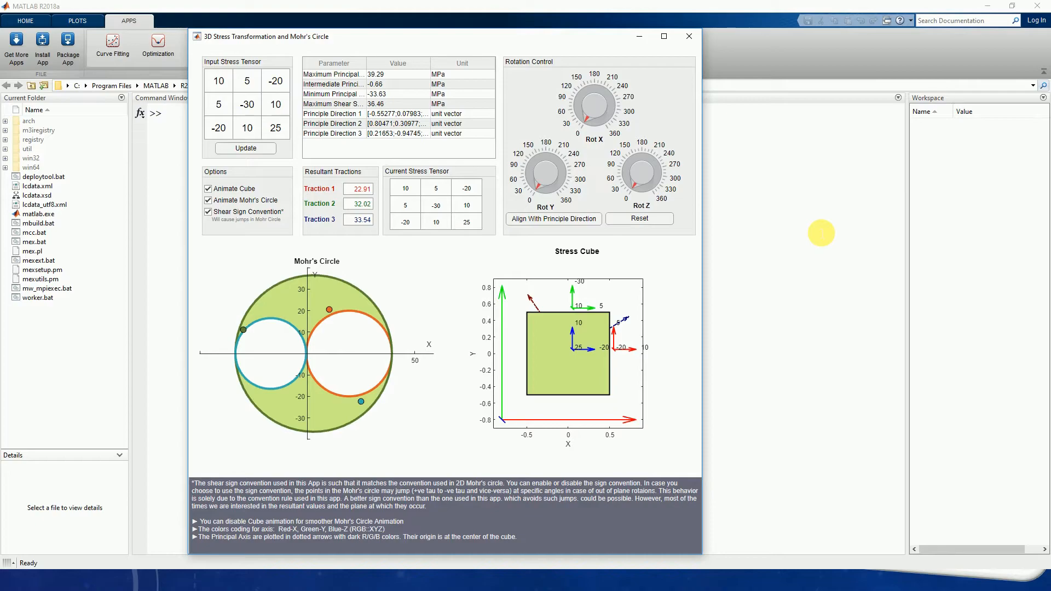
{"action": "mouse_move", "coordinate": [763, 229]}
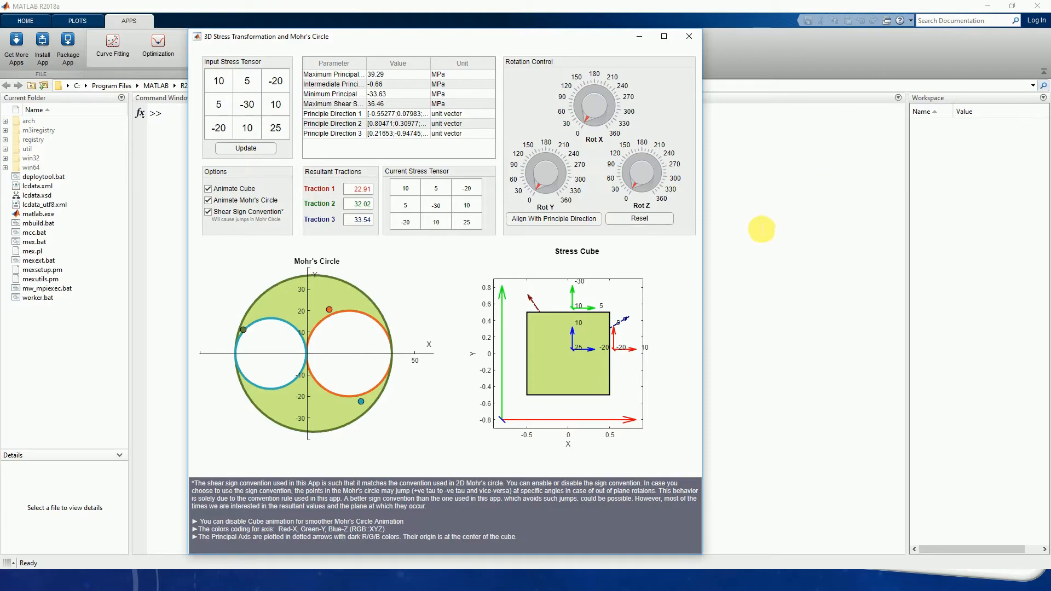
{"action": "mouse_move", "coordinate": [625, 98]}
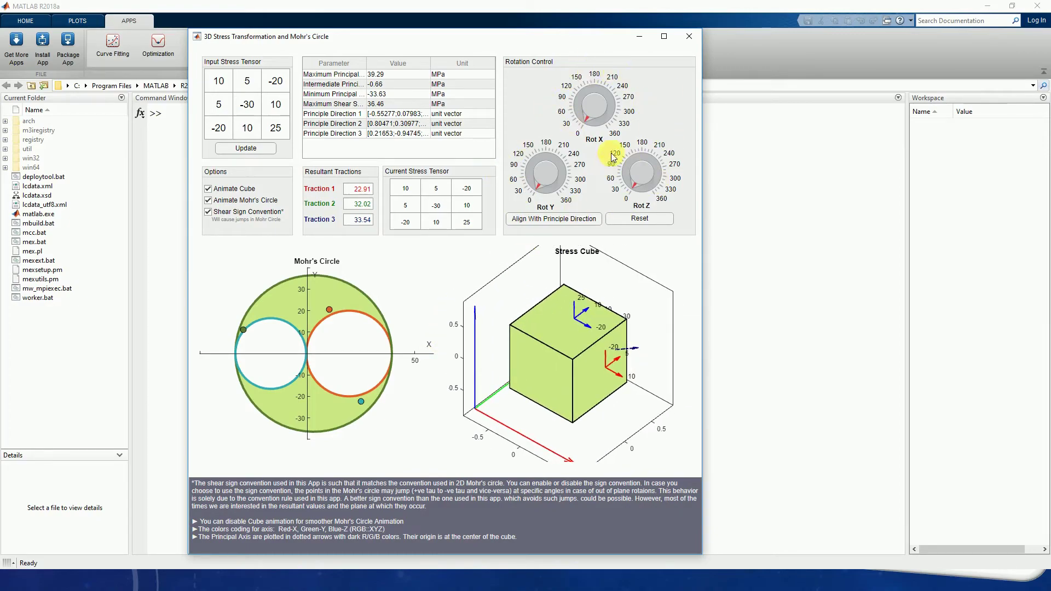
{"action": "mouse_move", "coordinate": [431, 327]}
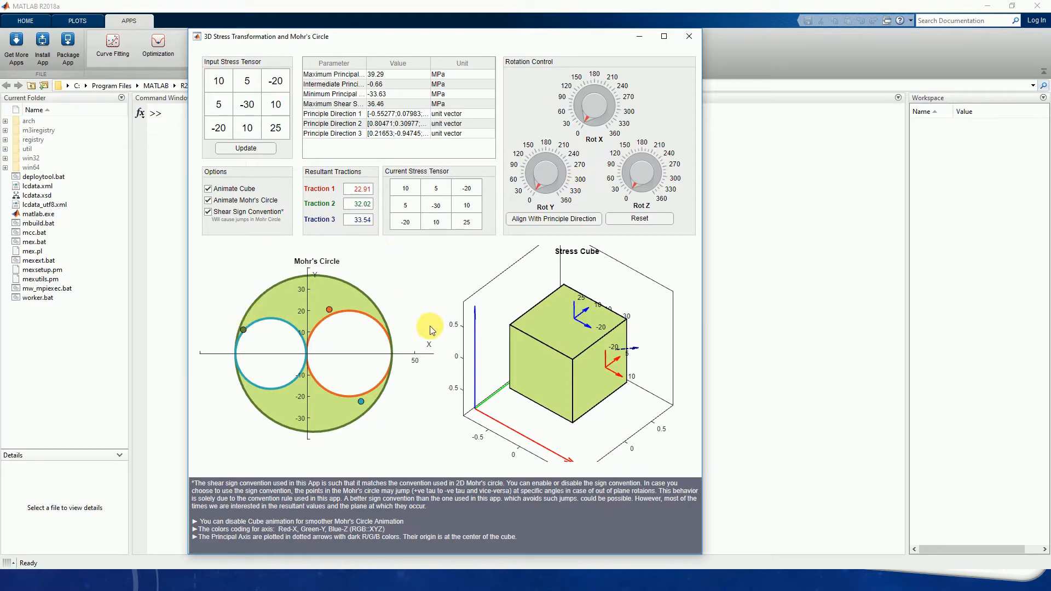
{"action": "mouse_move", "coordinate": [166, 216]}
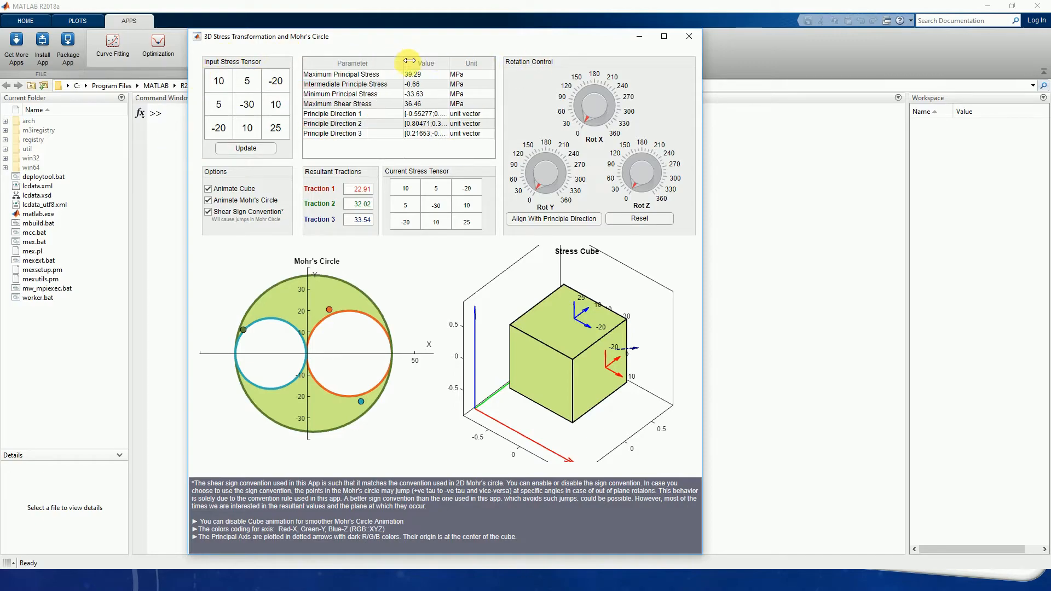
{"action": "mouse_move", "coordinate": [400, 61]}
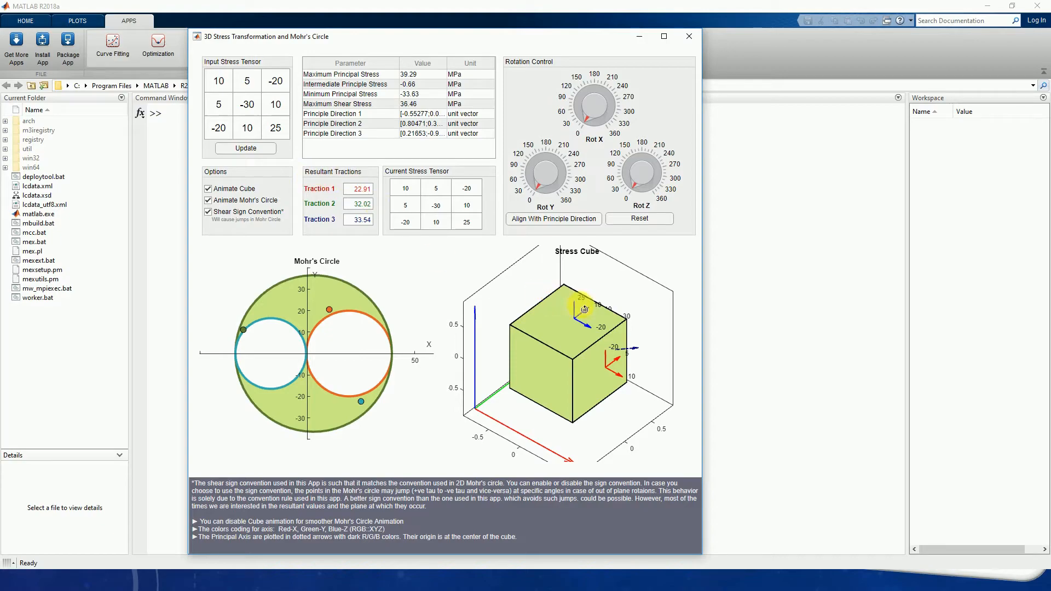
Orbit the rotated stress cube view to see it from several angles including the top face
{"action": "left_click_drag", "start_coordinate": [584, 308], "coordinate": [569, 346]}
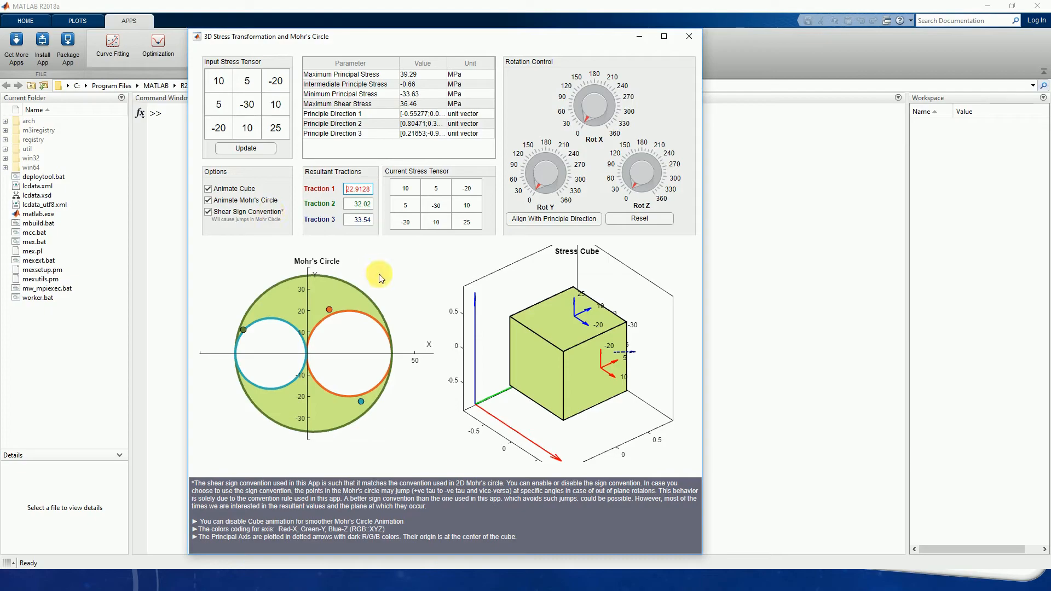
{"action": "mouse_move", "coordinate": [393, 189]}
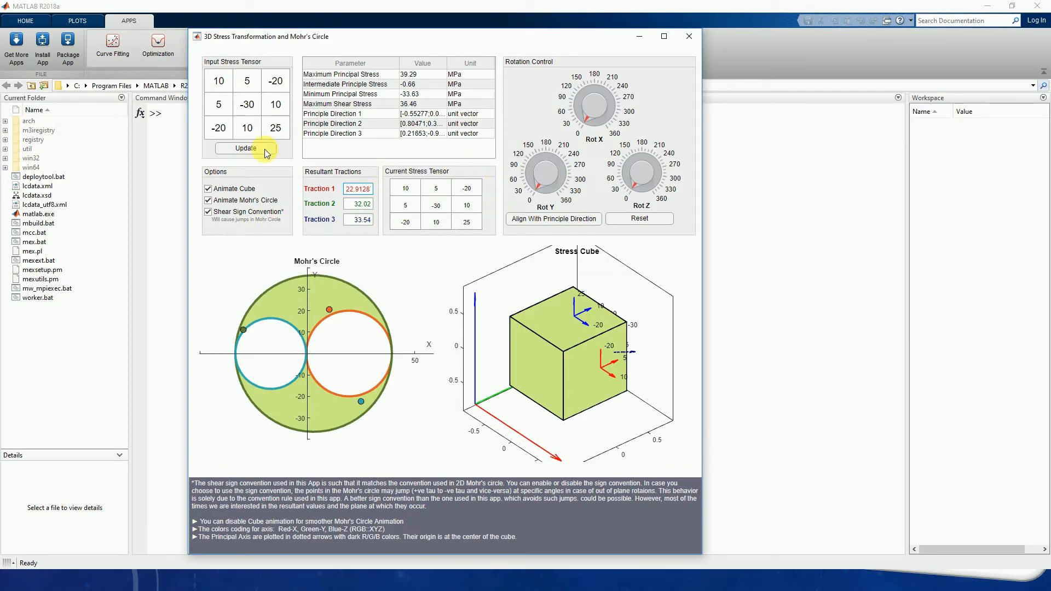
{"action": "mouse_move", "coordinate": [497, 164]}
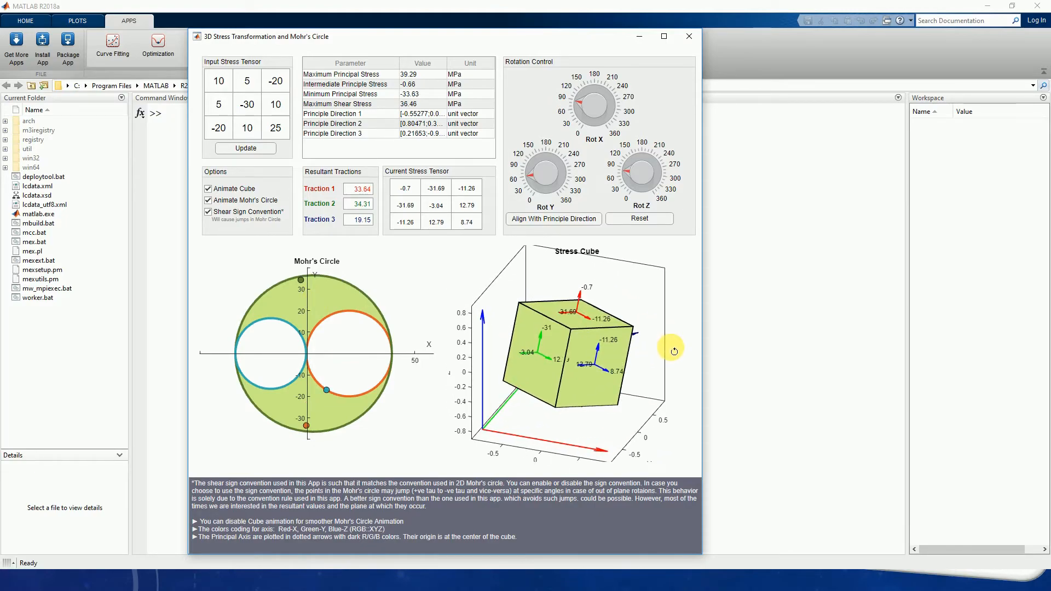
{"action": "mouse_move", "coordinate": [496, 178]}
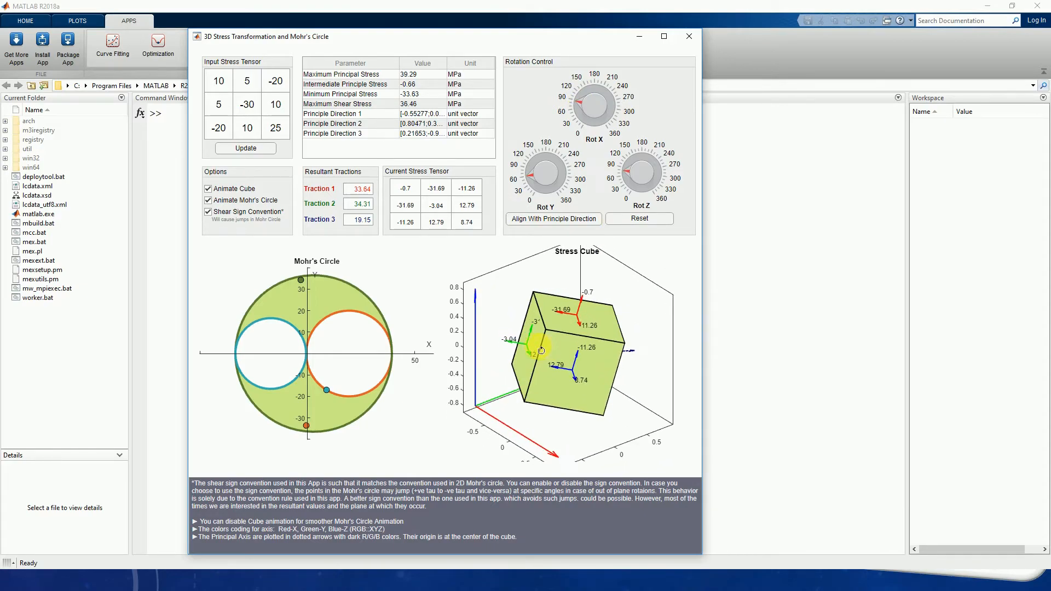
{"action": "left_click_drag", "start_coordinate": [540, 351], "coordinate": [639, 359]}
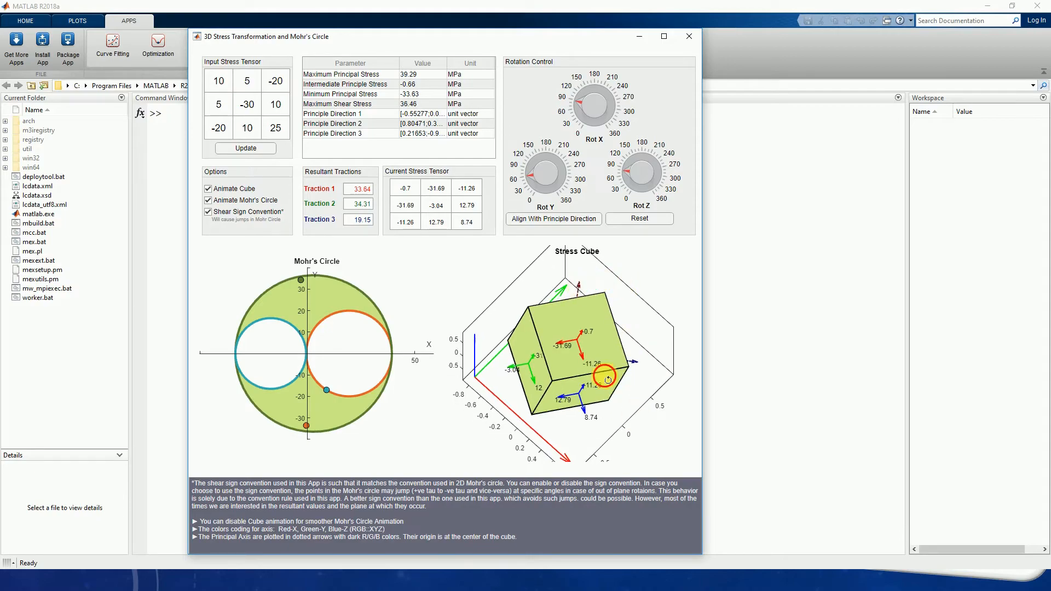
{"action": "left_click_drag", "start_coordinate": [607, 379], "coordinate": [594, 300]}
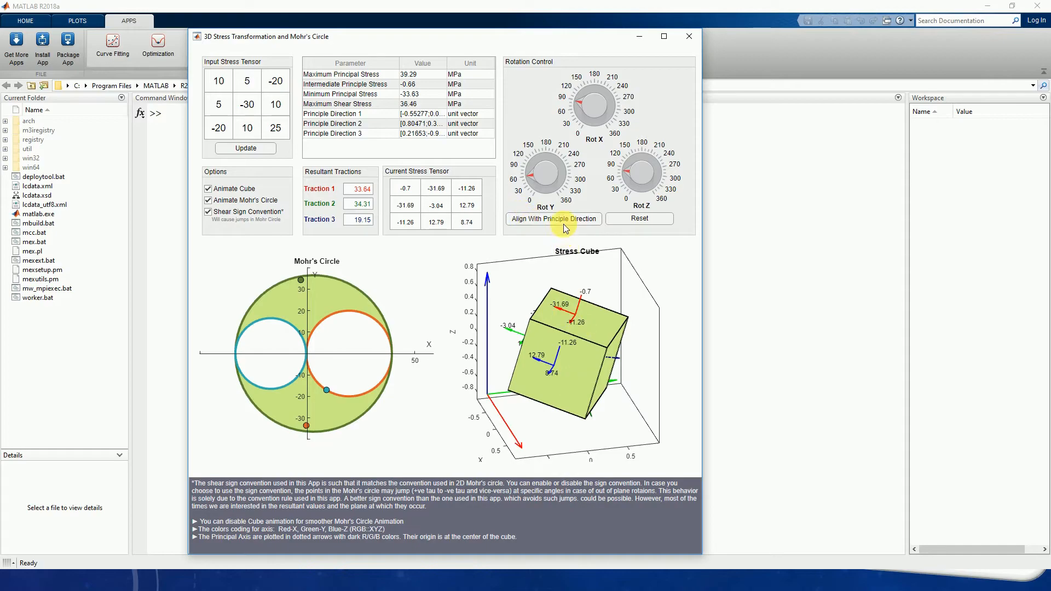
{"action": "mouse_move", "coordinate": [569, 224]}
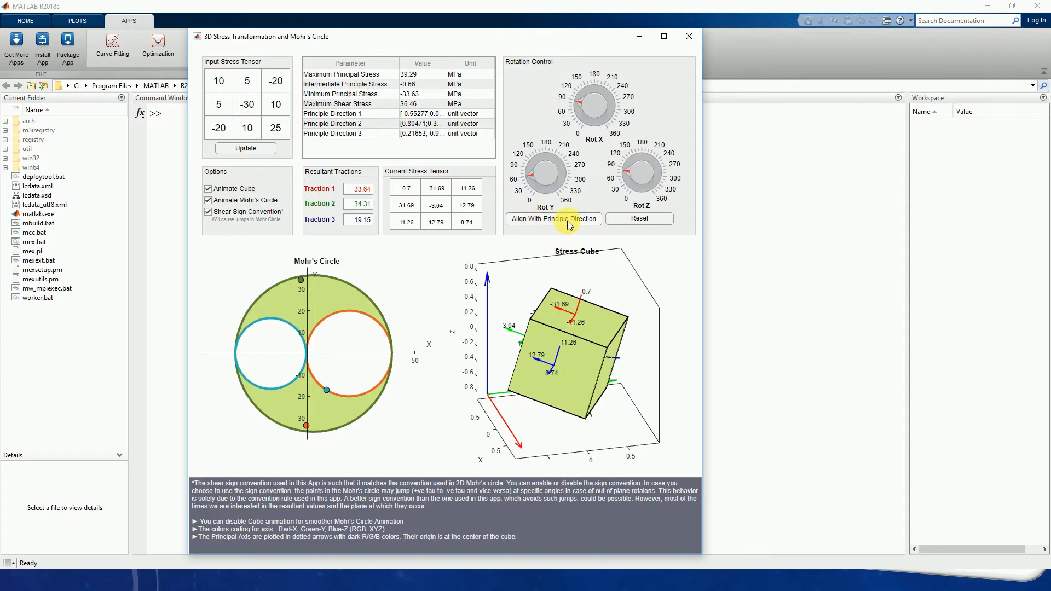
{"action": "mouse_move", "coordinate": [583, 208]}
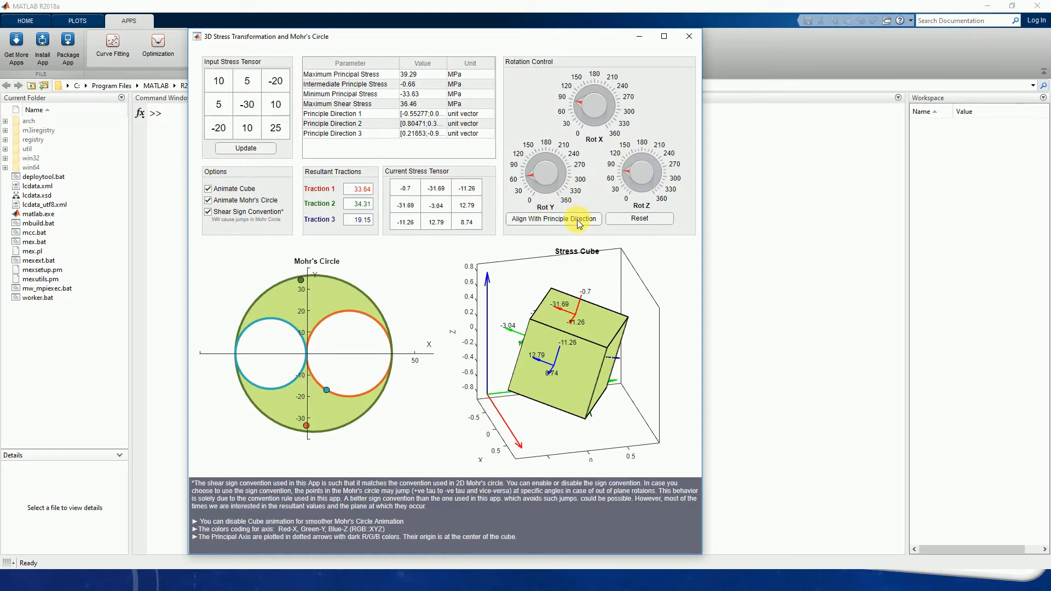
{"action": "left_click", "coordinate": [553, 218]}
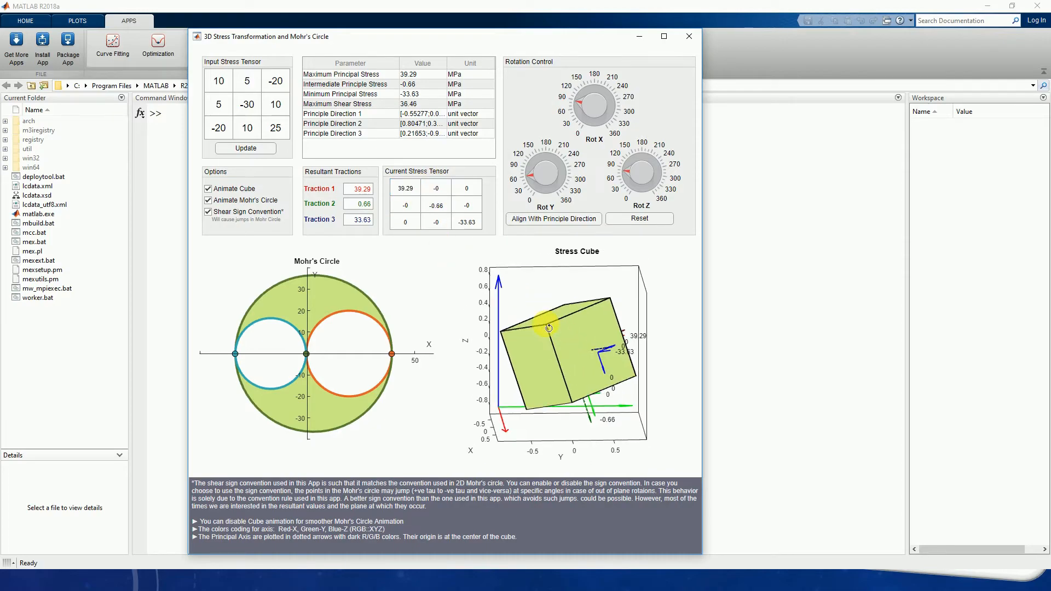
{"action": "left_click_drag", "start_coordinate": [549, 327], "coordinate": [504, 276]}
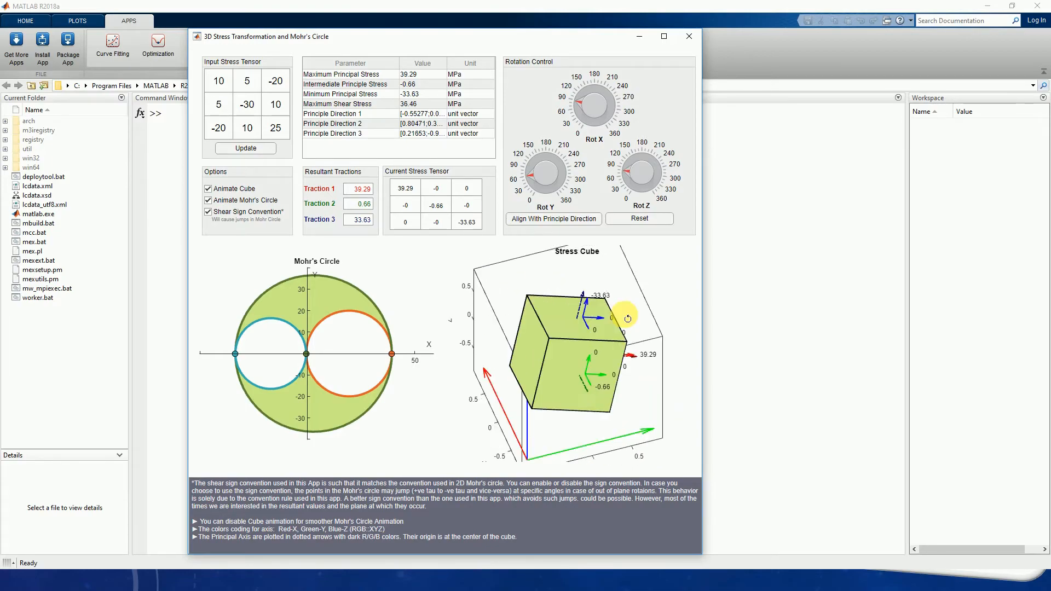
{"action": "left_click_drag", "start_coordinate": [628, 318], "coordinate": [556, 347]}
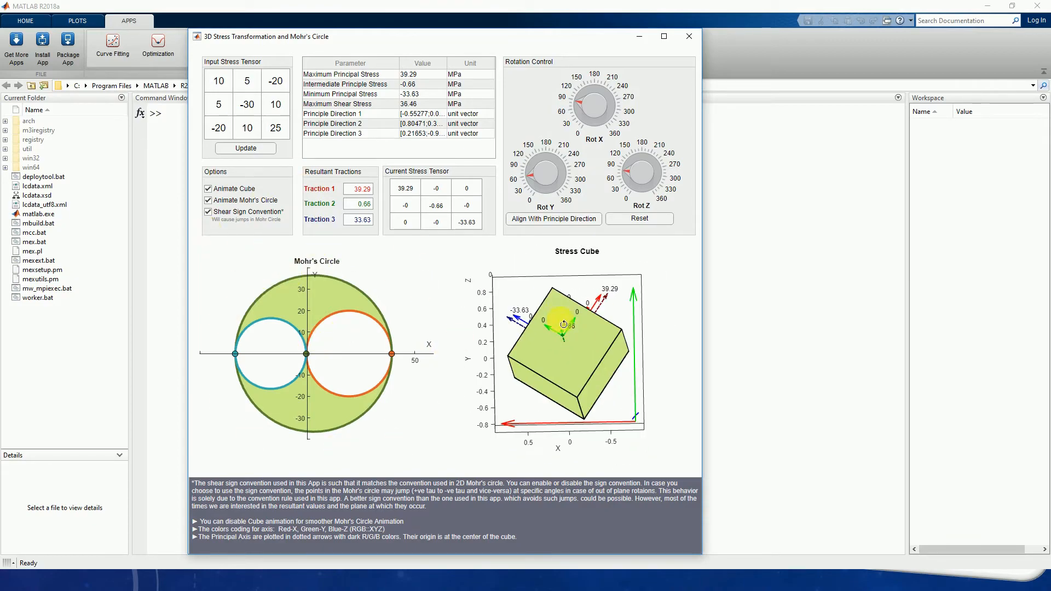
Turn off cube animation and rotate the element about the Y axis to increasing angles
{"action": "left_click", "coordinate": [208, 188]}
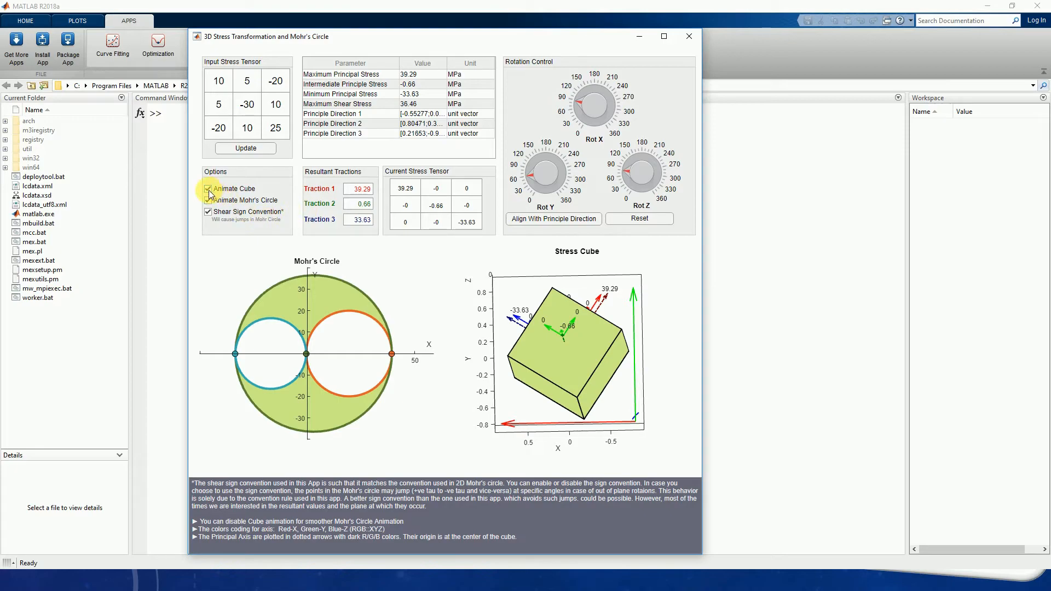
{"action": "left_click", "coordinate": [208, 189]}
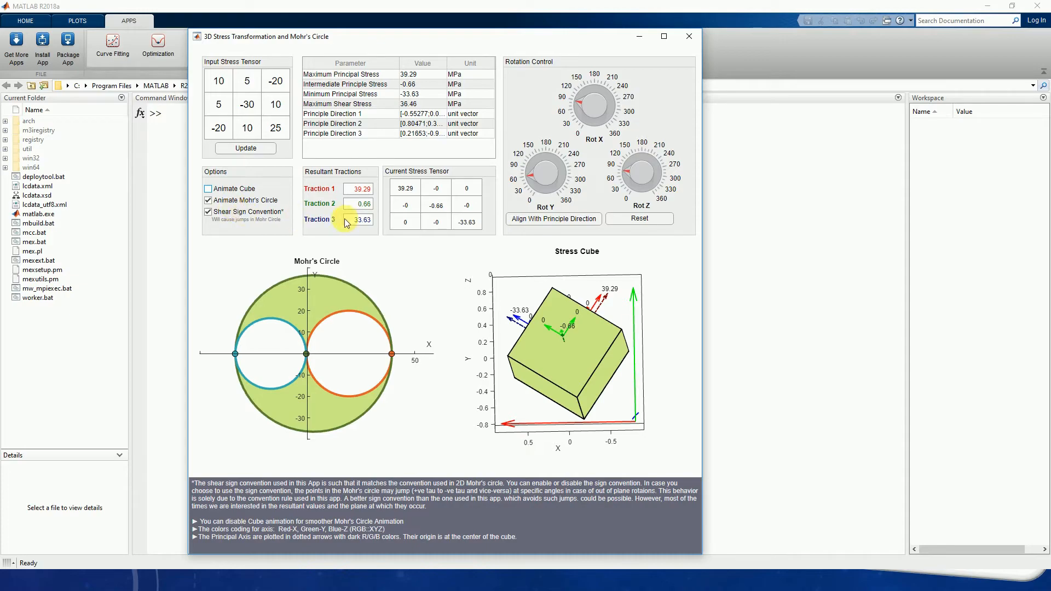
{"action": "left_click", "coordinate": [361, 219]}
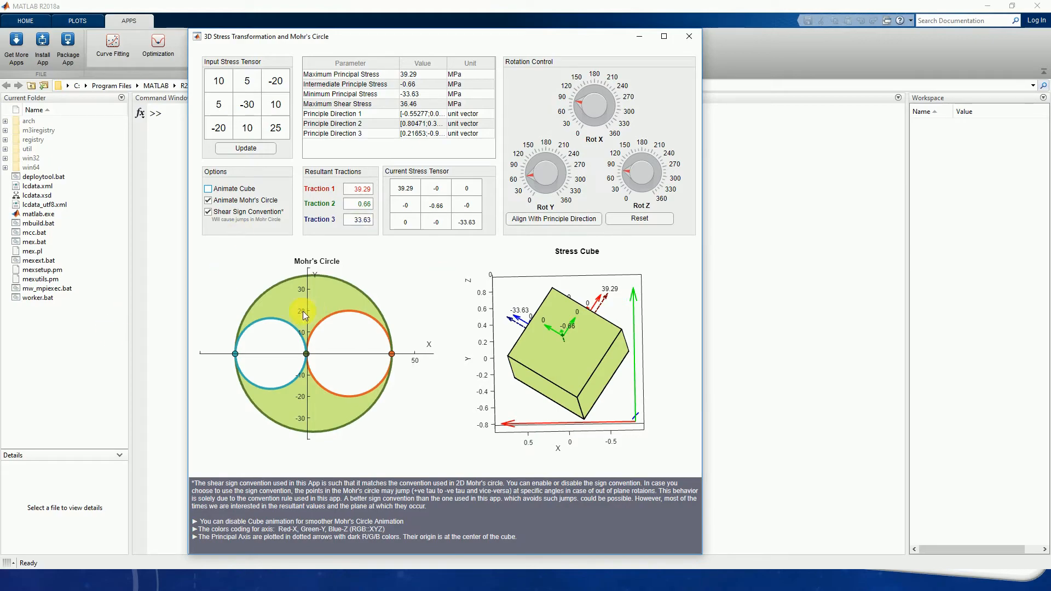
{"action": "mouse_move", "coordinate": [554, 280]}
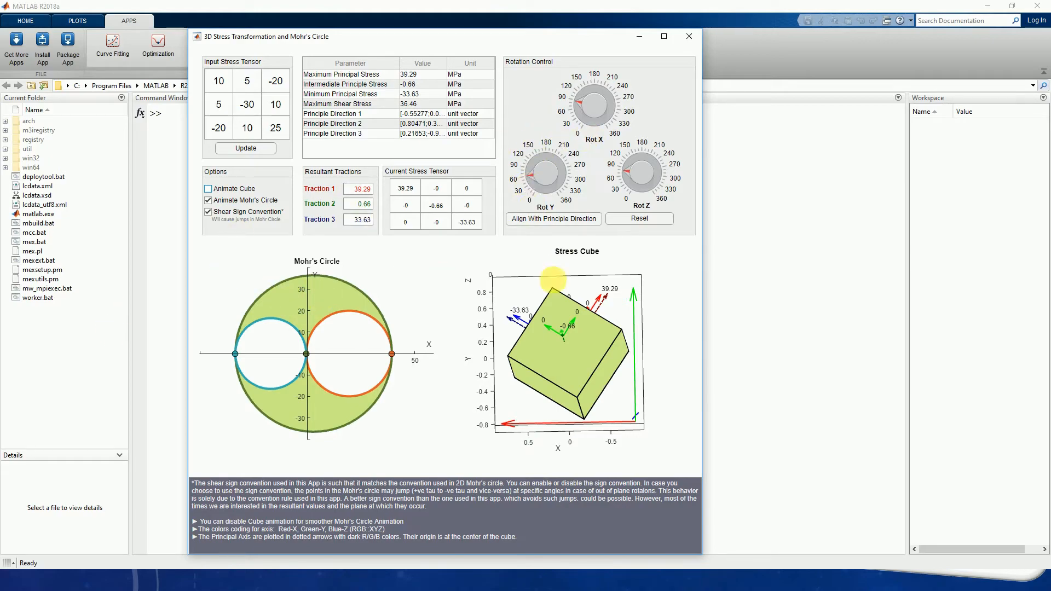
{"action": "mouse_move", "coordinate": [441, 259]}
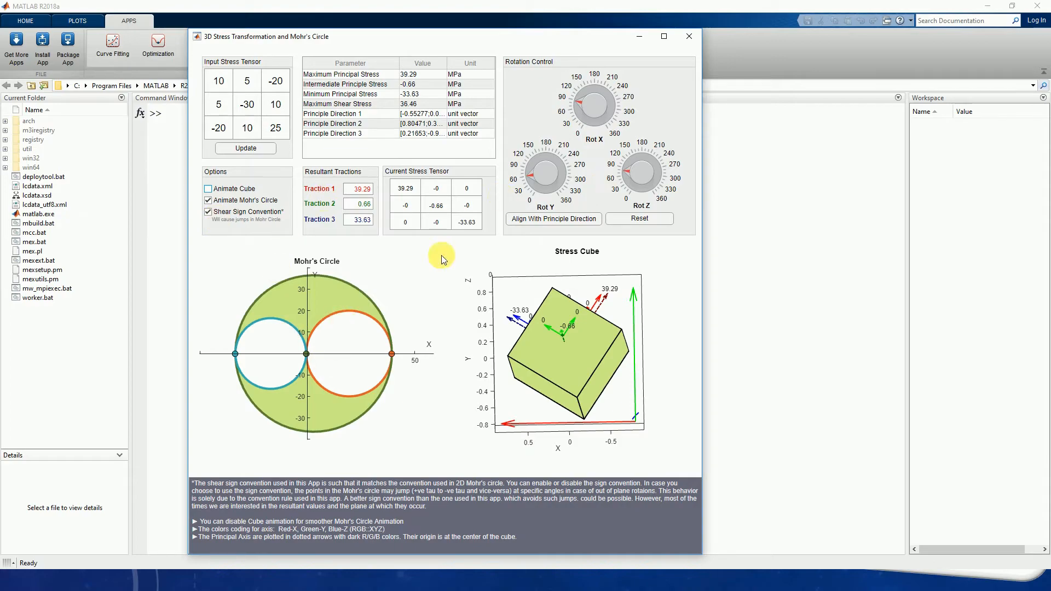
{"action": "left_click_drag", "start_coordinate": [556, 168], "coordinate": [543, 191]}
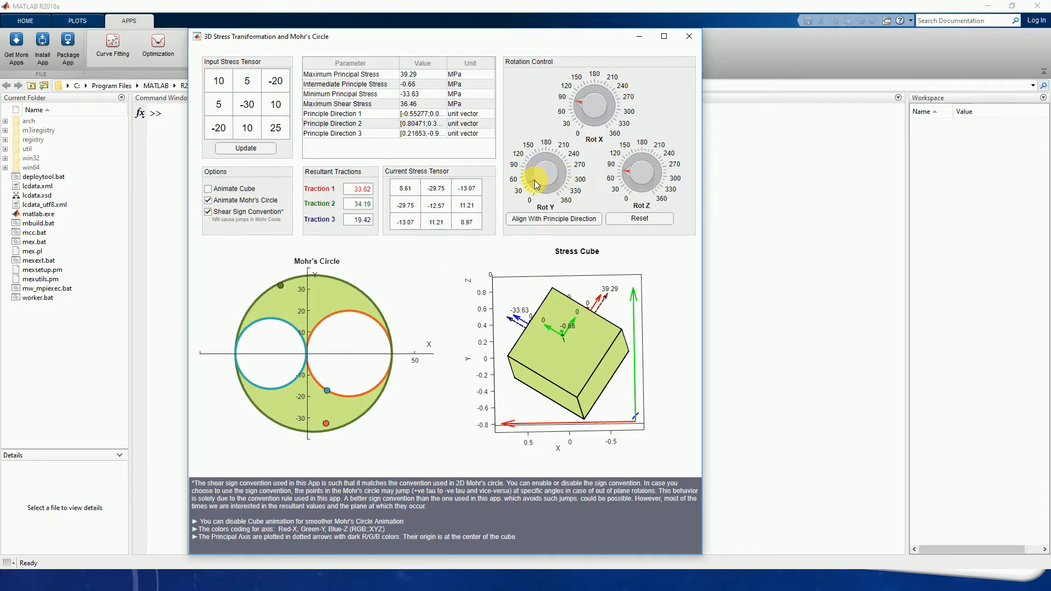
{"action": "left_click_drag", "start_coordinate": [543, 190], "coordinate": [530, 167]}
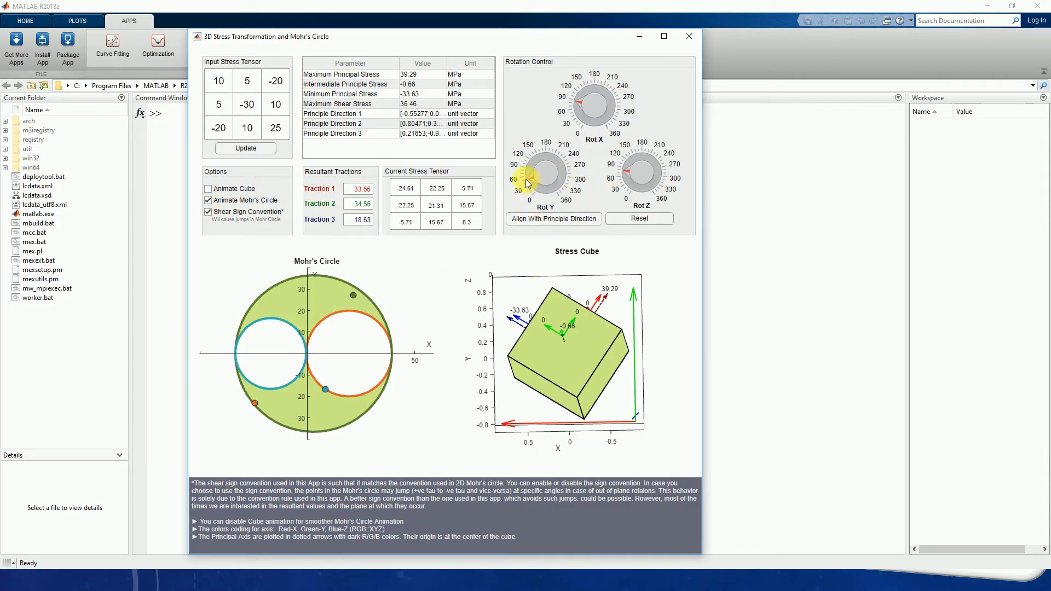
{"action": "left_click_drag", "start_coordinate": [544, 188], "coordinate": [528, 145]}
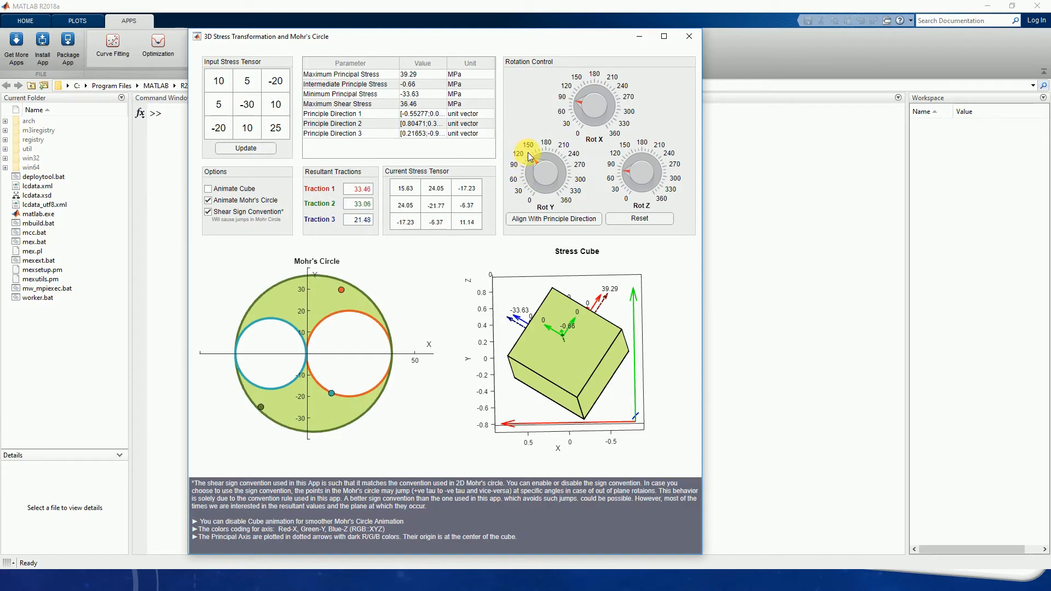
{"action": "left_click_drag", "start_coordinate": [532, 156], "coordinate": [540, 178]}
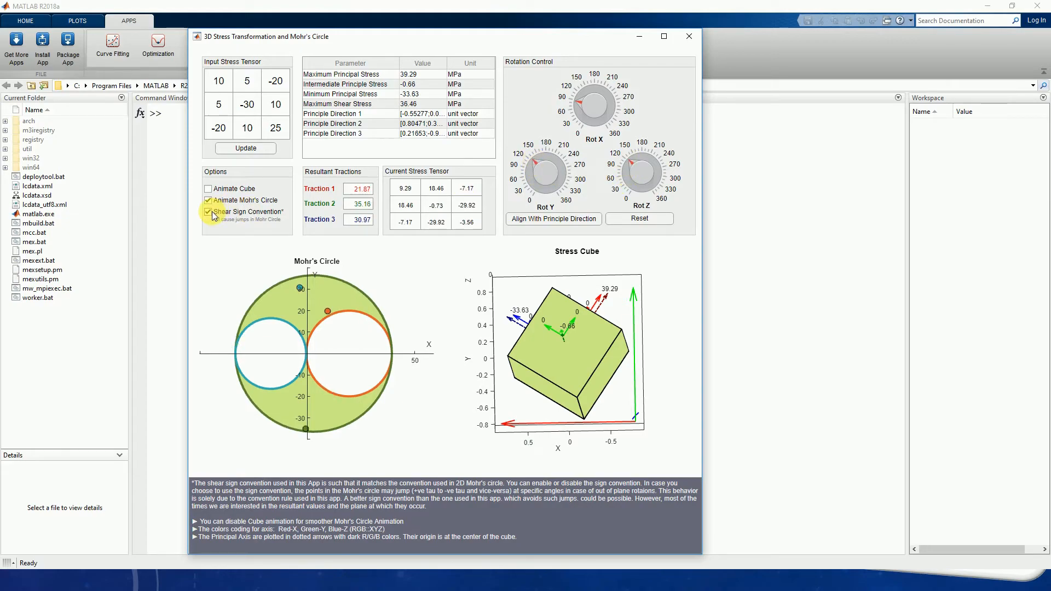
Turn off the shear sign convention, then rotate the element about Y, Z and X
{"action": "left_click", "coordinate": [208, 211]}
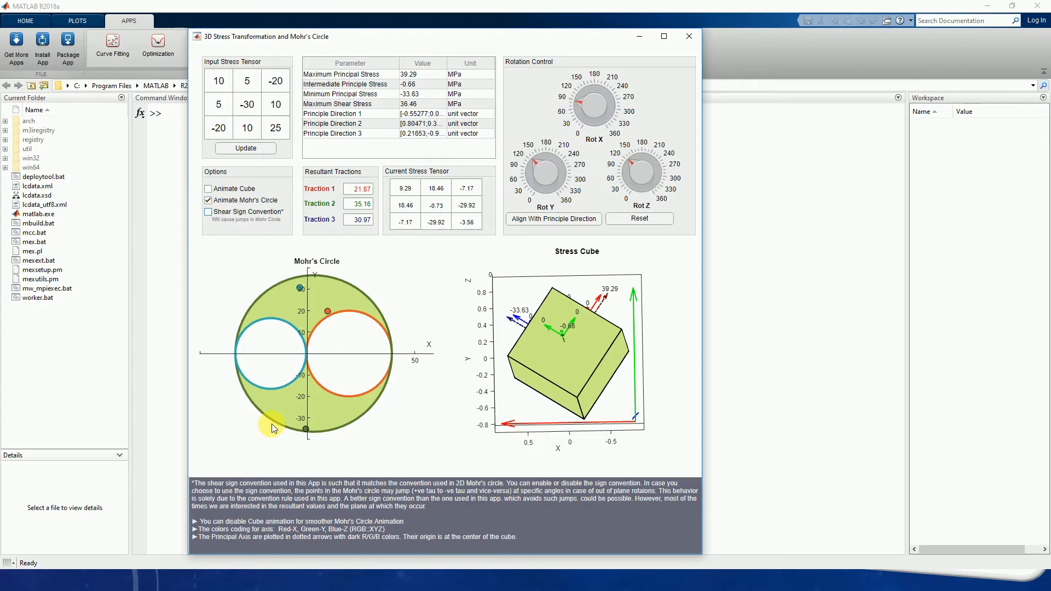
{"action": "mouse_move", "coordinate": [319, 409]}
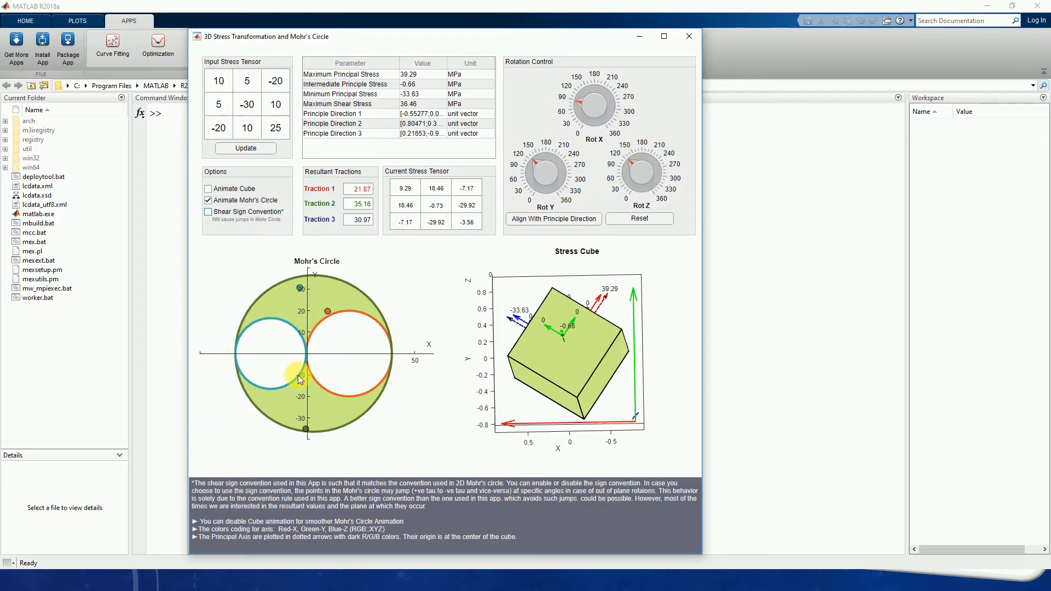
{"action": "mouse_move", "coordinate": [275, 280]}
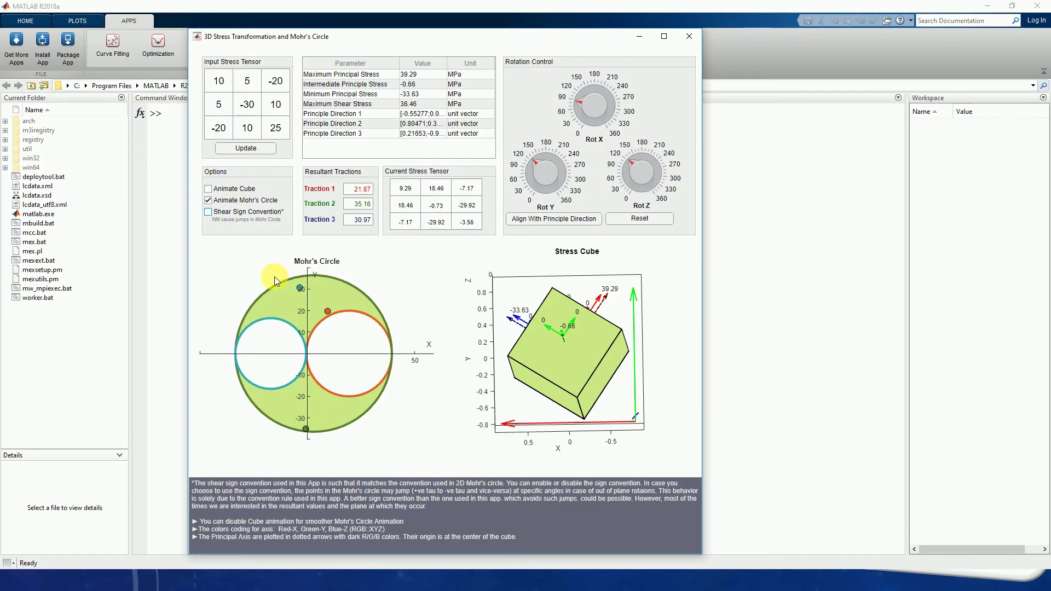
{"action": "mouse_move", "coordinate": [547, 166]}
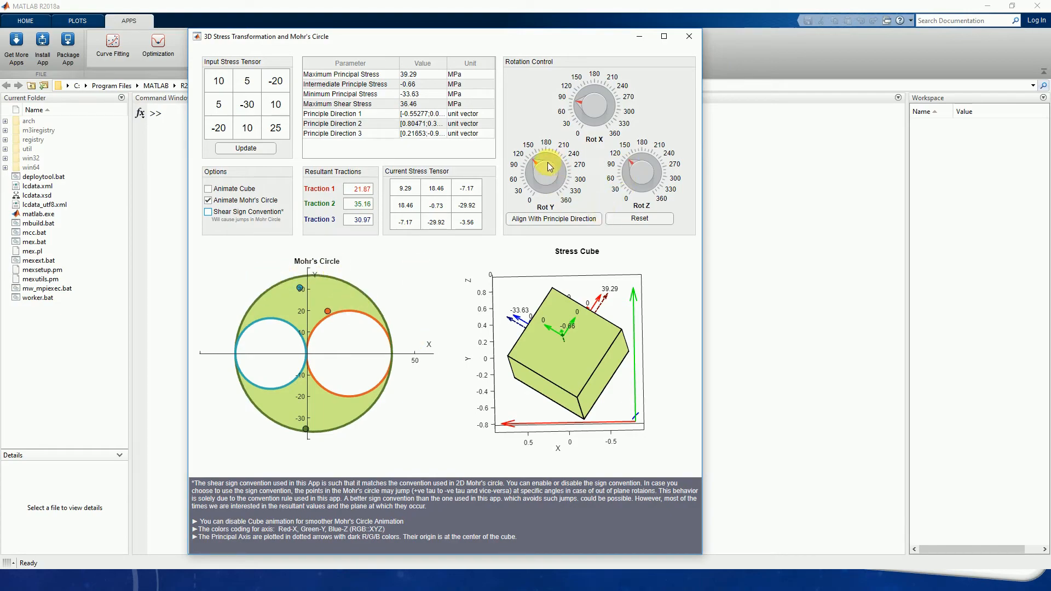
{"action": "left_click_drag", "start_coordinate": [547, 166], "coordinate": [536, 177]}
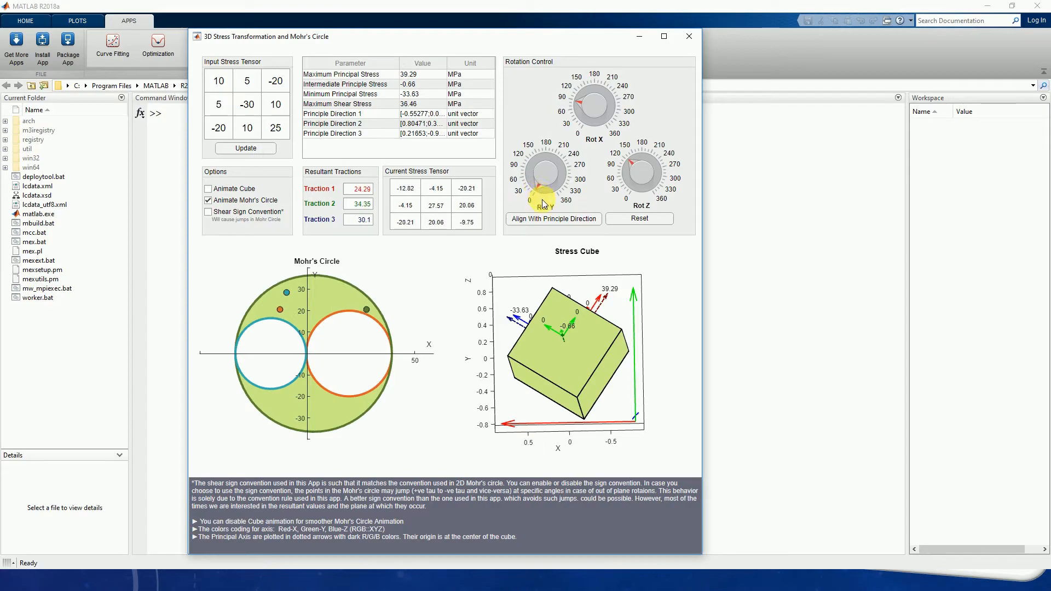
{"action": "left_click_drag", "start_coordinate": [536, 187], "coordinate": [543, 171]}
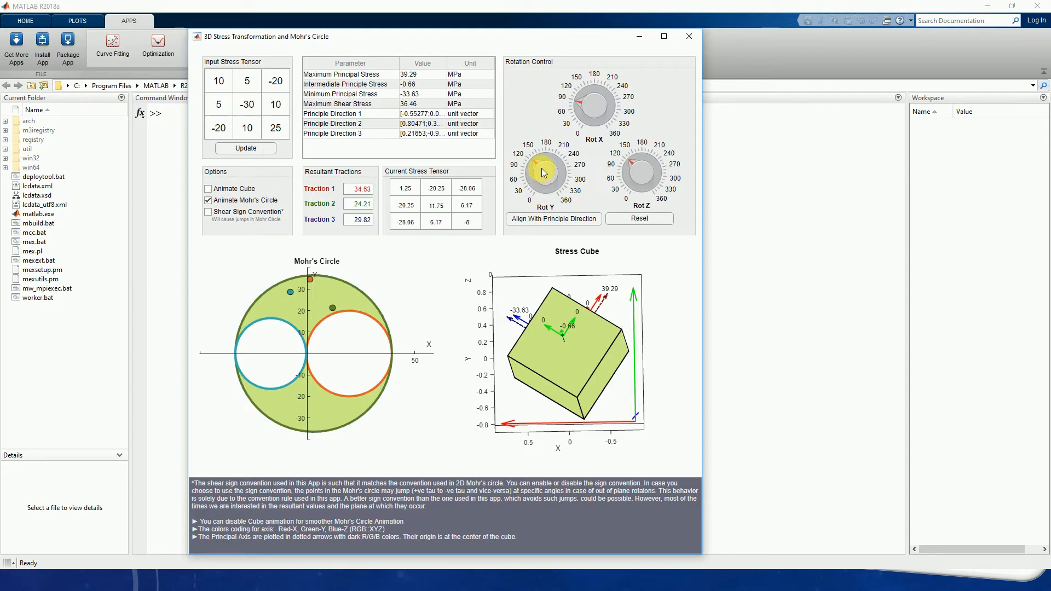
{"action": "left_click_drag", "start_coordinate": [544, 169], "coordinate": [570, 181]}
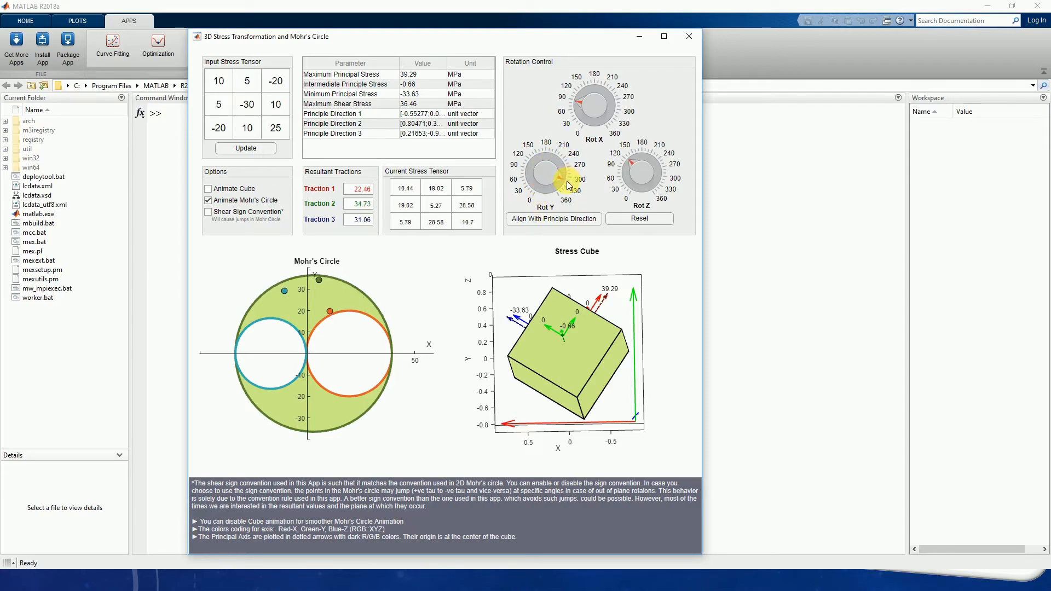
{"action": "left_click_drag", "start_coordinate": [546, 171], "coordinate": [566, 201]}
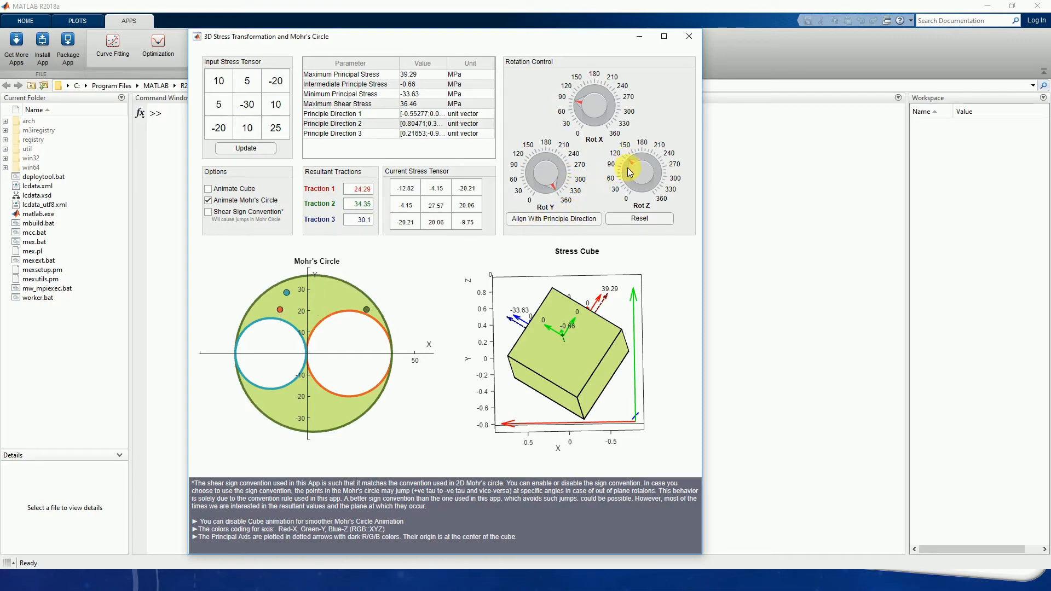
{"action": "left_click_drag", "start_coordinate": [651, 164], "coordinate": [634, 187]}
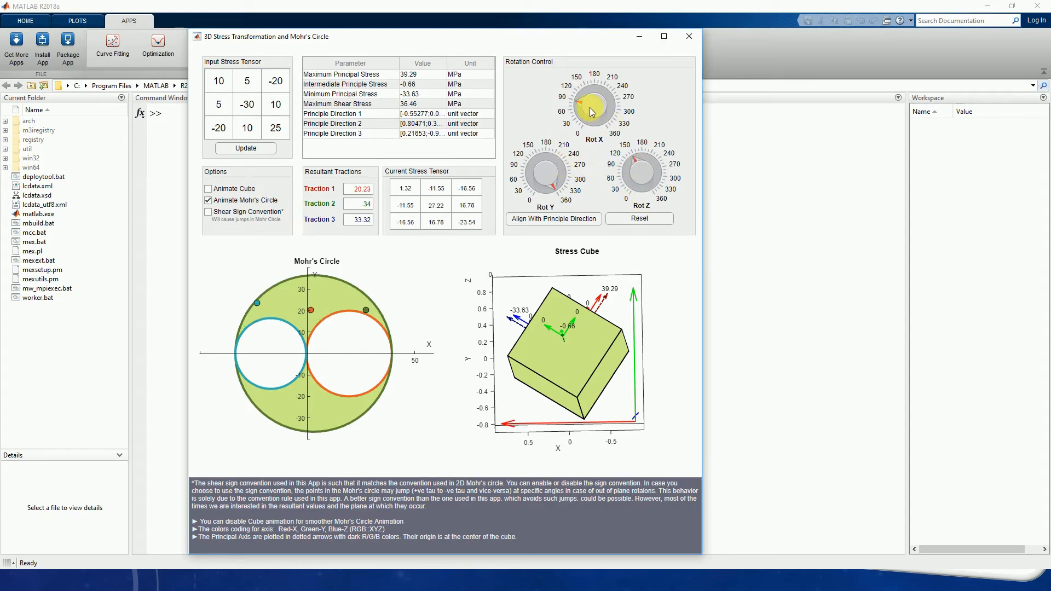
{"action": "left_click_drag", "start_coordinate": [590, 108], "coordinate": [584, 96]}
{"action": "type", "text": "0"}
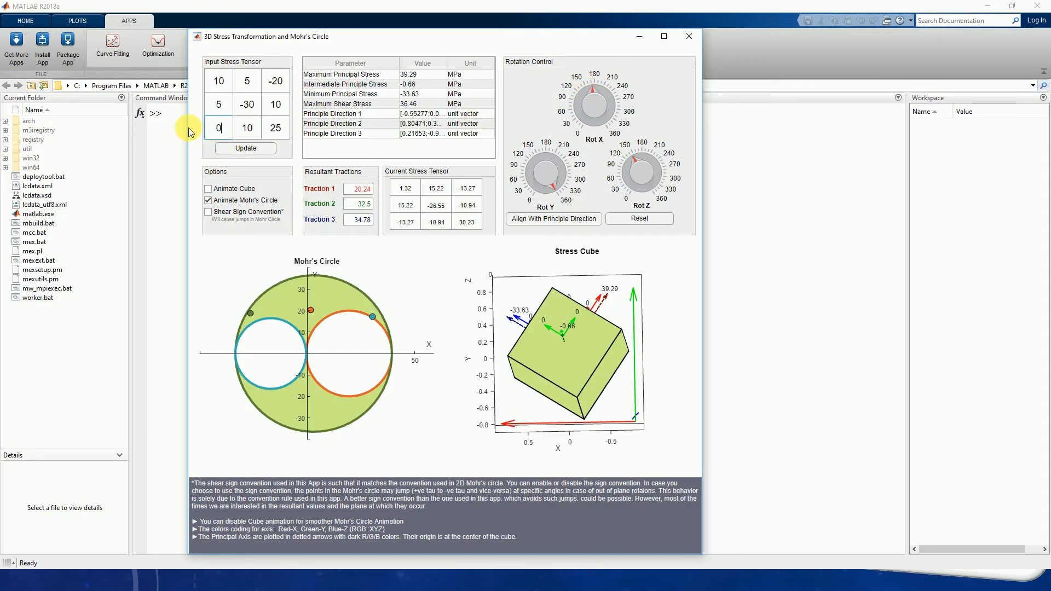
Zero the z-related tensor entries and recompute for the 2D stress state
{"action": "left_click", "coordinate": [247, 127]}
{"action": "type", "text": "0"}
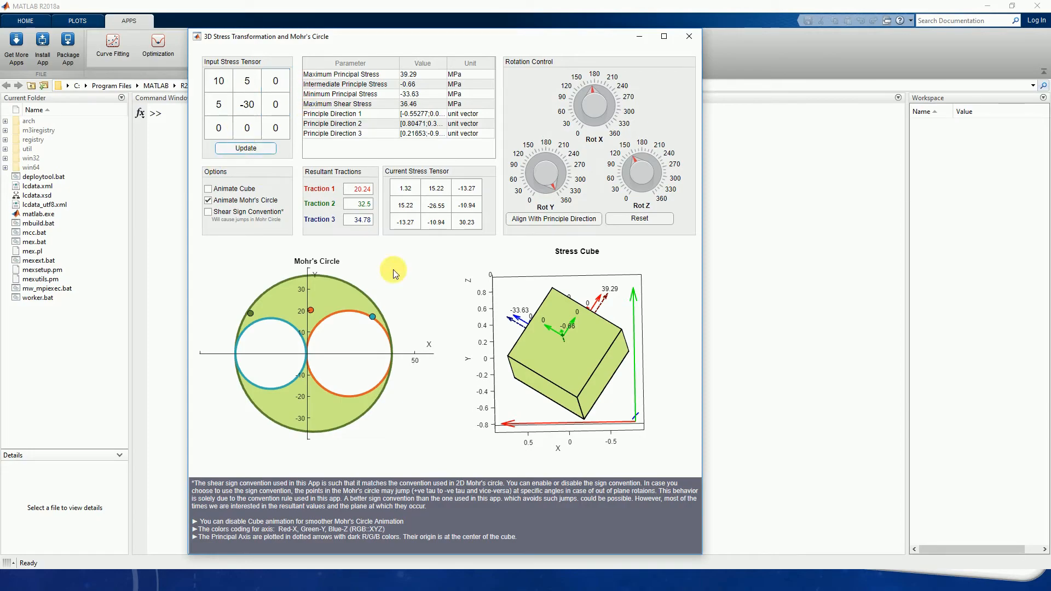
{"action": "left_click", "coordinate": [208, 188]}
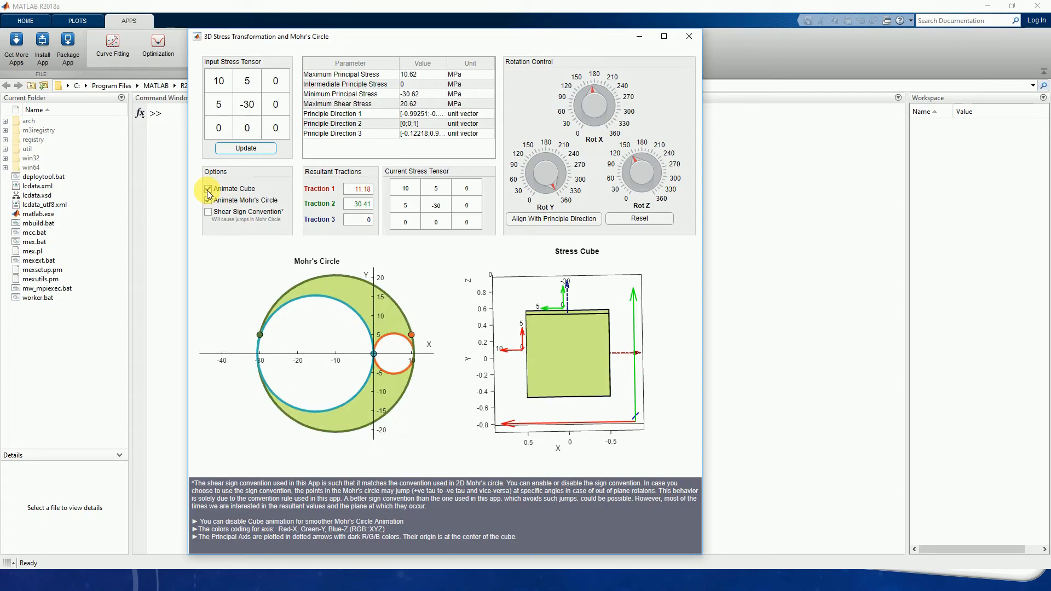
{"action": "left_click", "coordinate": [208, 188]}
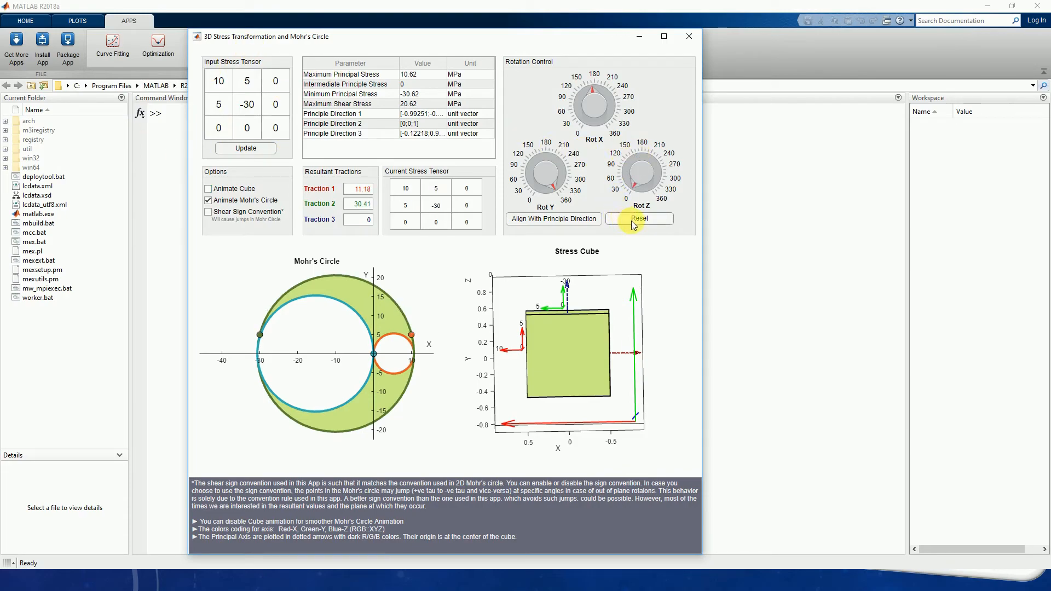
Reset rotations, re-enable the shear sign convention, and rotate the element about Z and back to zero
{"action": "left_click", "coordinate": [623, 194]}
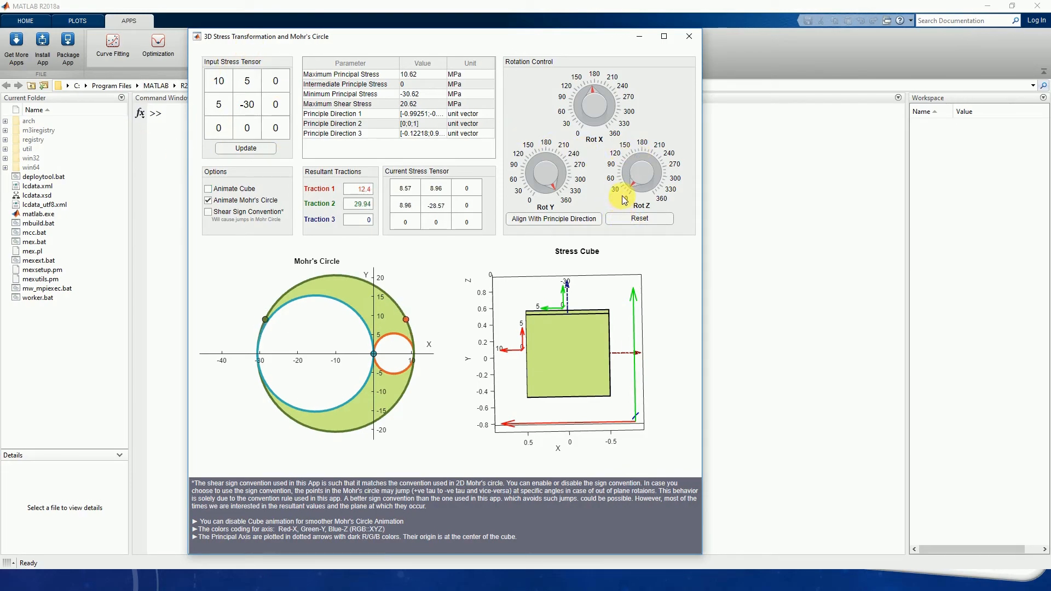
{"action": "left_click_drag", "start_coordinate": [623, 202], "coordinate": [658, 170]}
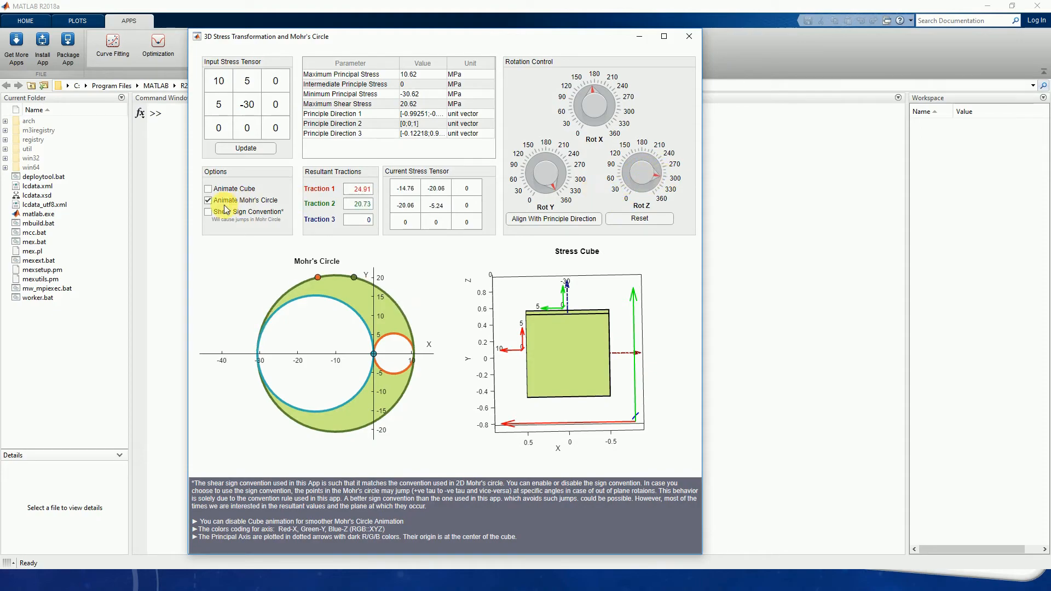
{"action": "left_click", "coordinate": [208, 212]}
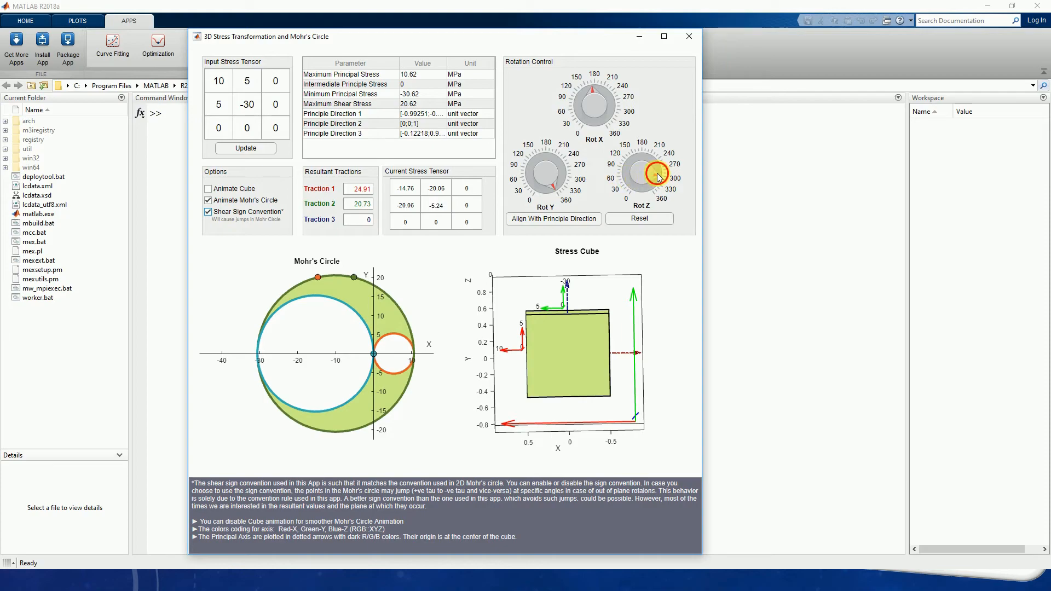
{"action": "left_click_drag", "start_coordinate": [656, 175], "coordinate": [640, 187]}
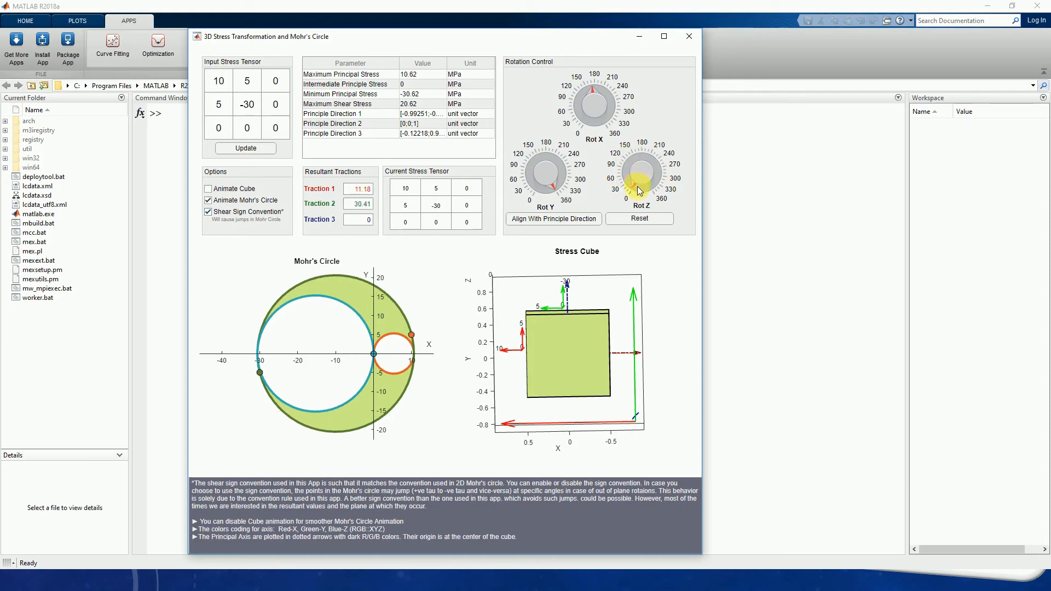
{"action": "left_click_drag", "start_coordinate": [641, 171], "coordinate": [622, 171]}
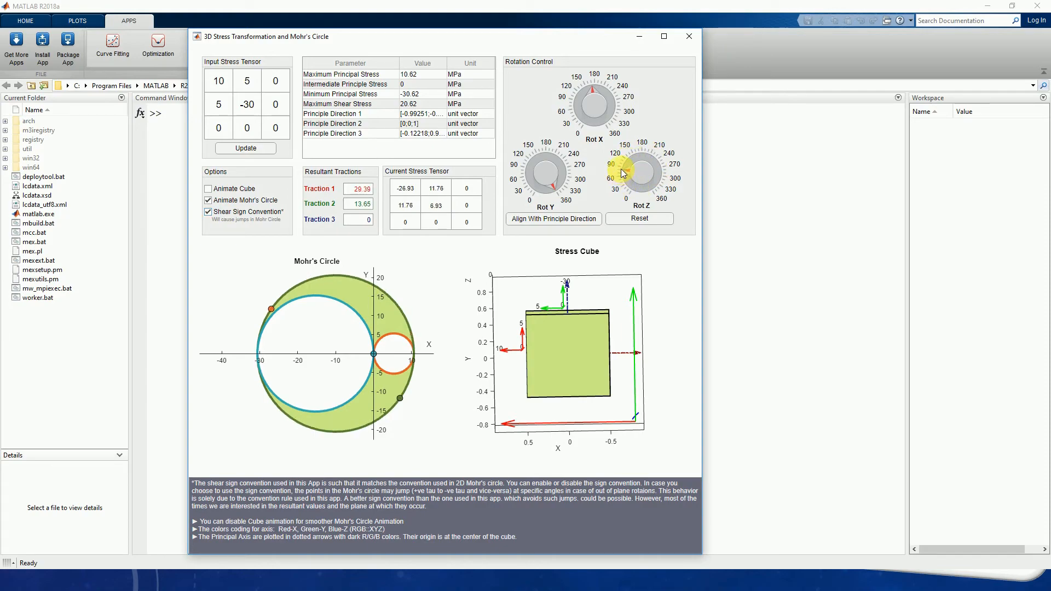
{"action": "left_click_drag", "start_coordinate": [622, 173], "coordinate": [654, 169]}
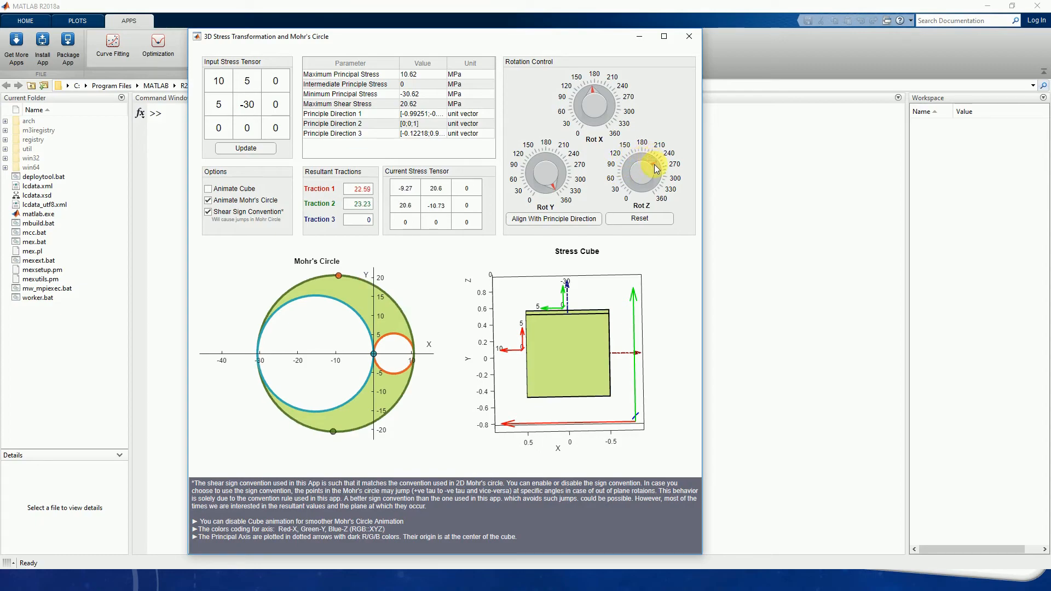
{"action": "left_click_drag", "start_coordinate": [654, 168], "coordinate": [656, 189]}
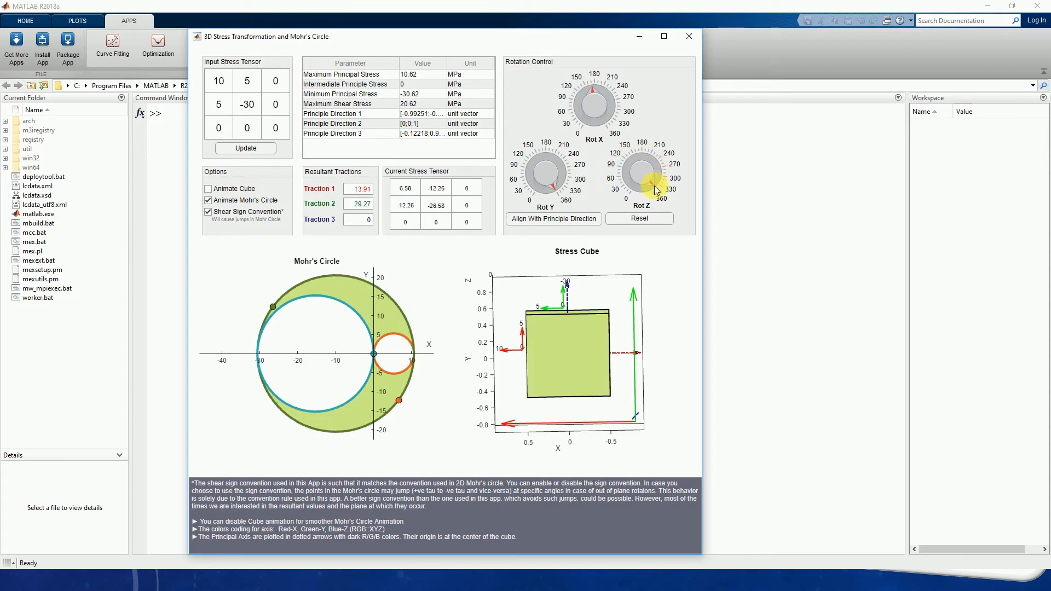
{"action": "left_click_drag", "start_coordinate": [657, 187], "coordinate": [637, 158]}
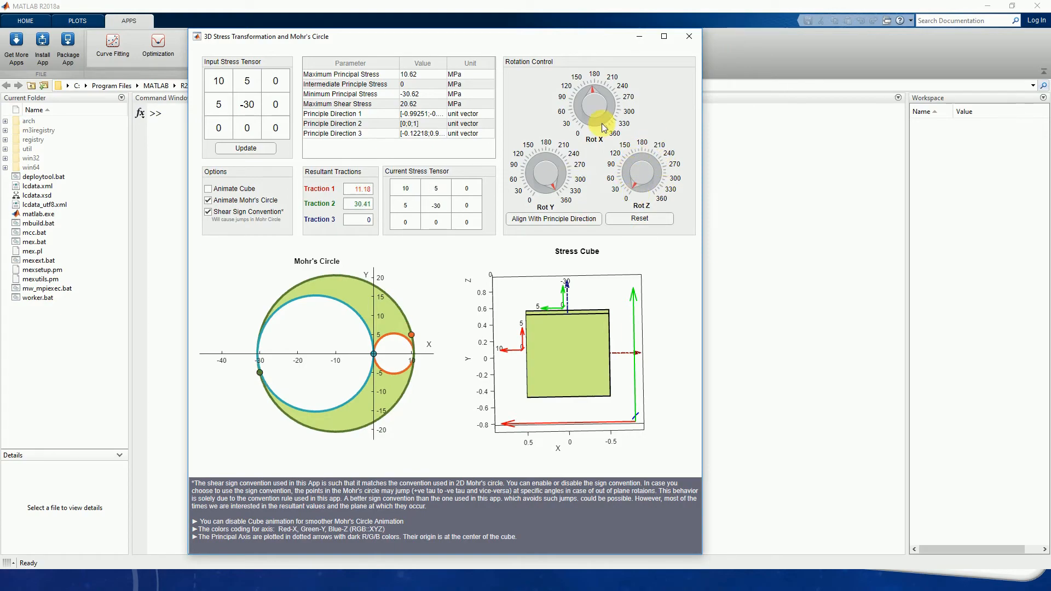
{"action": "mouse_move", "coordinate": [552, 188]}
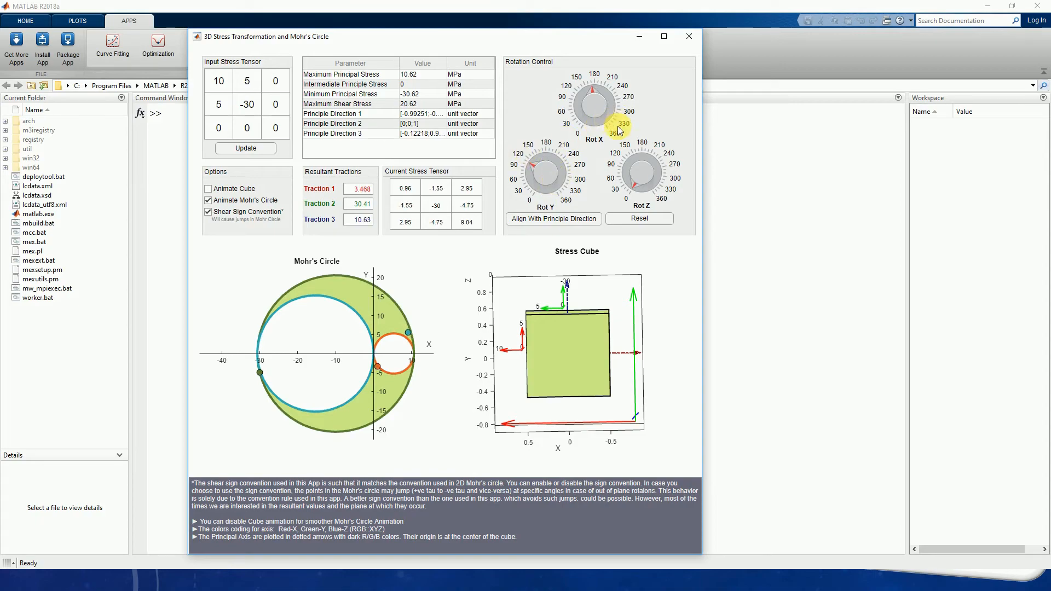
Tilt the element out of plane about X and Y so all three tractions become nonzero
{"action": "left_click_drag", "start_coordinate": [616, 127], "coordinate": [587, 115]}
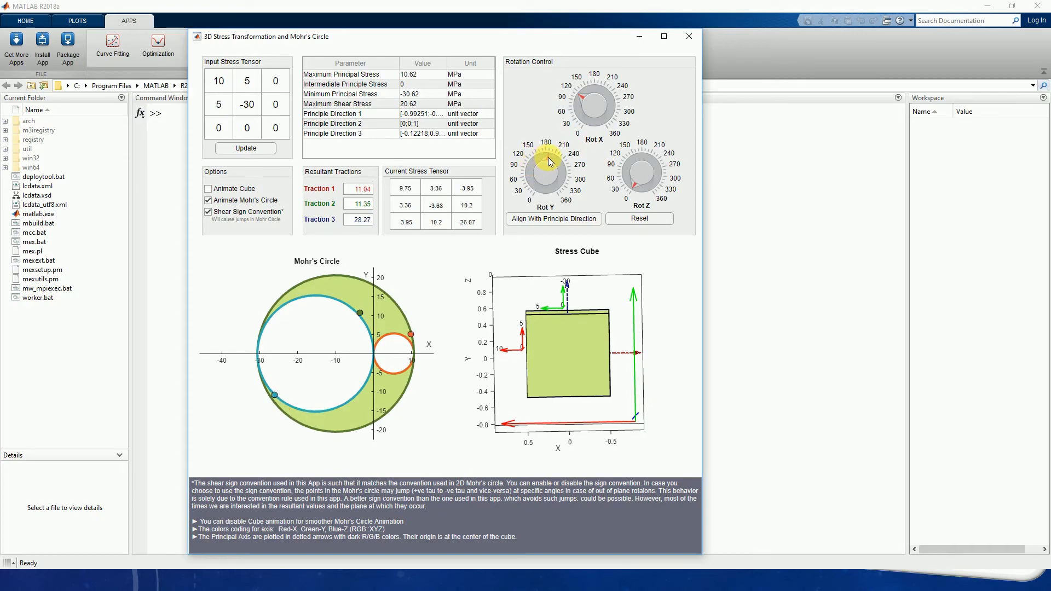
{"action": "left_click_drag", "start_coordinate": [550, 161], "coordinate": [534, 167]}
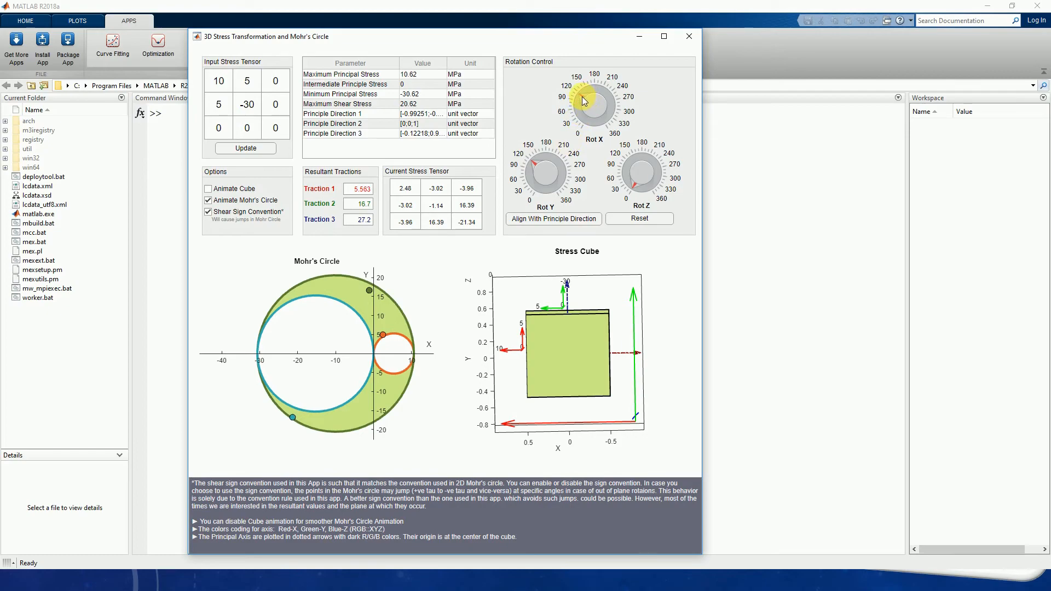
{"action": "left_click_drag", "start_coordinate": [604, 91], "coordinate": [589, 92]}
{"action": "type", "text": "20"}
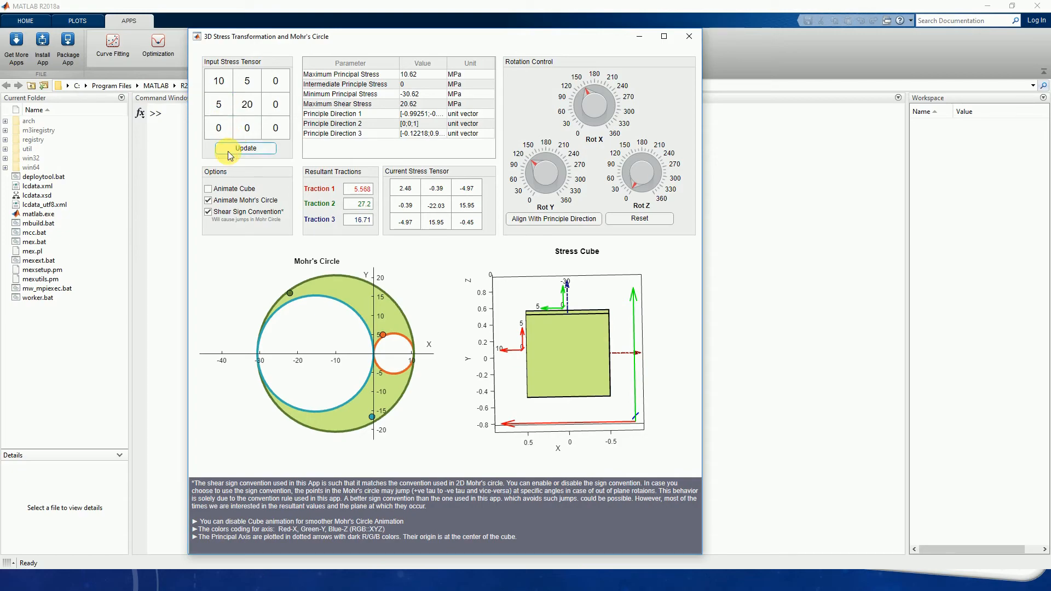
Recompute for the 10, 5, 20 tensor, rotate the cube about Z, and select the maximum shear value
{"action": "left_click", "coordinate": [245, 148]}
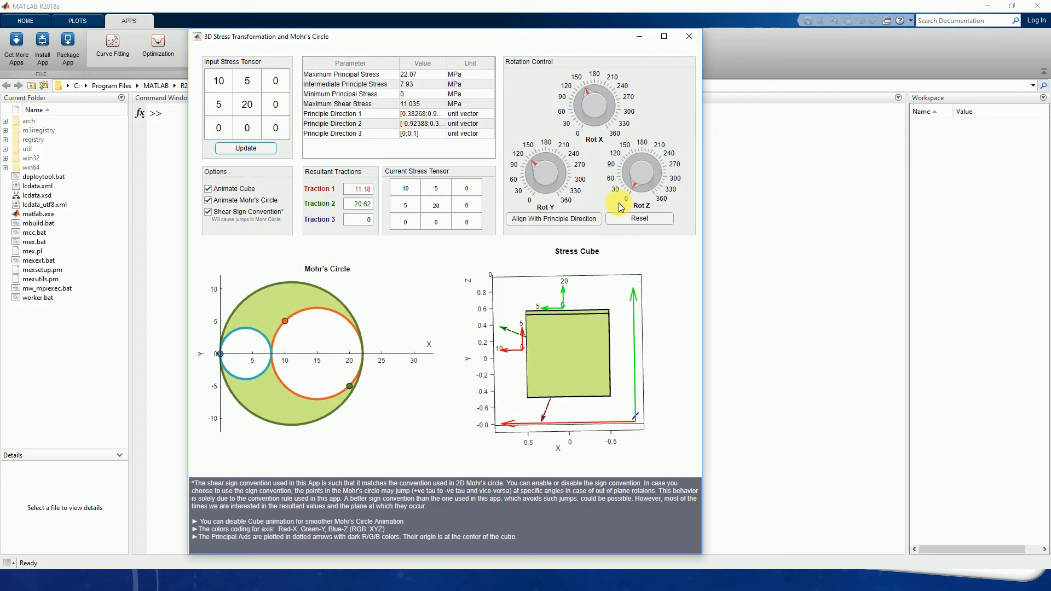
{"action": "left_click_drag", "start_coordinate": [544, 161], "coordinate": [537, 202]}
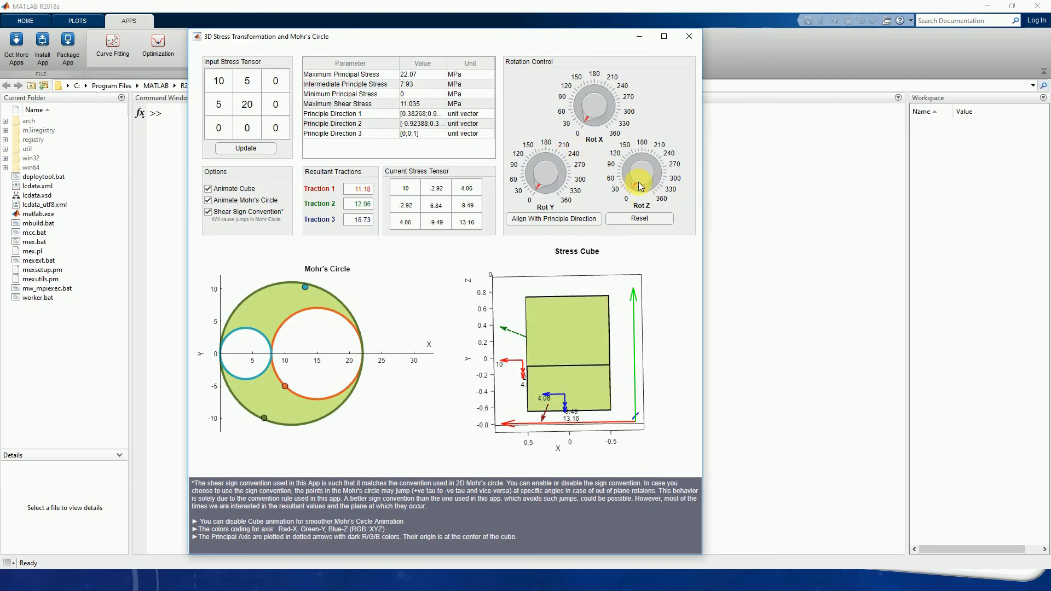
{"action": "left_click_drag", "start_coordinate": [647, 173], "coordinate": [631, 173]}
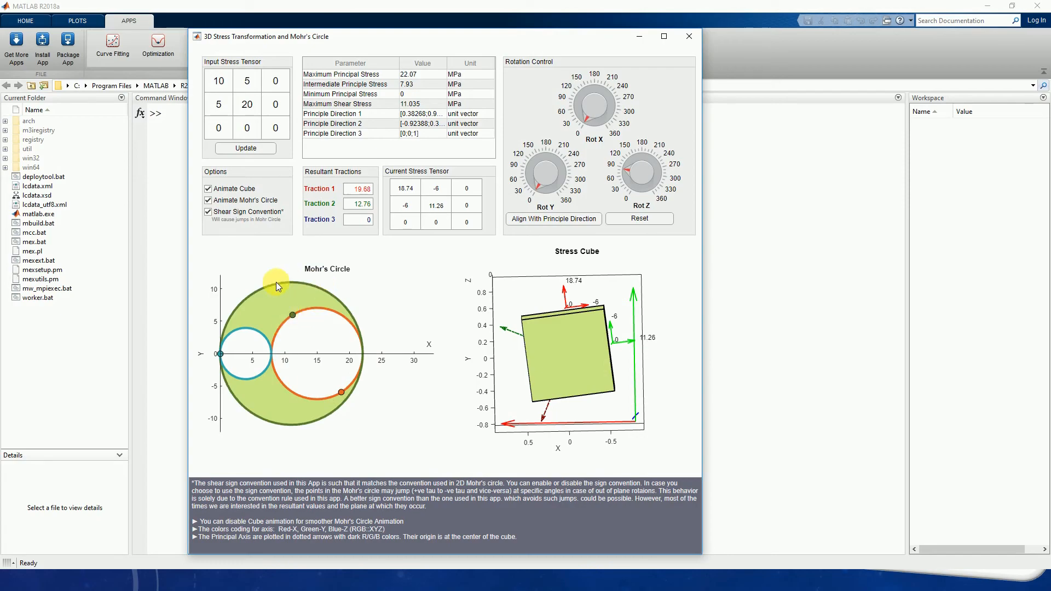
{"action": "mouse_move", "coordinate": [316, 411]}
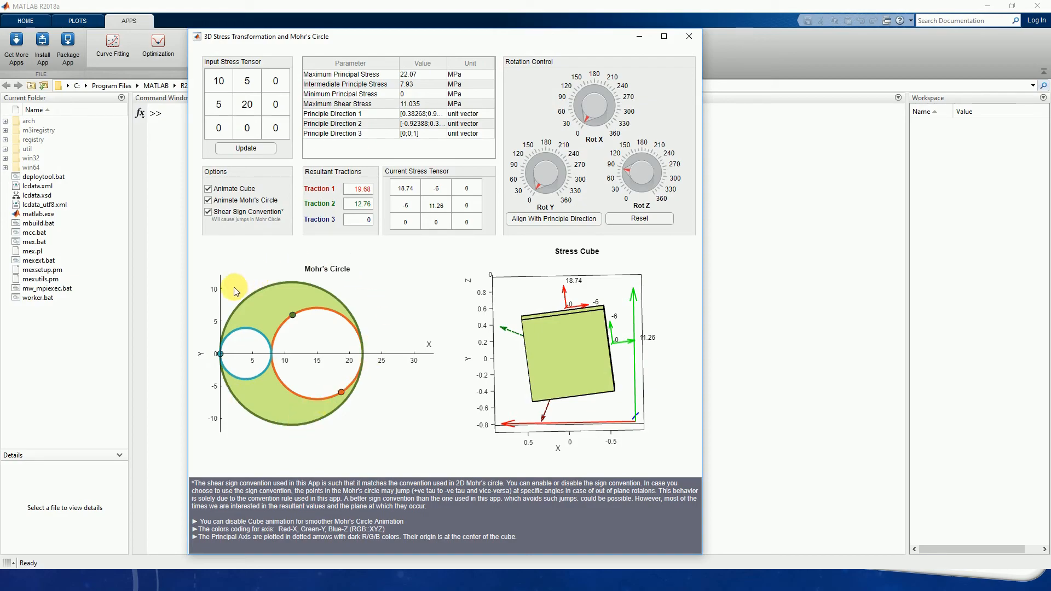
{"action": "mouse_move", "coordinate": [298, 316]}
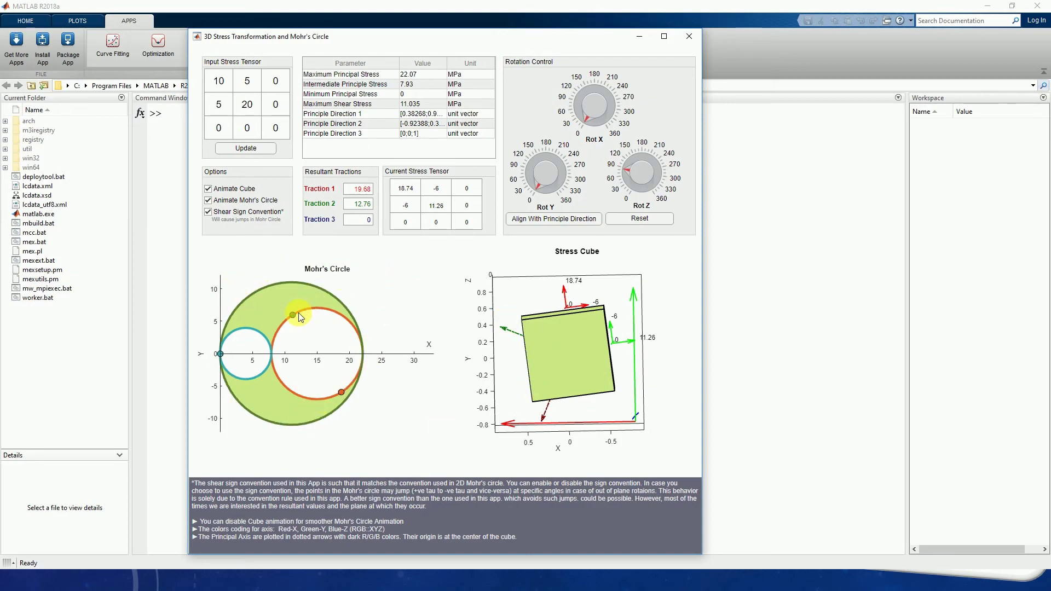
{"action": "mouse_move", "coordinate": [374, 339]}
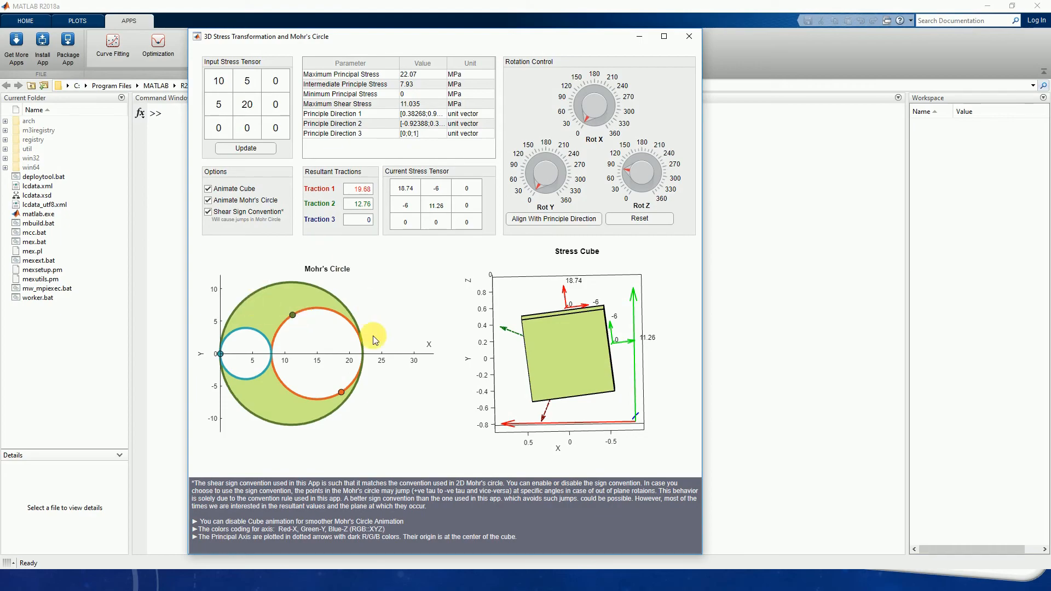
{"action": "mouse_move", "coordinate": [445, 370]}
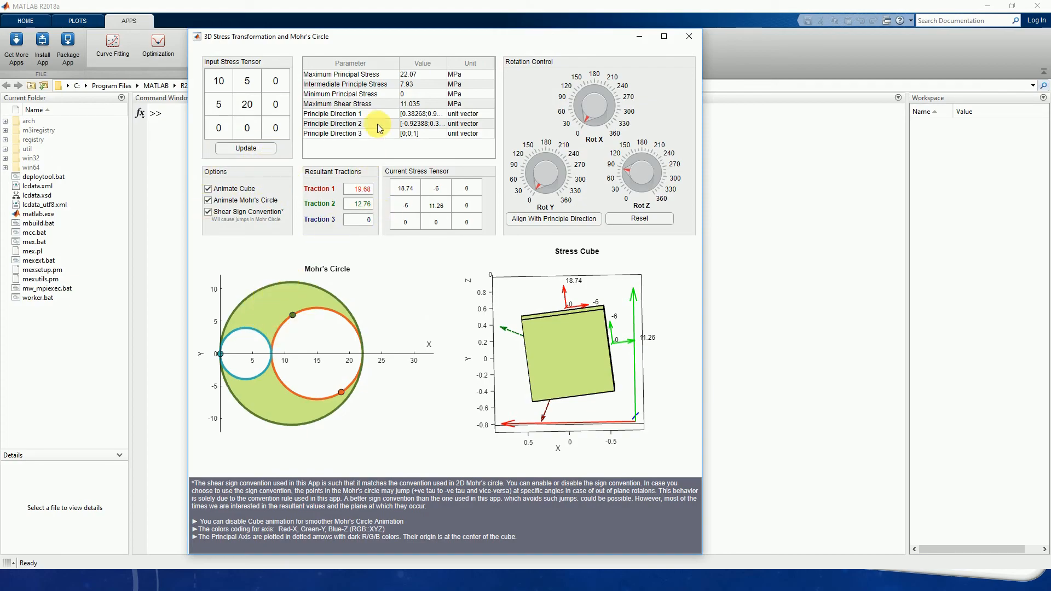
{"action": "left_click", "coordinate": [412, 103]}
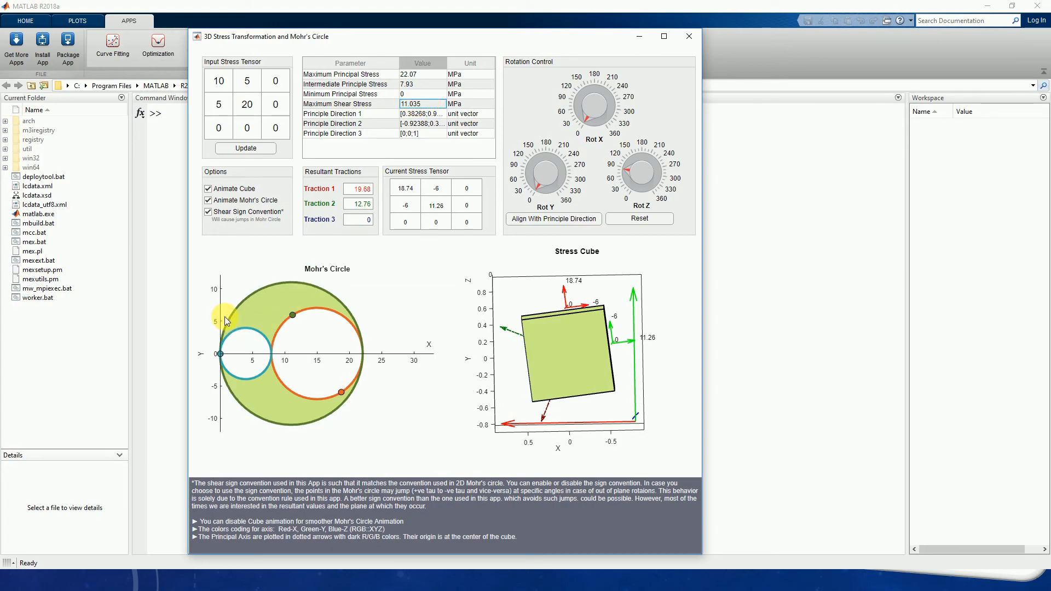
{"action": "mouse_move", "coordinate": [311, 318]}
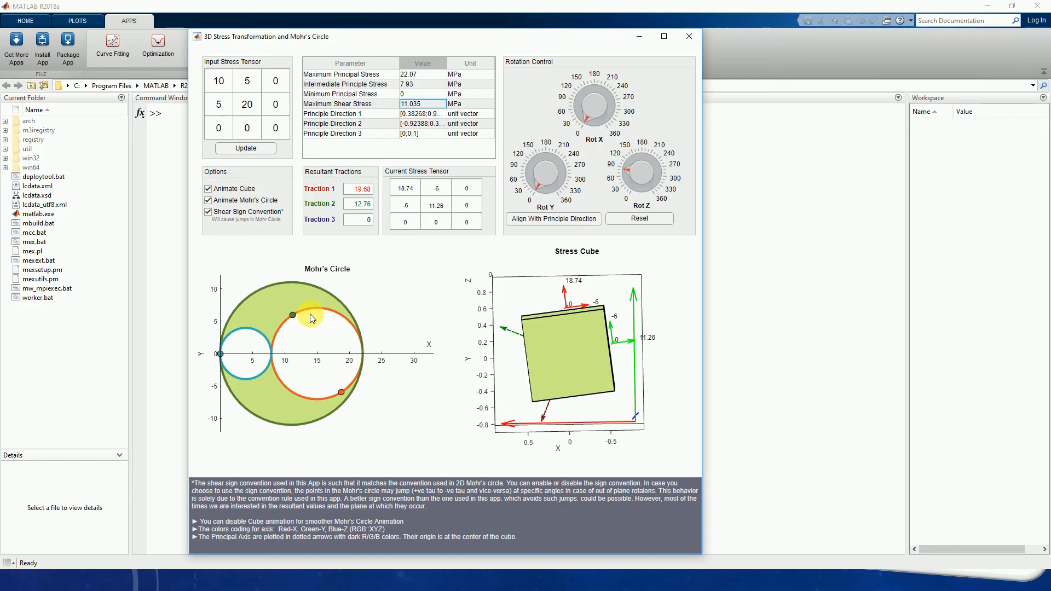
{"action": "mouse_move", "coordinate": [401, 330]}
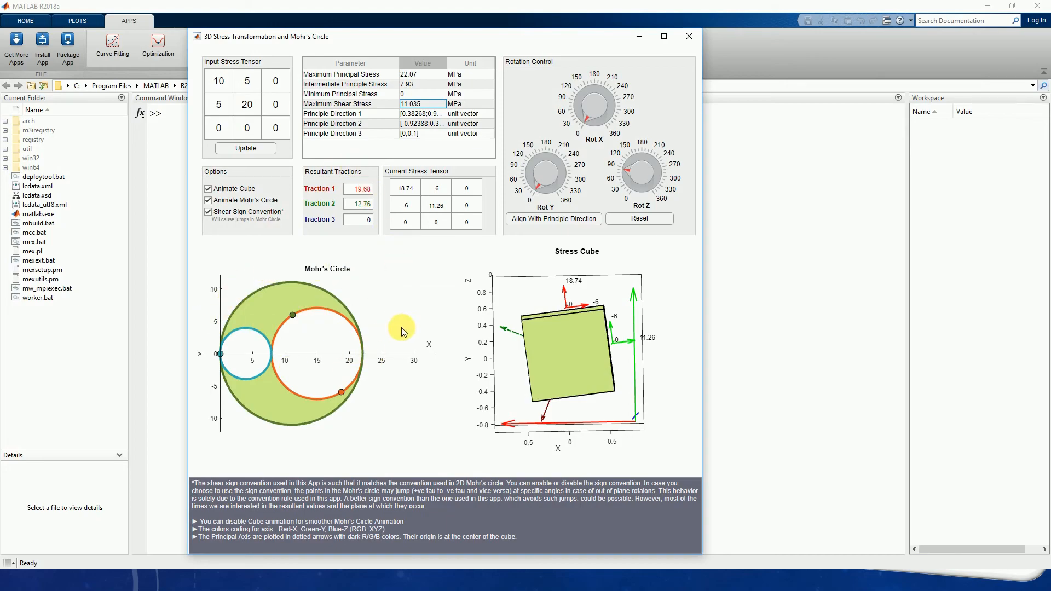
{"action": "mouse_move", "coordinate": [387, 348]}
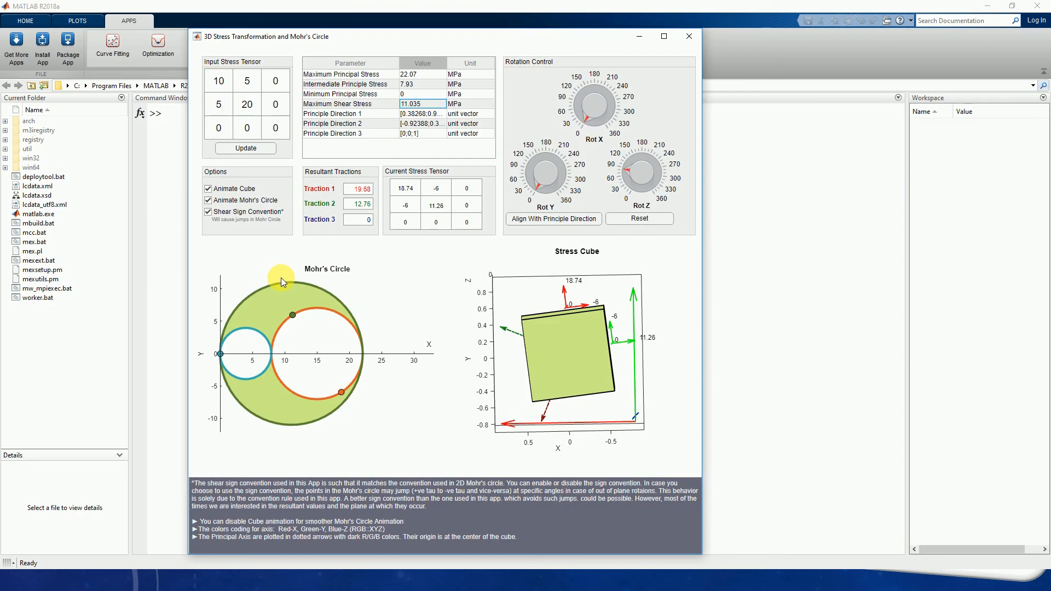
{"action": "mouse_move", "coordinate": [747, 347]}
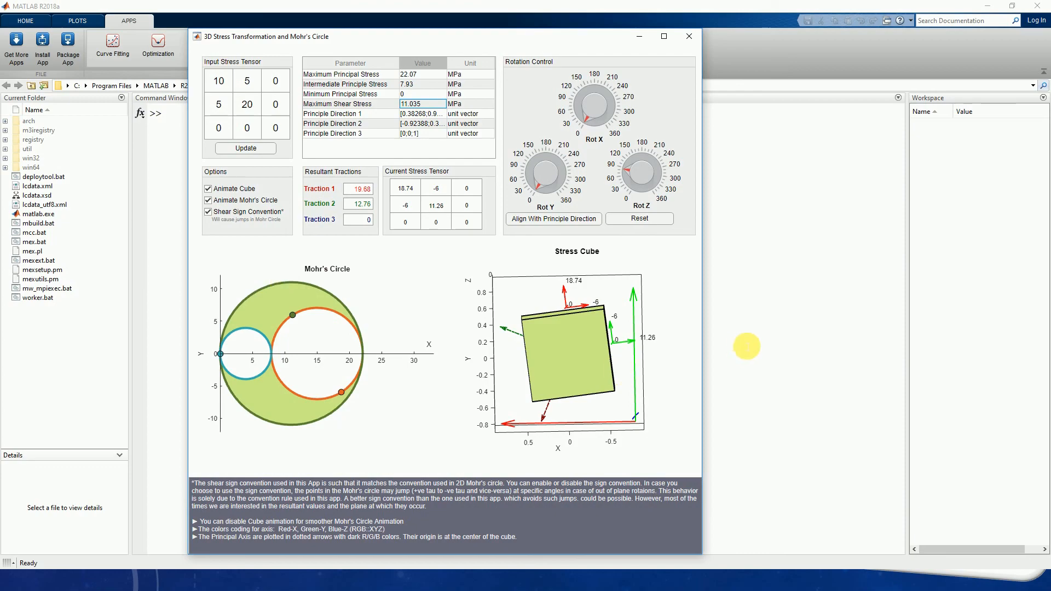
{"action": "mouse_move", "coordinate": [264, 405]}
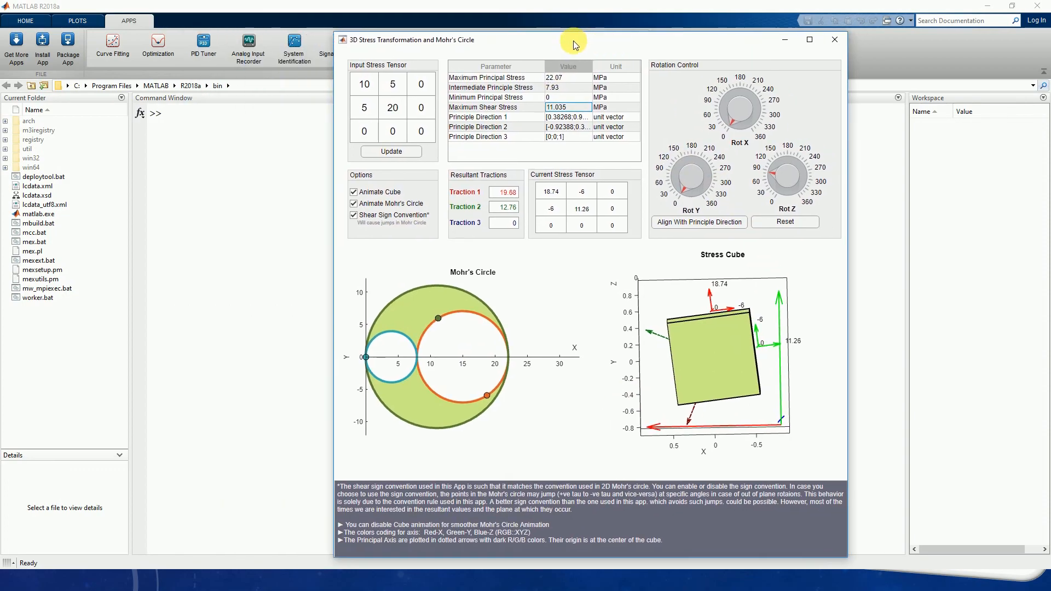
{"action": "left_click_drag", "start_coordinate": [572, 41], "coordinate": [449, 38]}
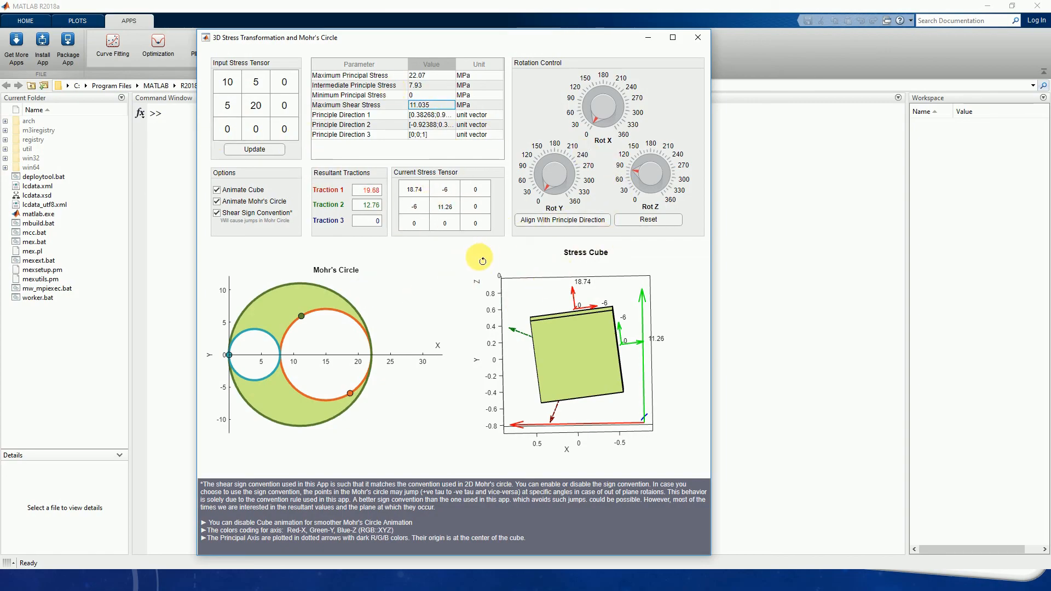
{"action": "mouse_move", "coordinate": [551, 245]}
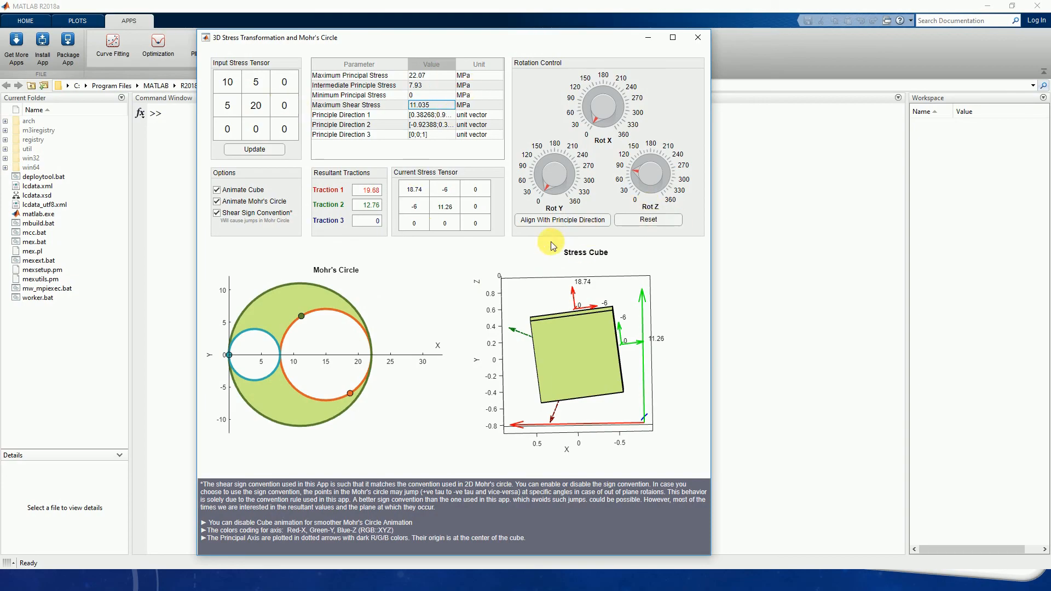
{"action": "mouse_move", "coordinate": [251, 405]}
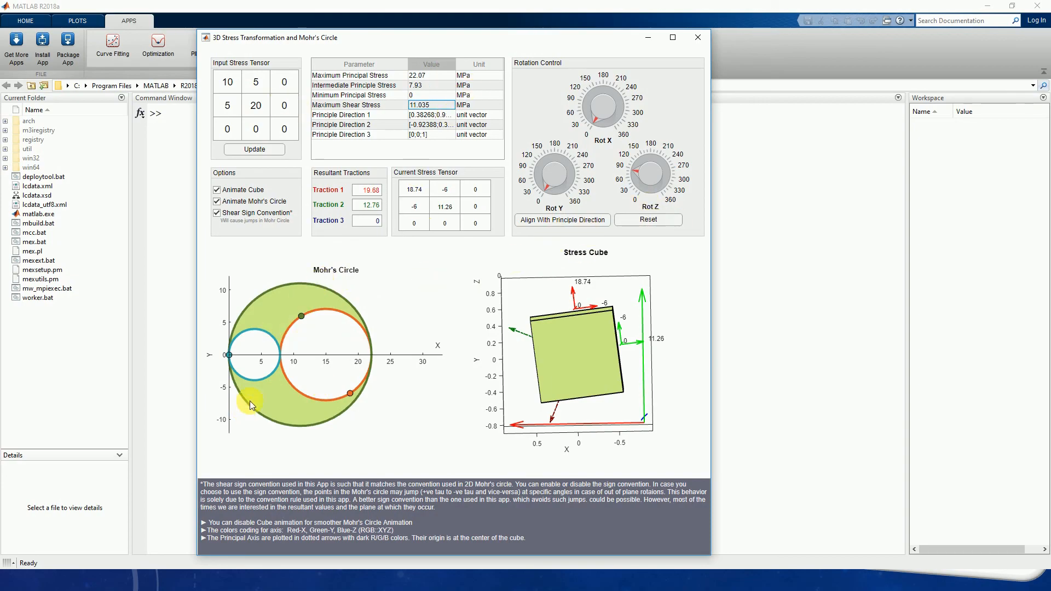
{"action": "mouse_move", "coordinate": [438, 75]}
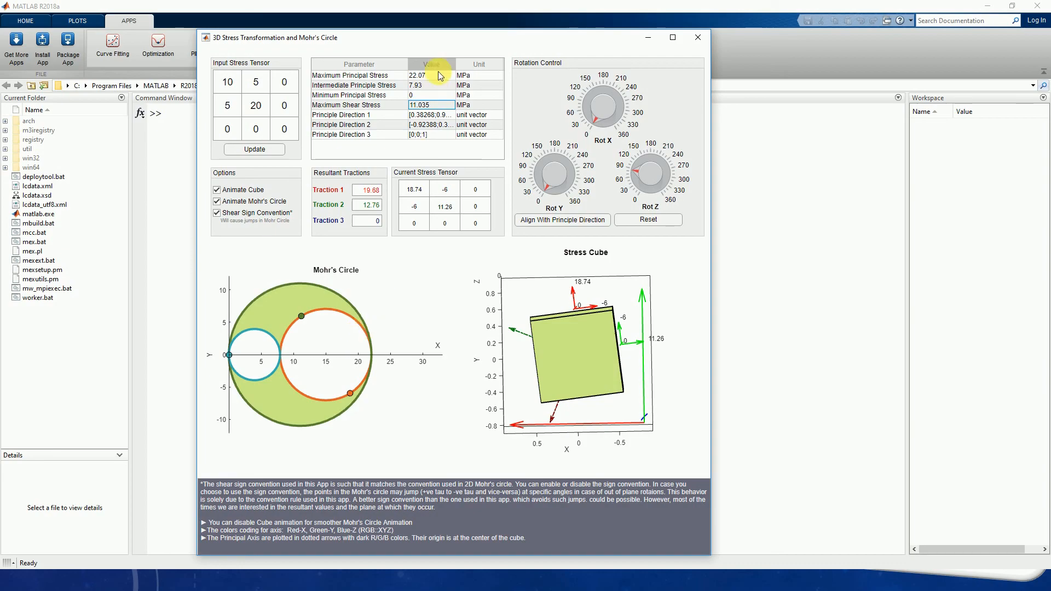
{"action": "mouse_move", "coordinate": [442, 75]}
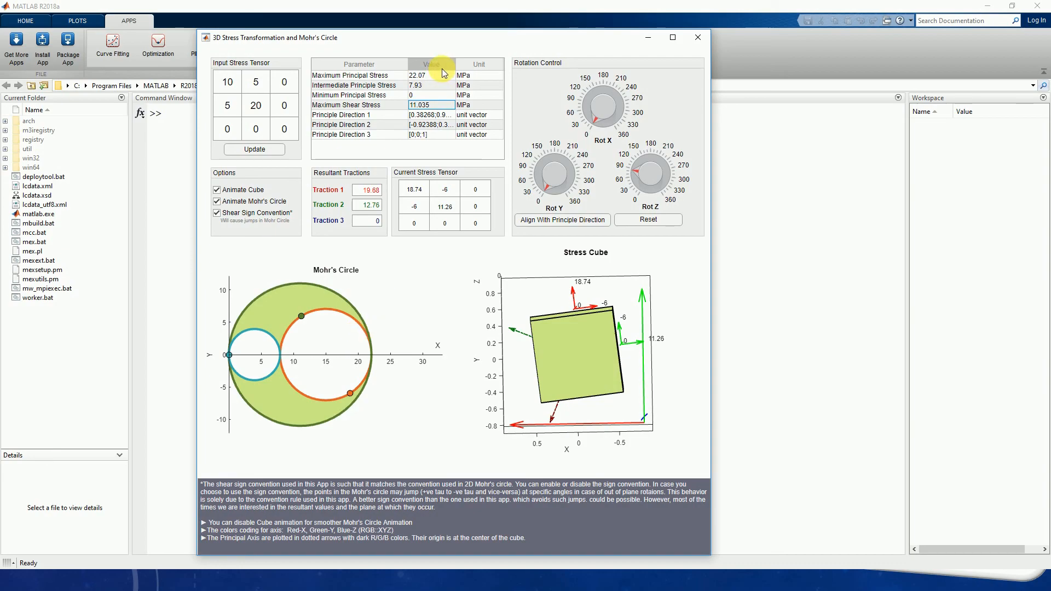
{"action": "mouse_move", "coordinate": [443, 81]}
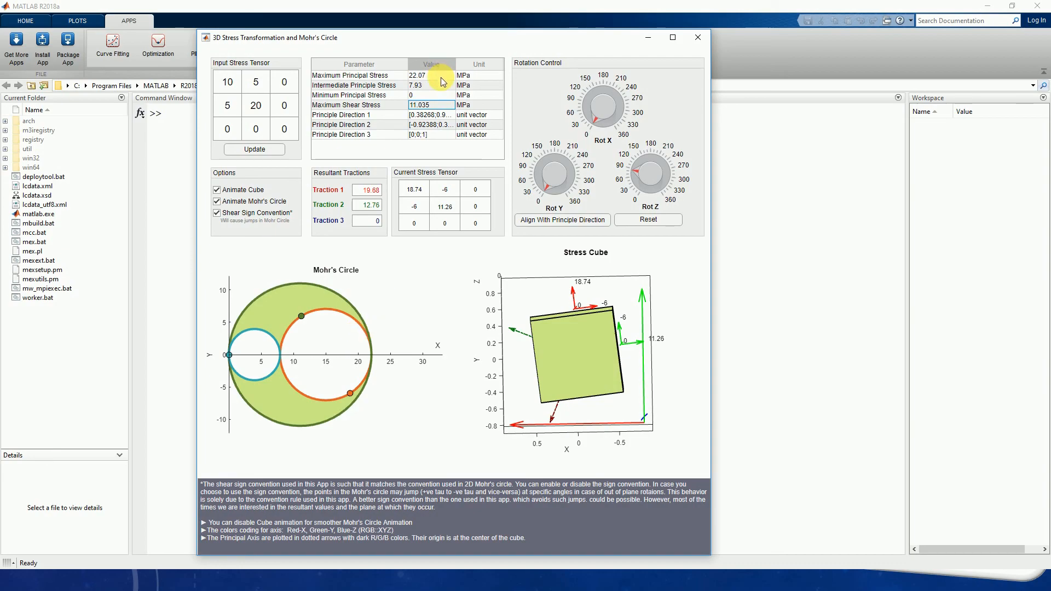